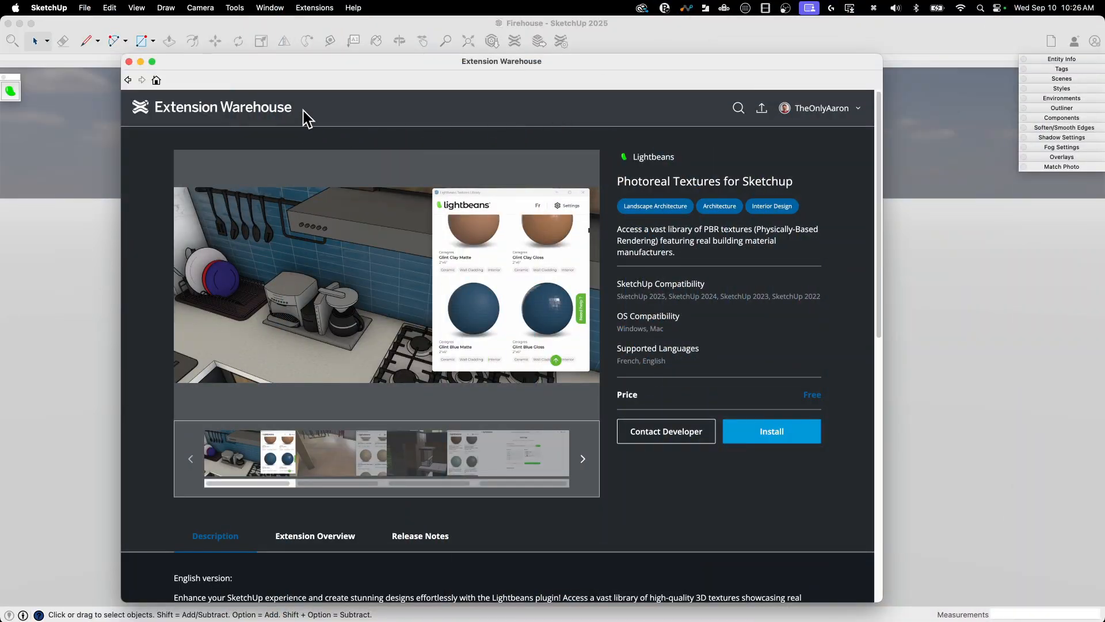
mouse_move(806, 356)
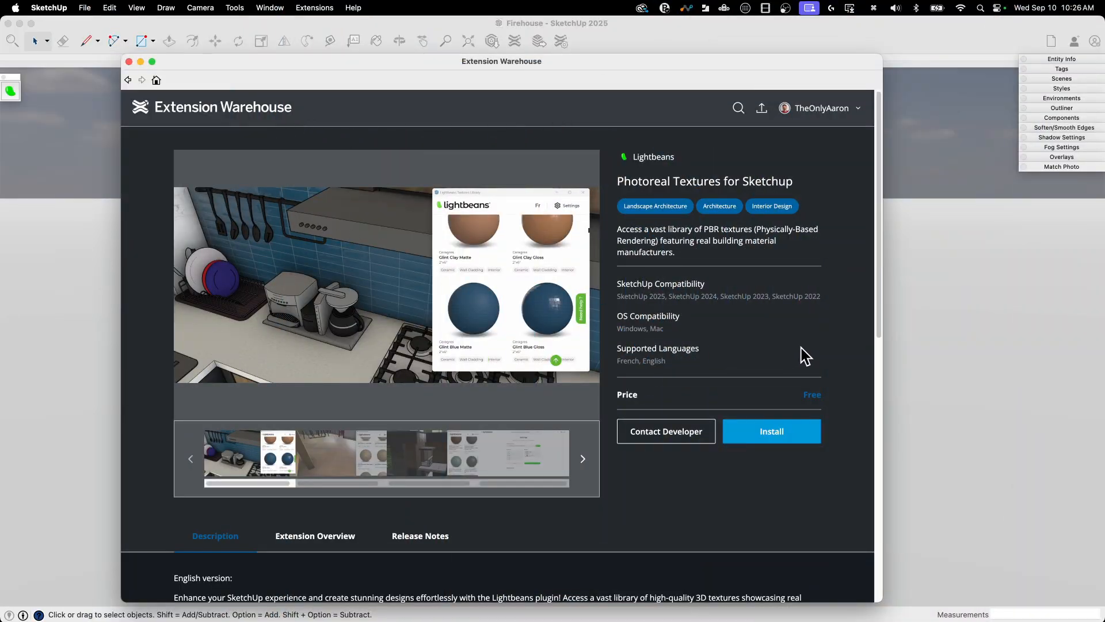
Step: Browse the Lightbeans extension page in the Extension Warehouse, viewing its screenshots and video preview
scroll("down", 3)
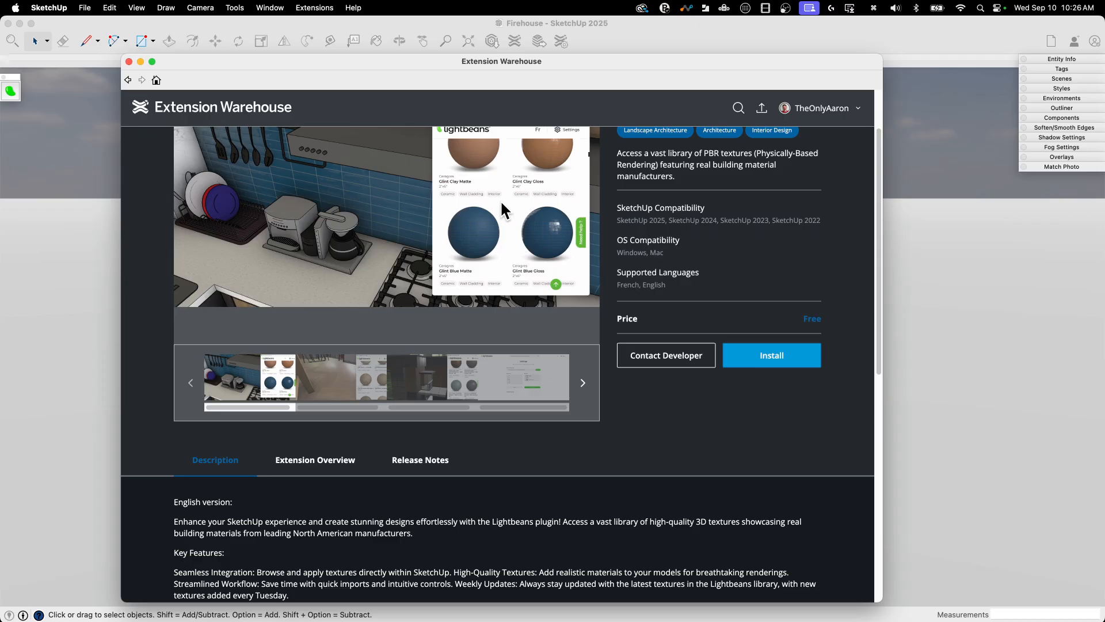
scroll("down", 3)
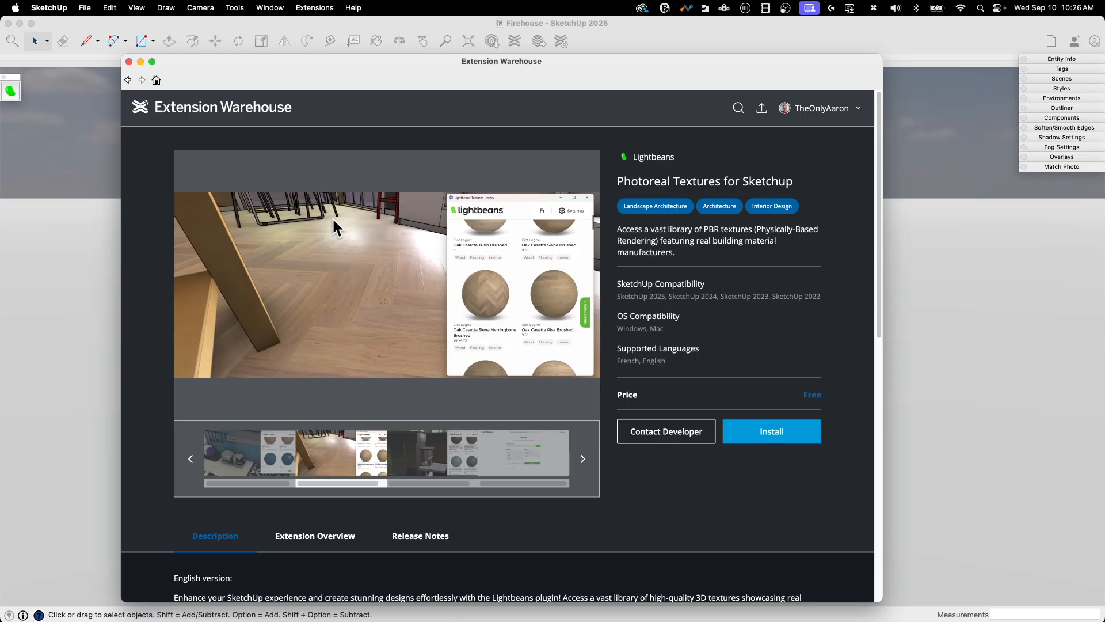
left_click(542, 459)
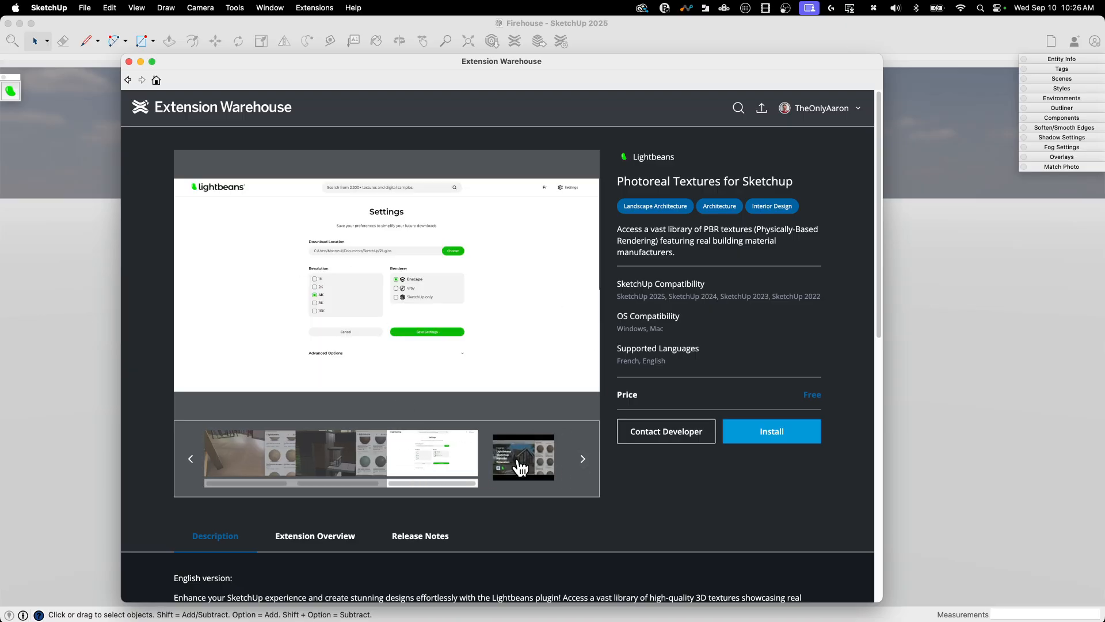
left_click(522, 458)
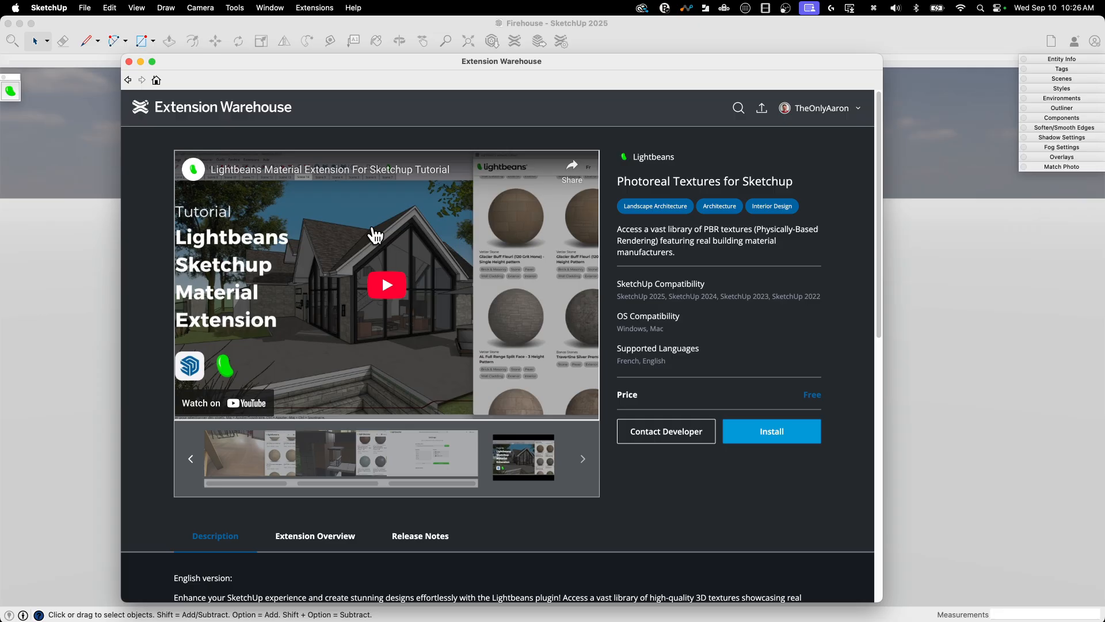
scroll("down", 3)
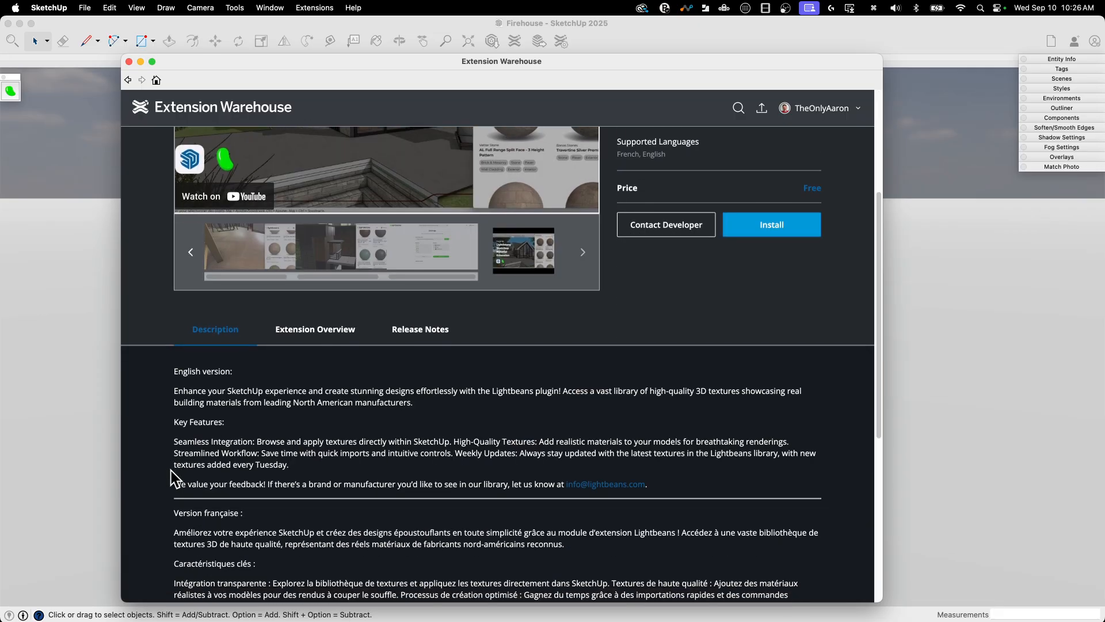
scroll("down", 3)
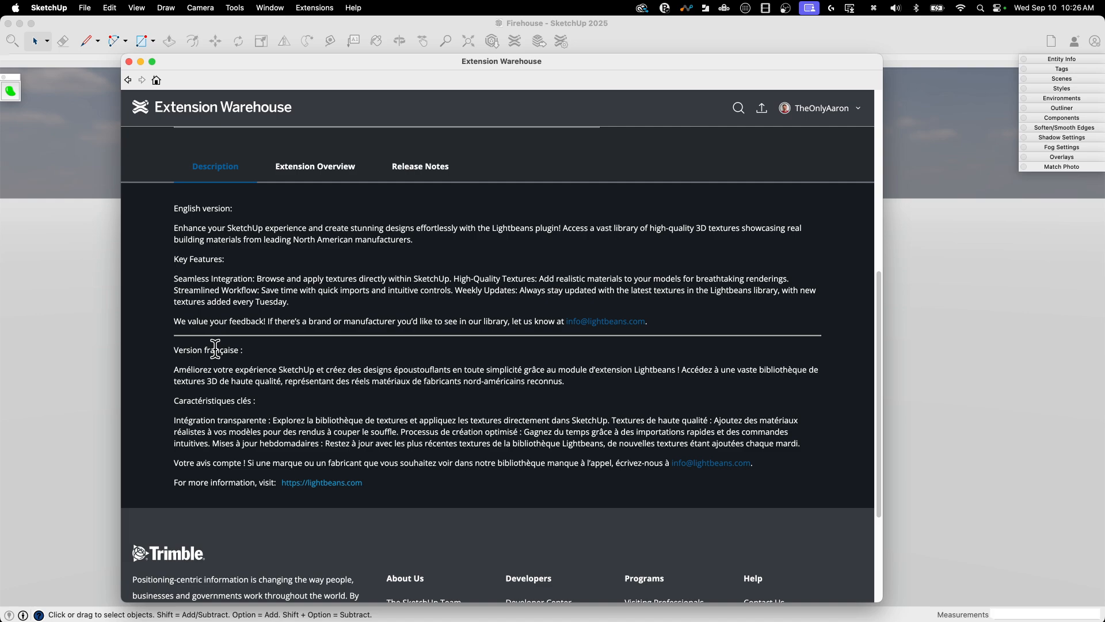
mouse_move(245, 276)
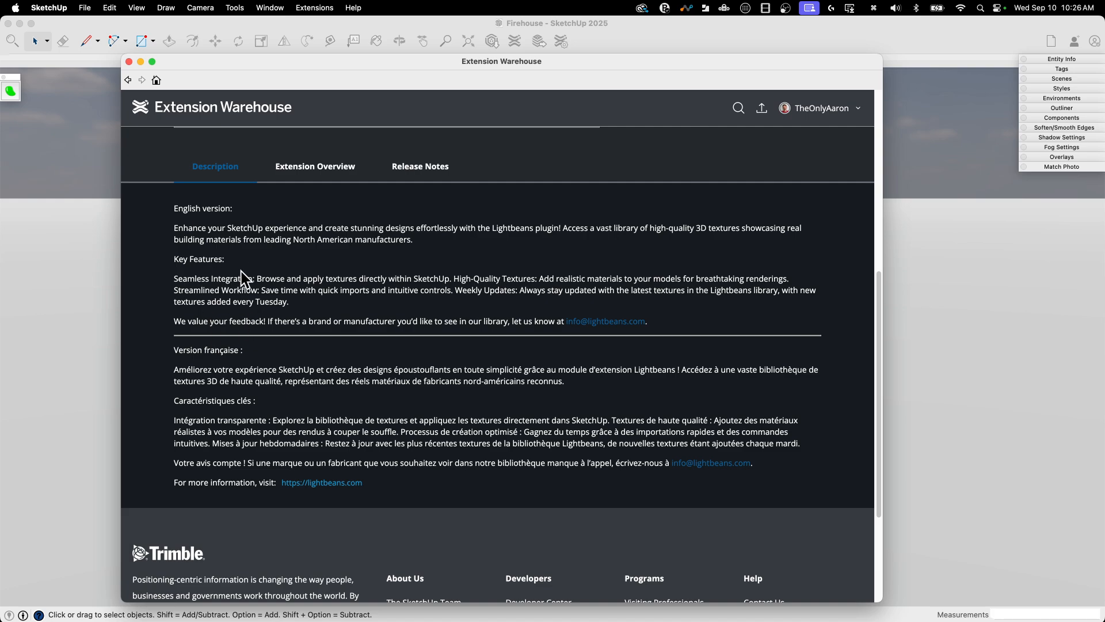
mouse_move(295, 239)
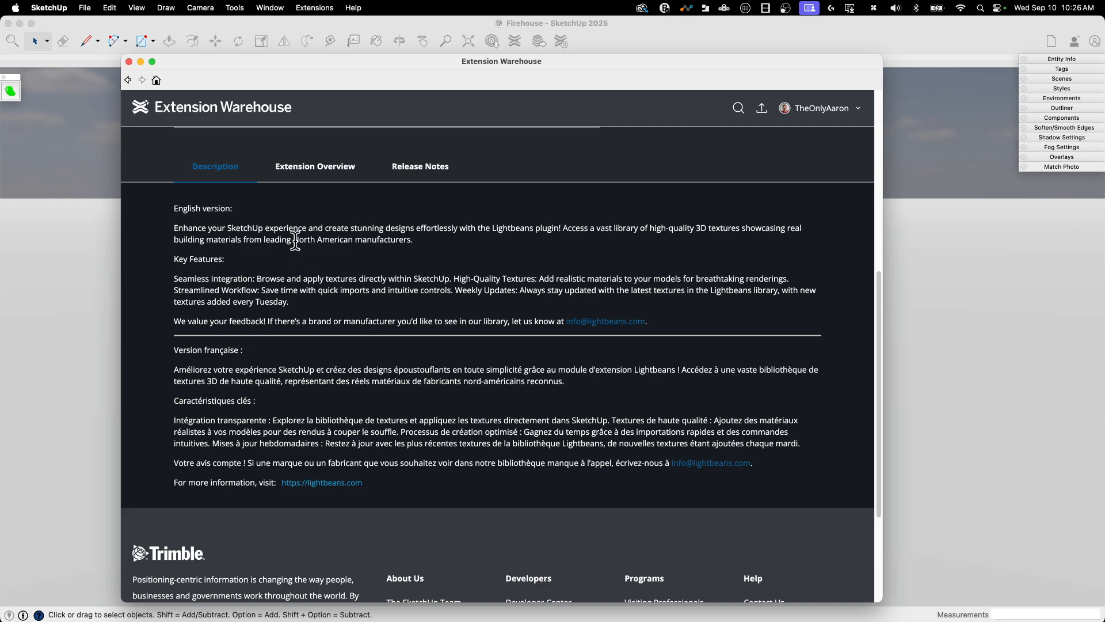
scroll("up", 3)
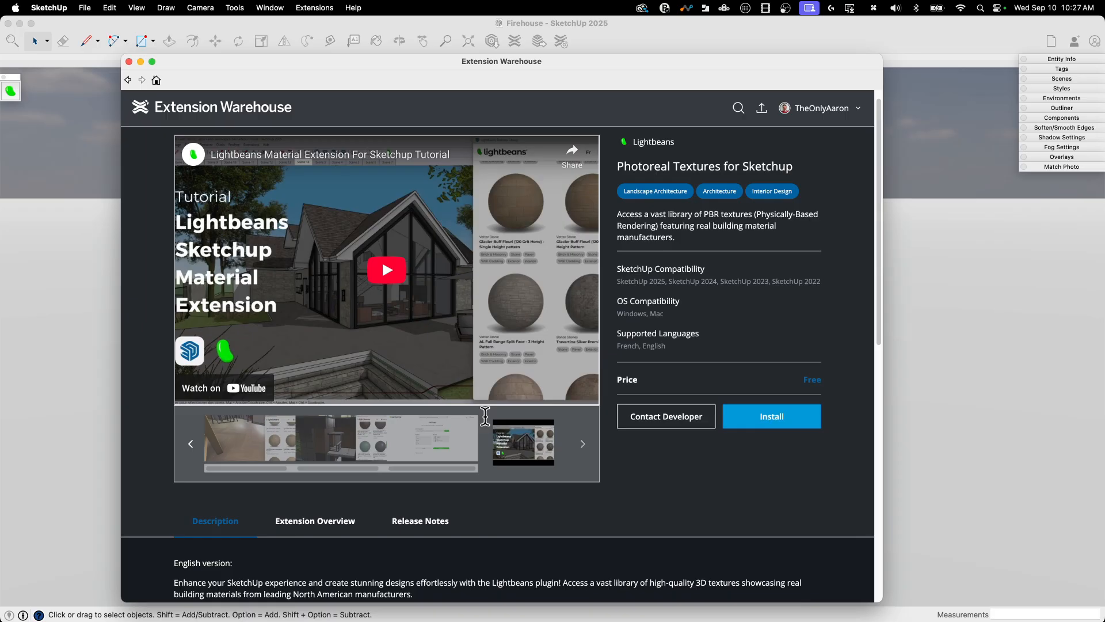
scroll("down", 3)
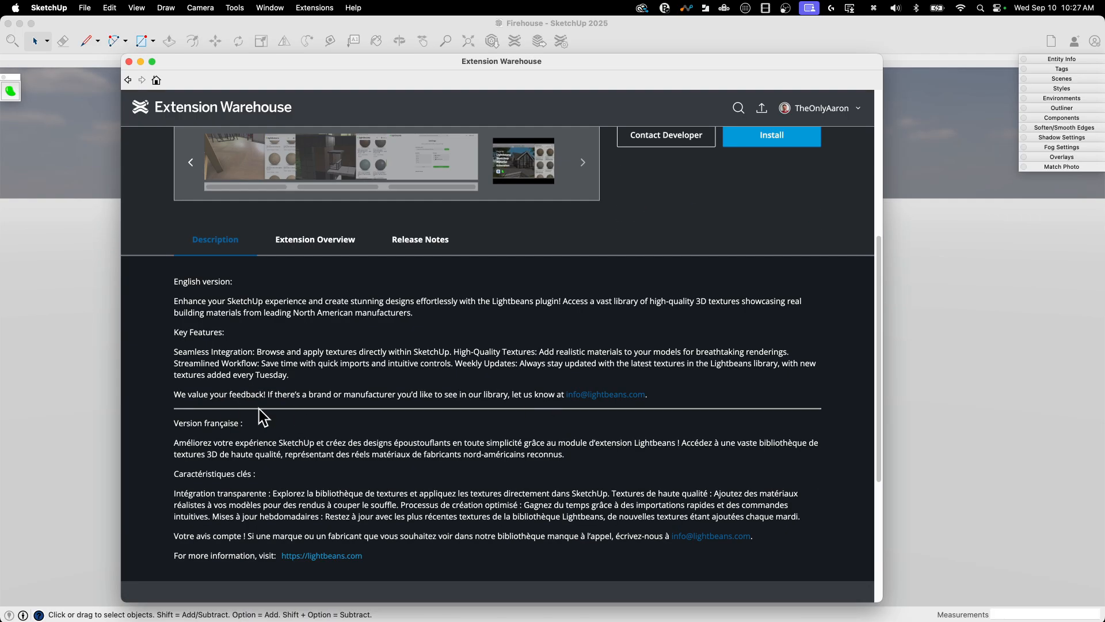
scroll("up", 3)
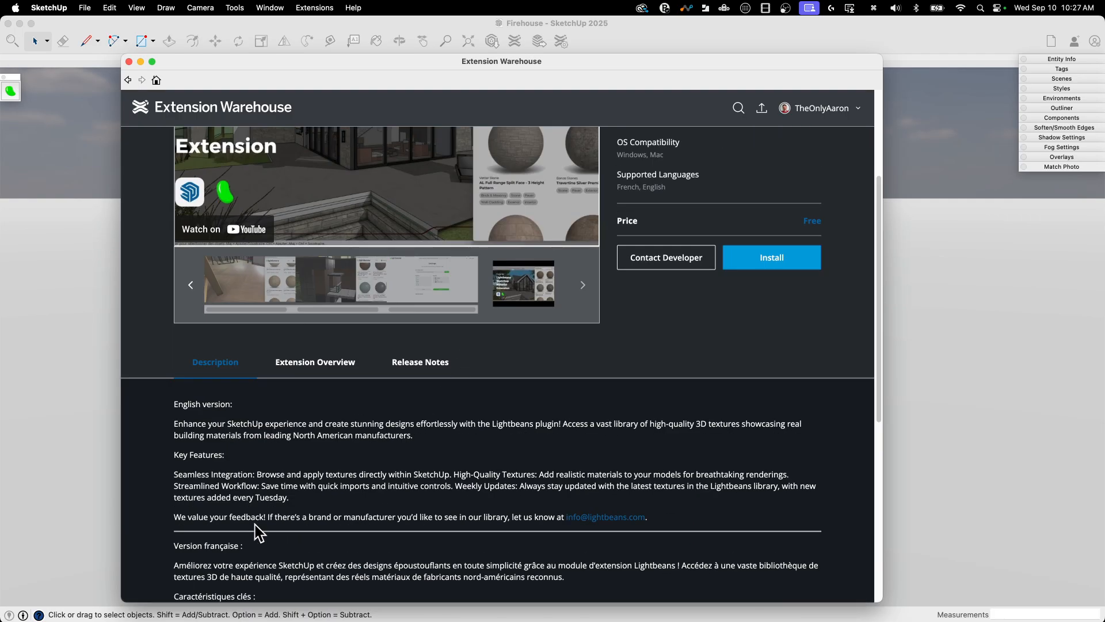
scroll("up", 3)
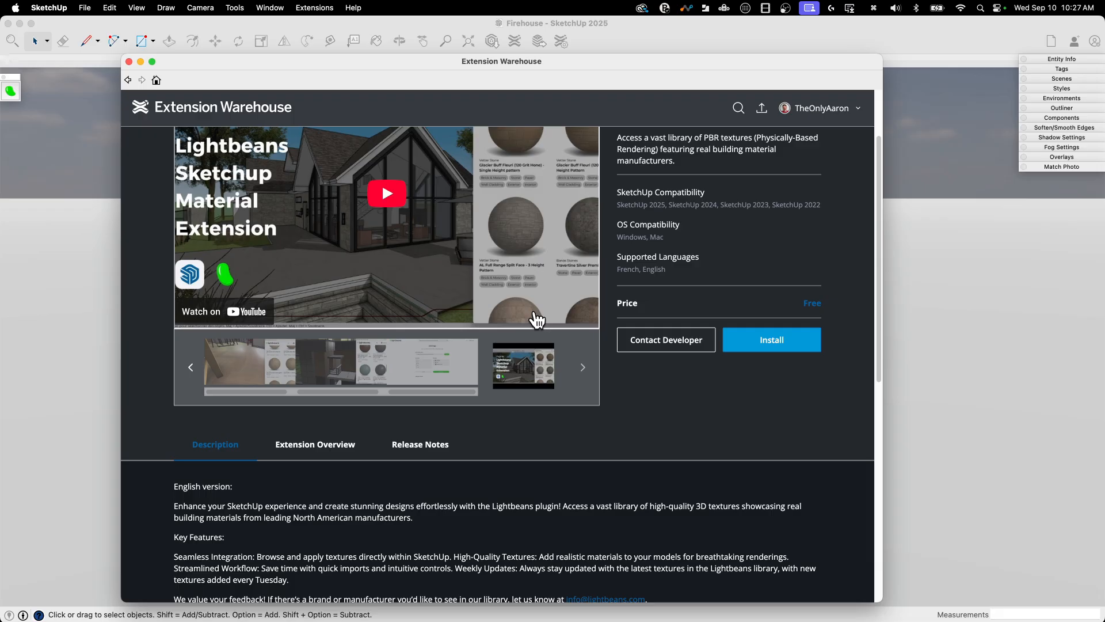
mouse_move(837, 268)
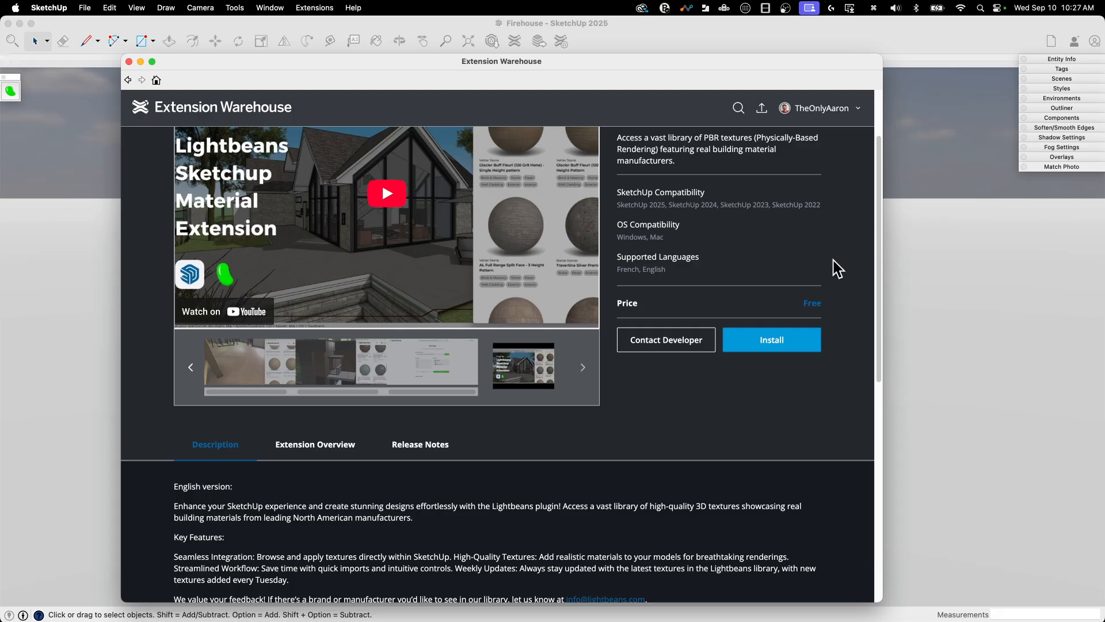
mouse_move(772, 340)
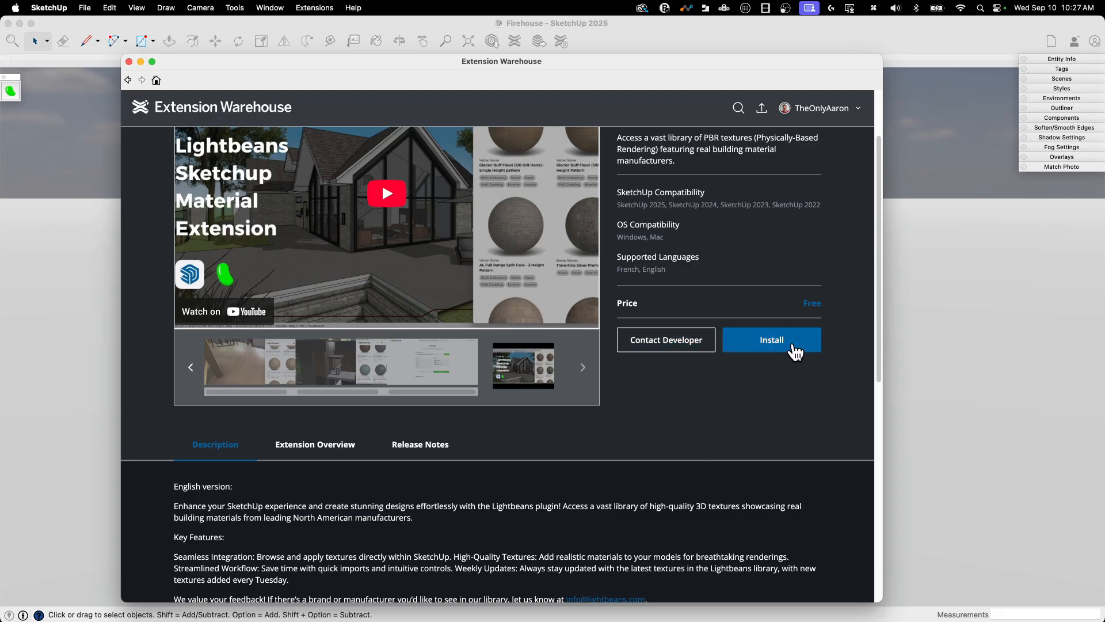
mouse_move(130, 62)
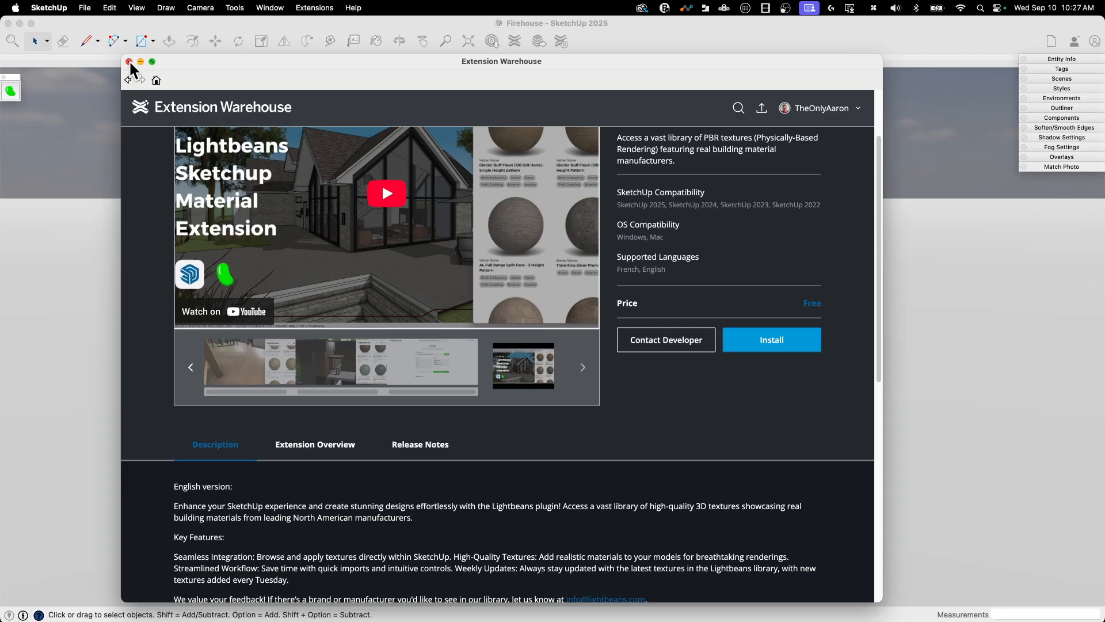
Step: Close the Extension Warehouse and set the Lightbeans library language to English after trying French
left_click(129, 62)
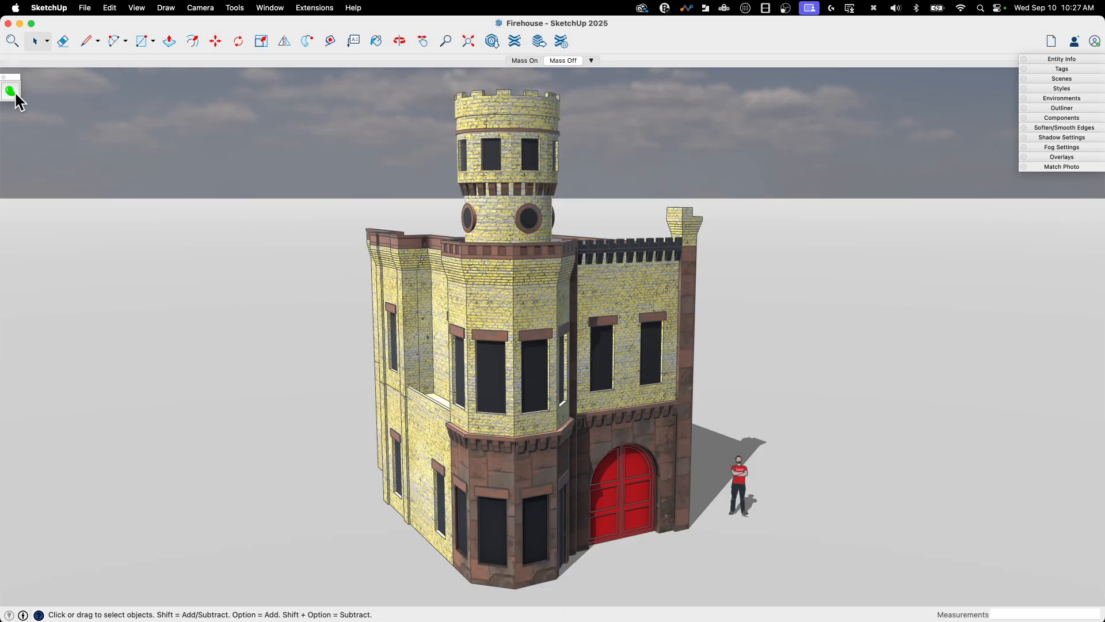
mouse_move(17, 89)
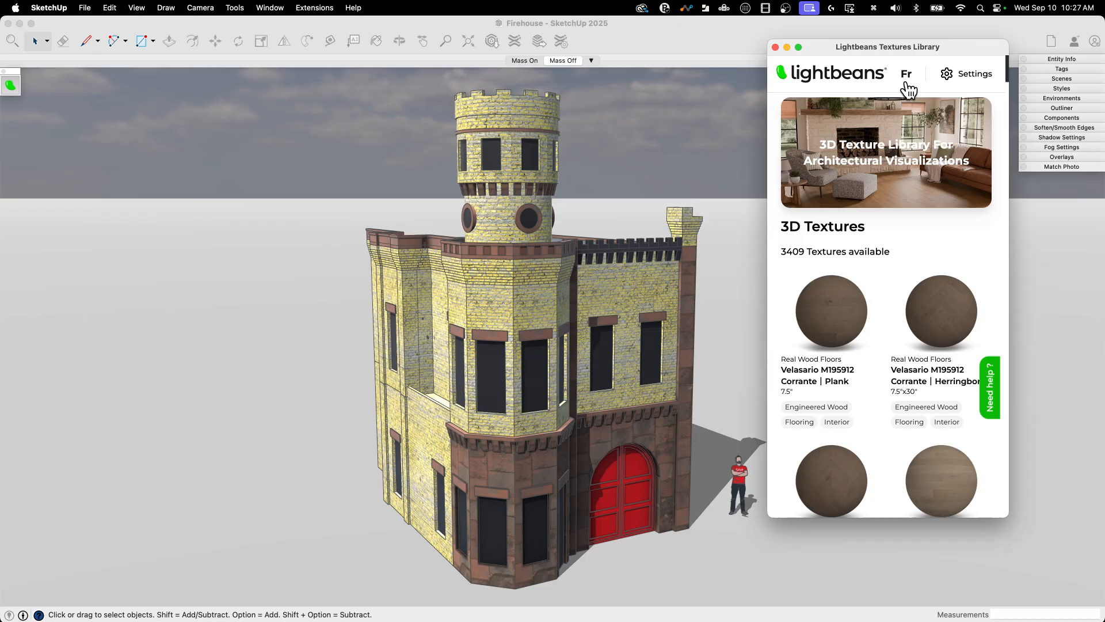
left_click(906, 74)
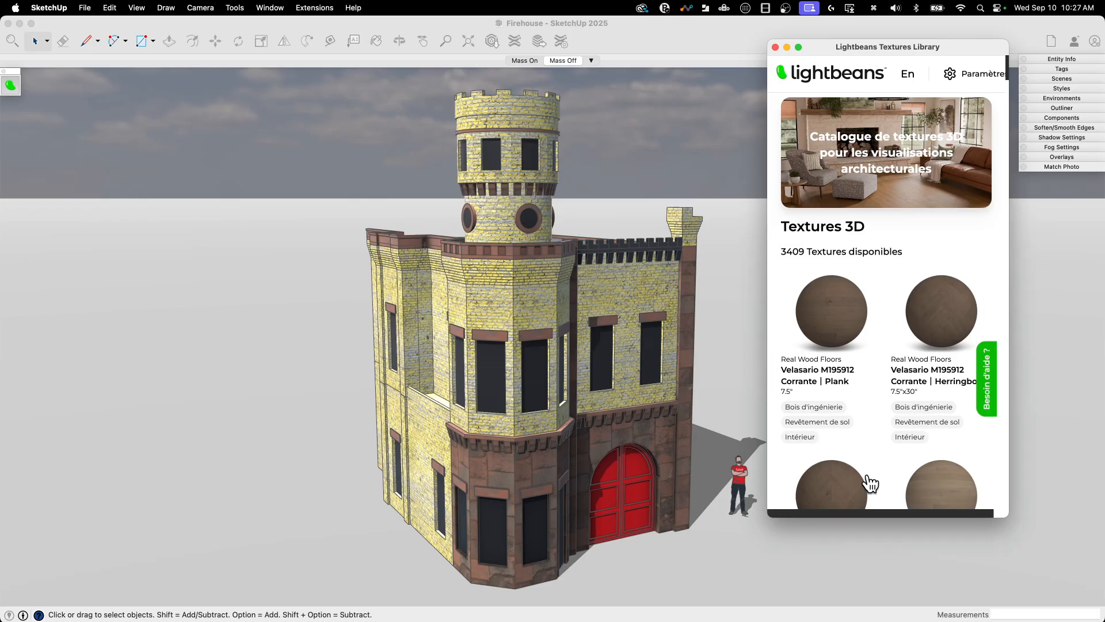
left_click(907, 74)
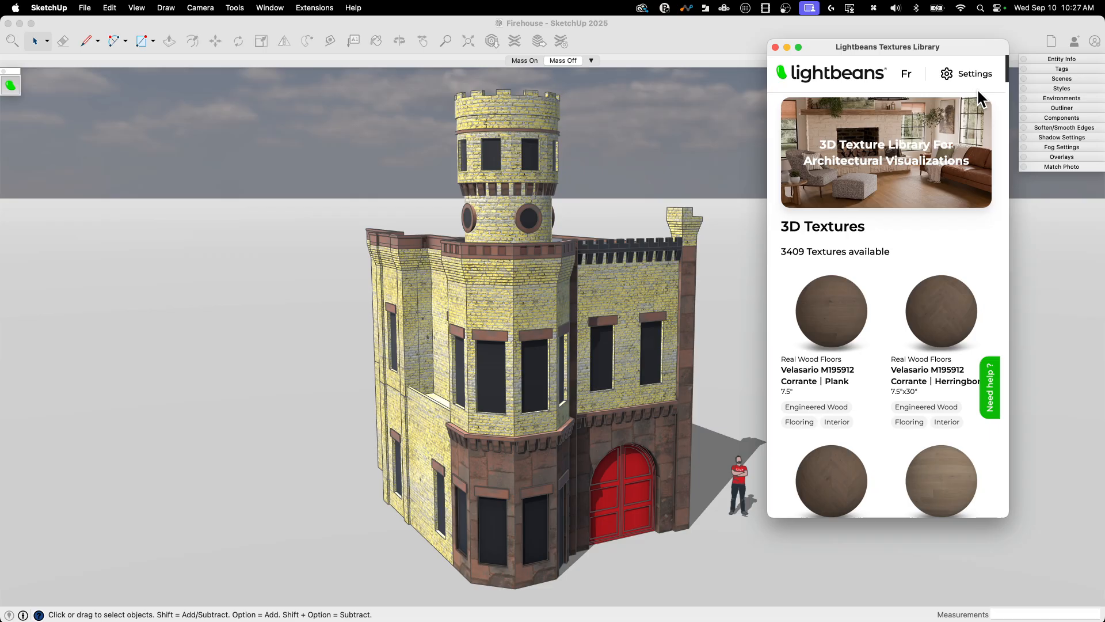
Step: Bring up the Lightbeans download preferences with 2K resolution and SketchUp-only renderer
left_click(974, 74)
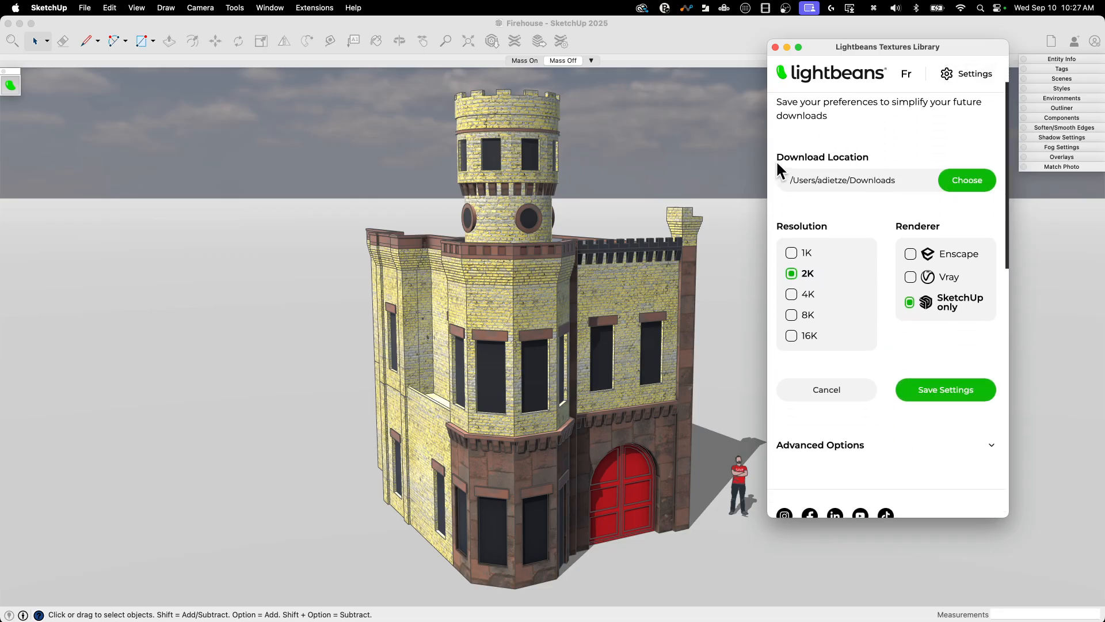
mouse_move(796, 200)
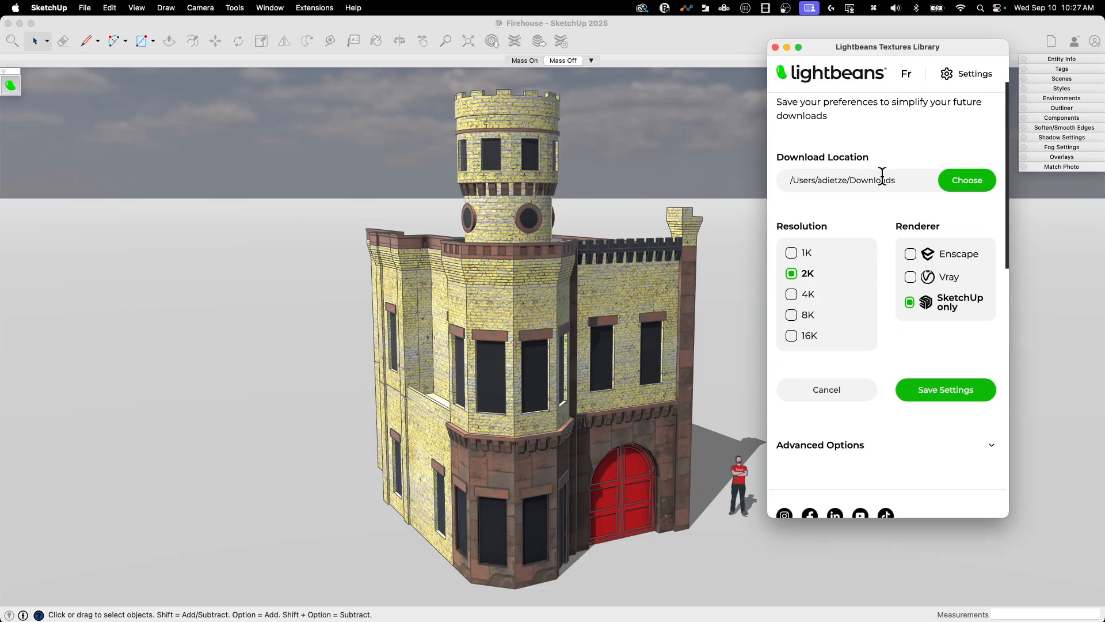
mouse_move(931, 163)
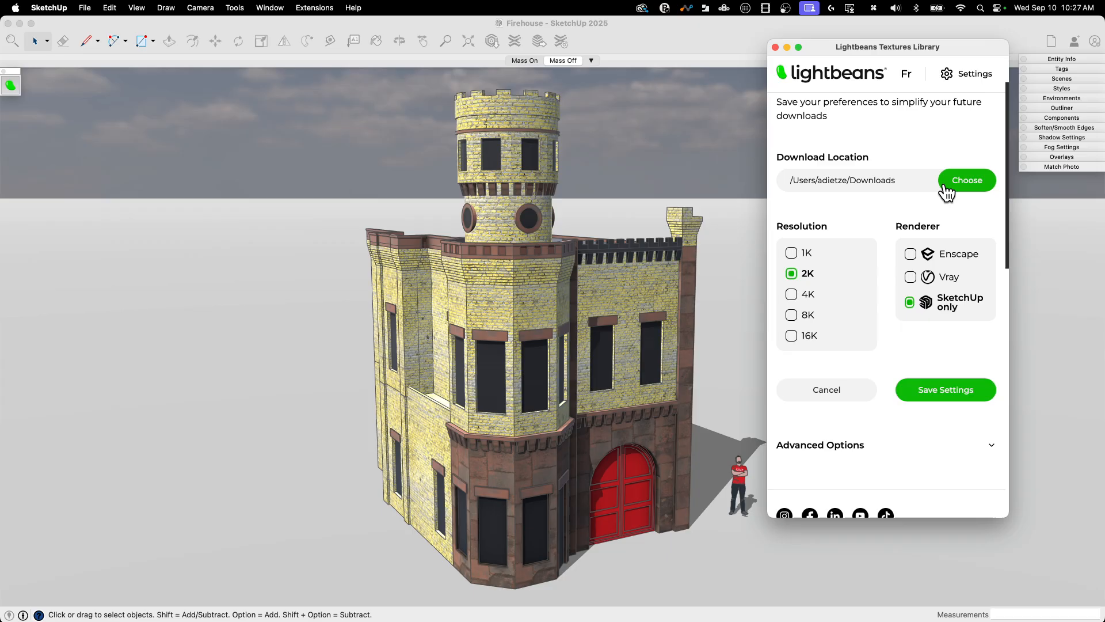
mouse_move(927, 182)
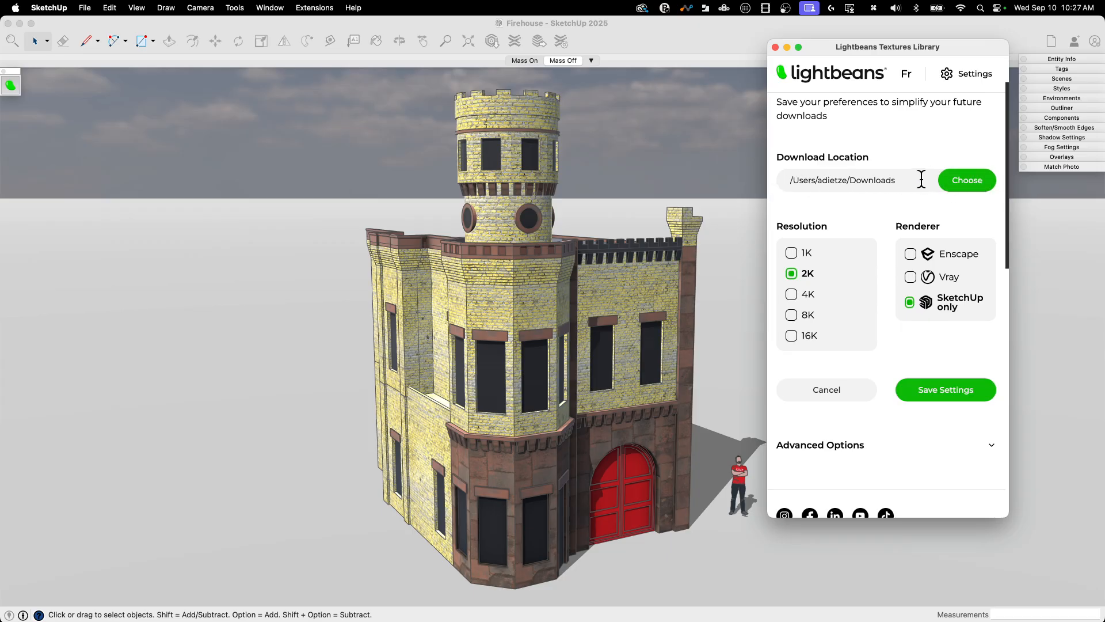
mouse_move(909, 204)
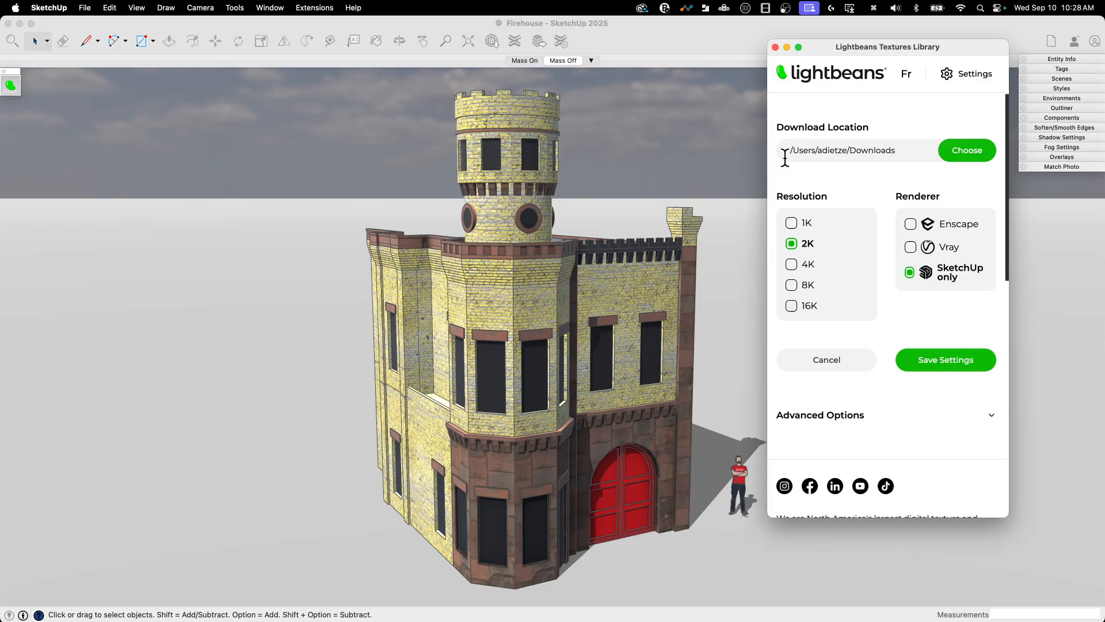
mouse_move(865, 176)
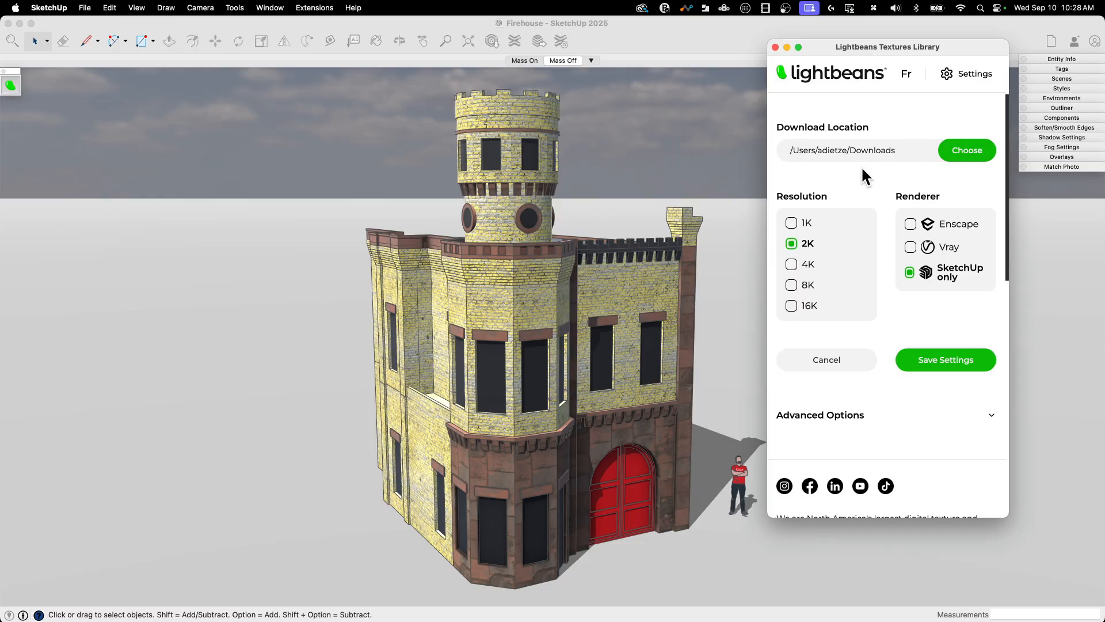
mouse_move(876, 199)
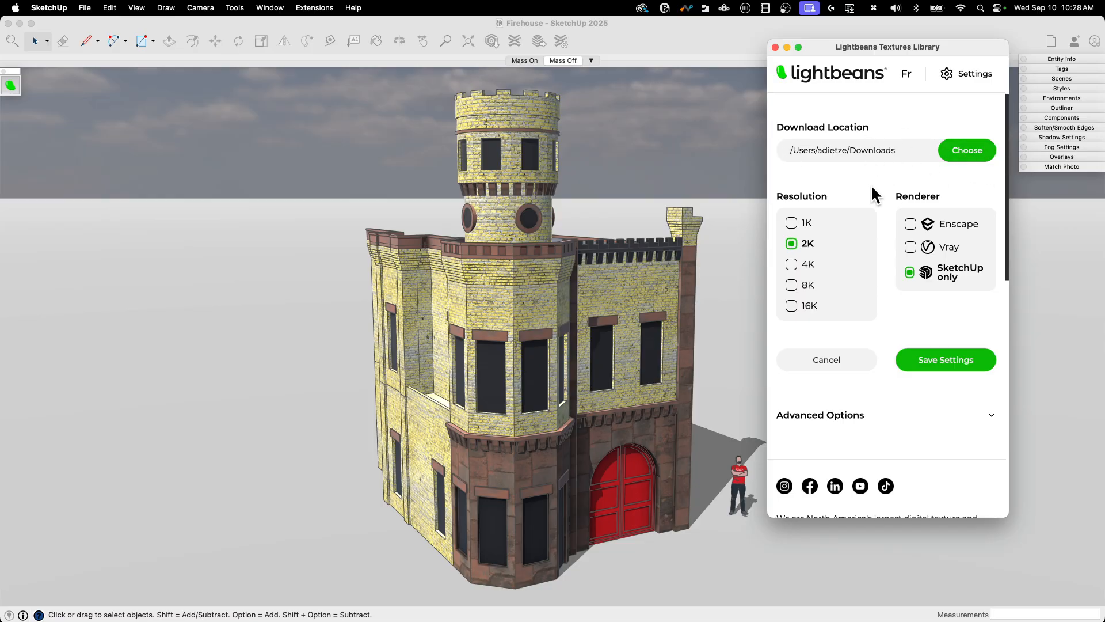
mouse_move(878, 265)
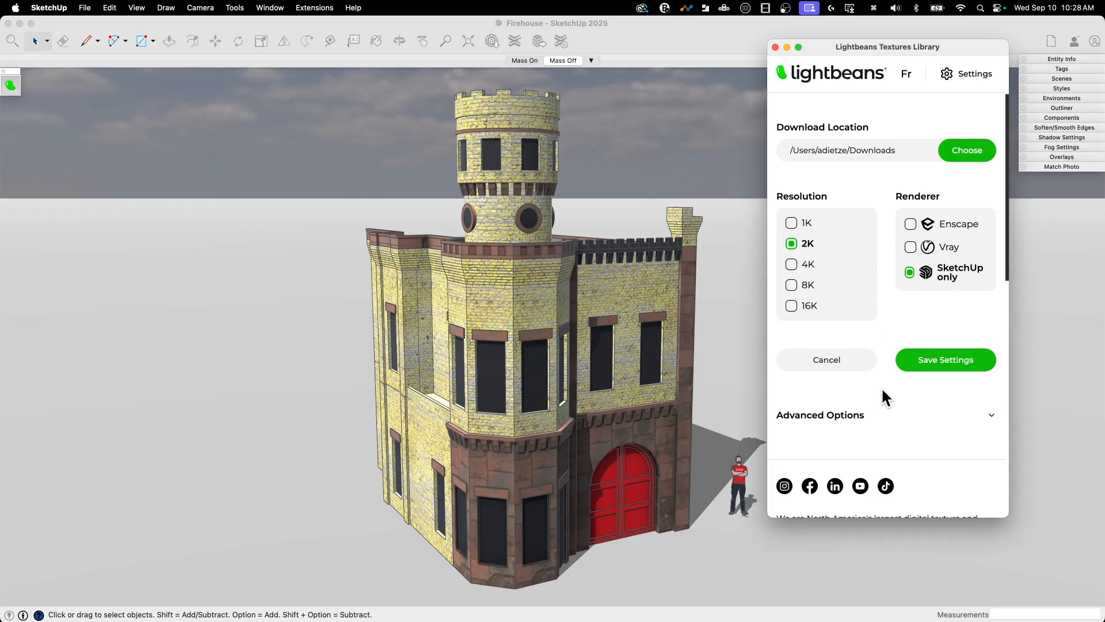
mouse_move(926, 323)
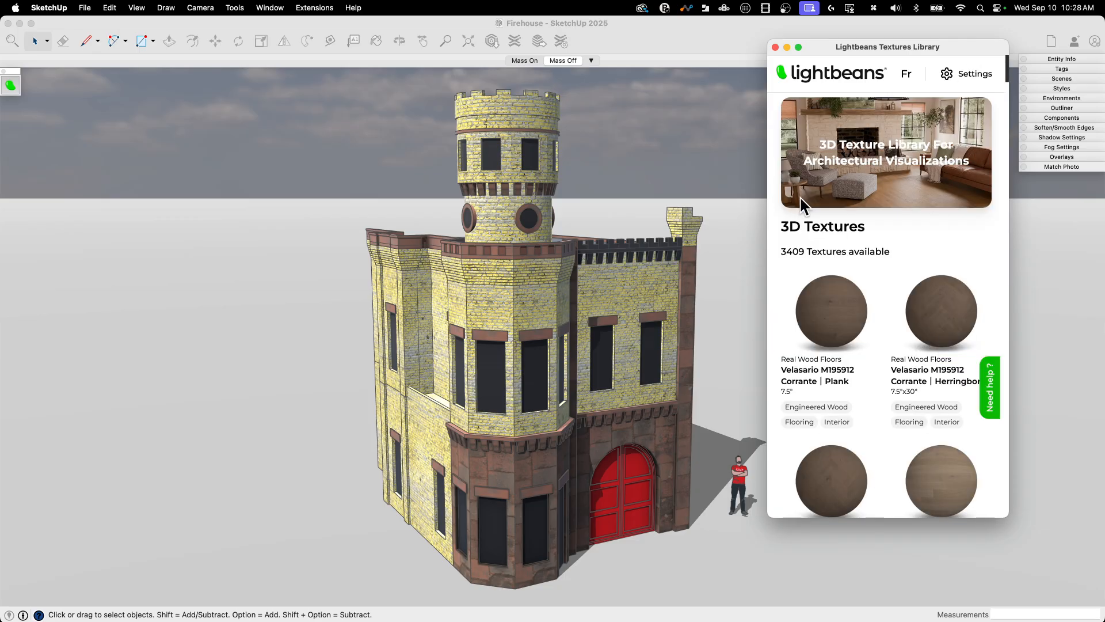
scroll("down", 3)
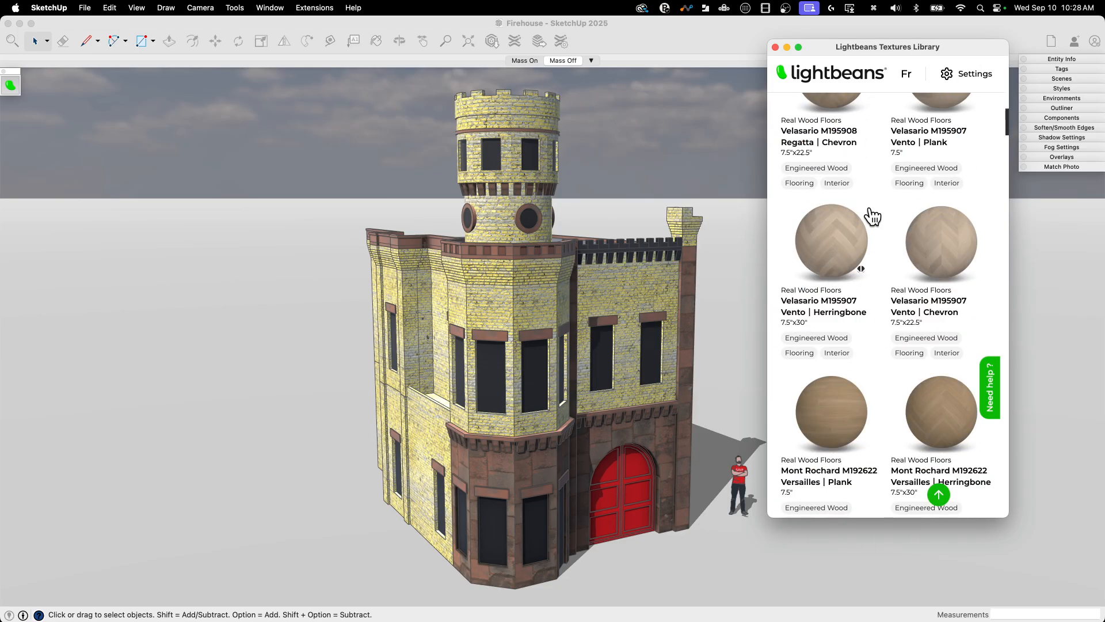
scroll("down", 3)
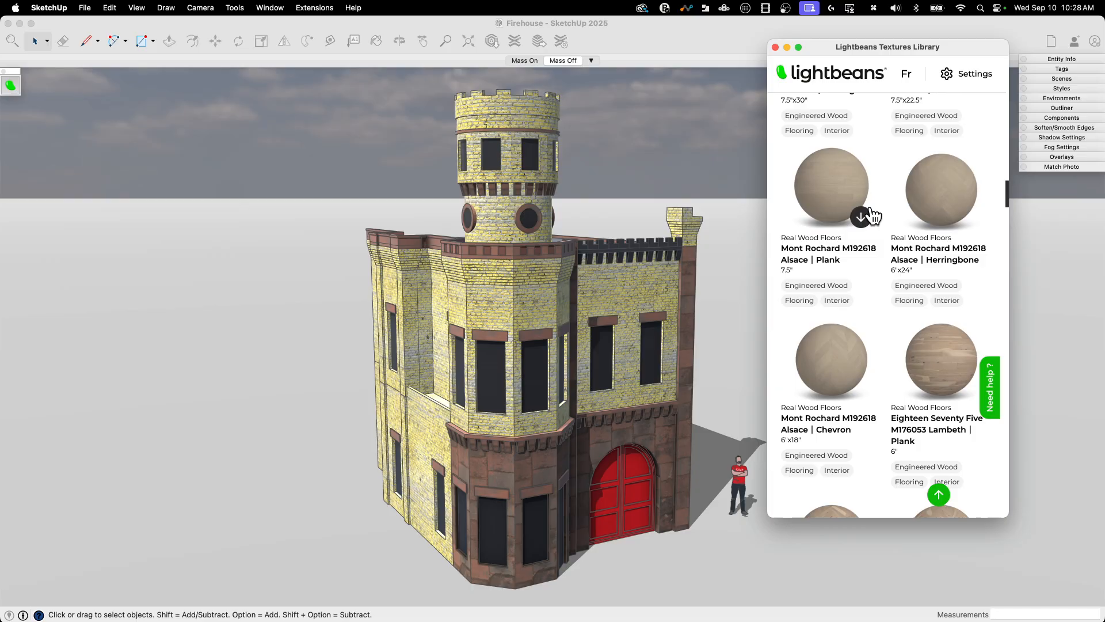
scroll("down", 3)
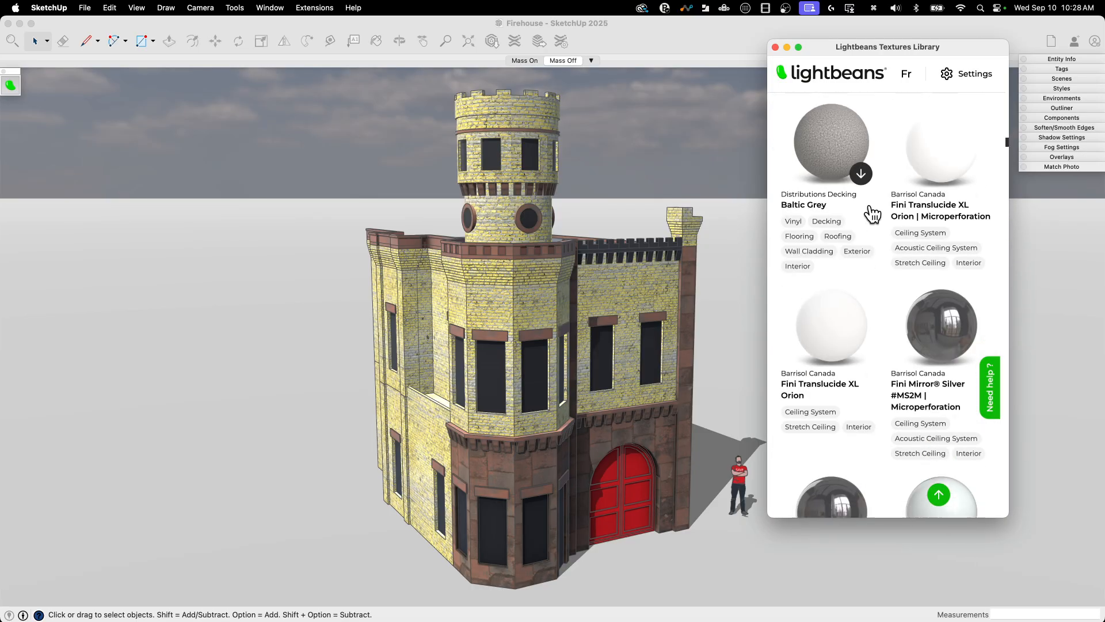
scroll("up", 3)
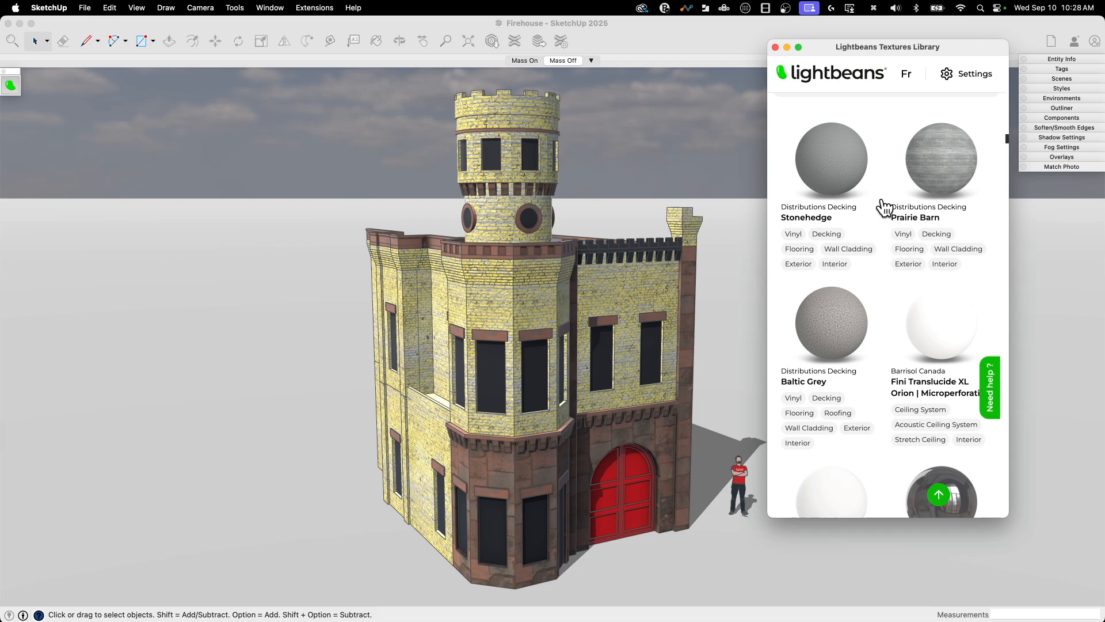
scroll("down", 3)
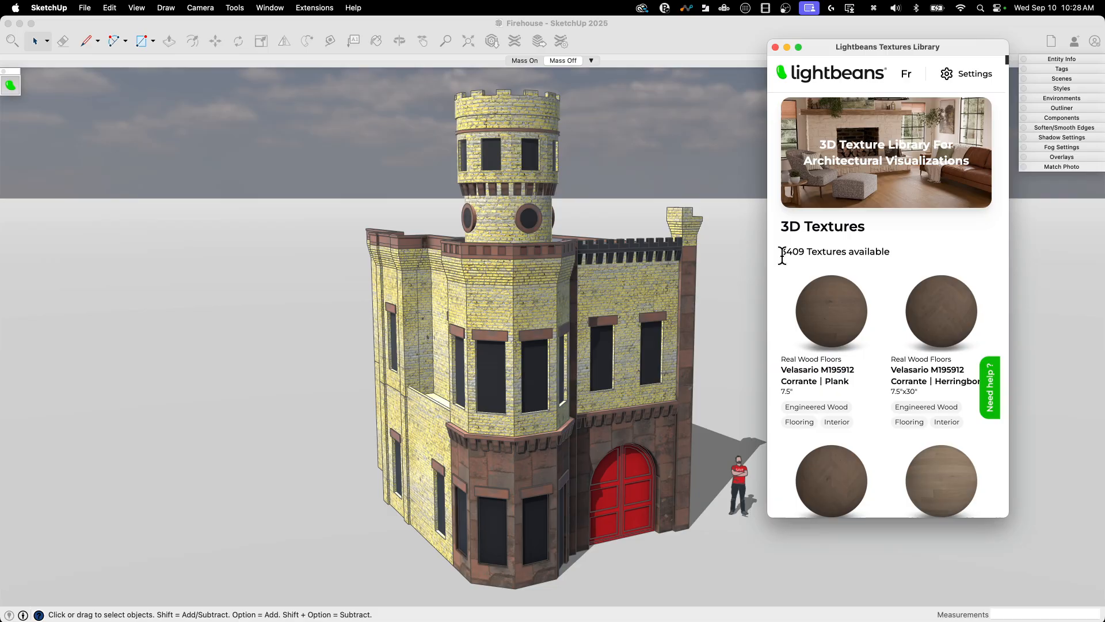
mouse_move(856, 208)
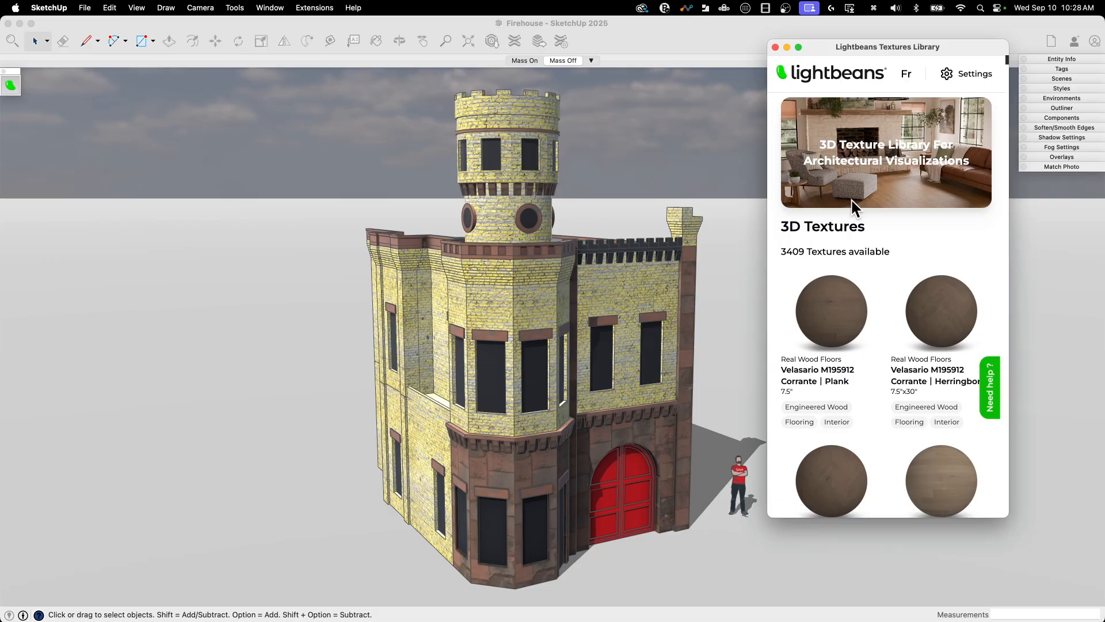
mouse_move(832, 242)
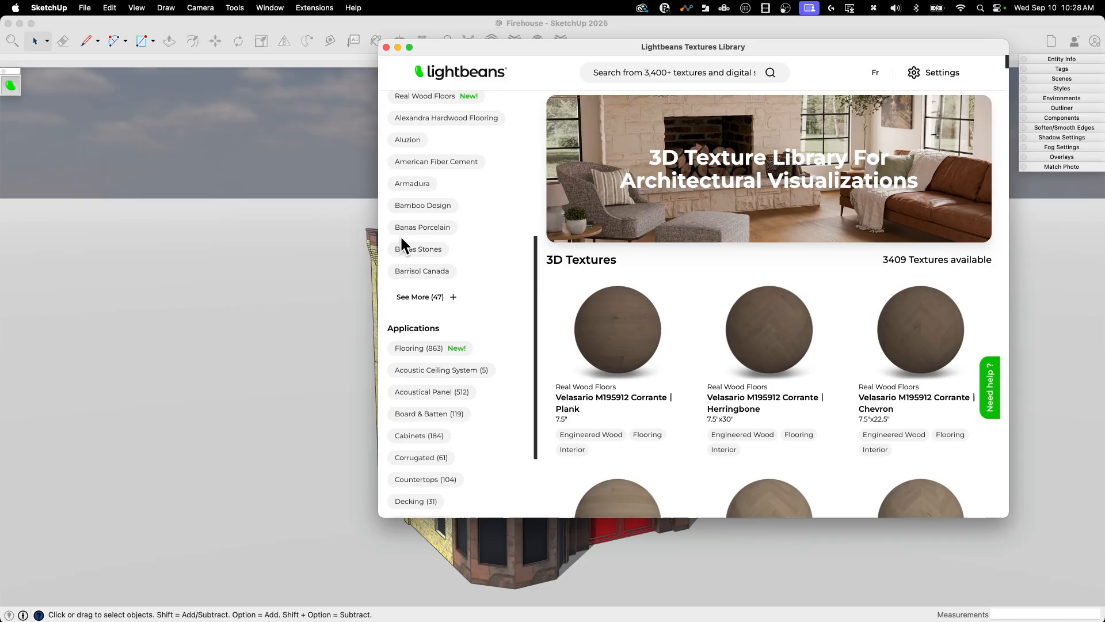
Step: Expand the full material-types list and browse the library's brands and application categories
scroll("up", 3)
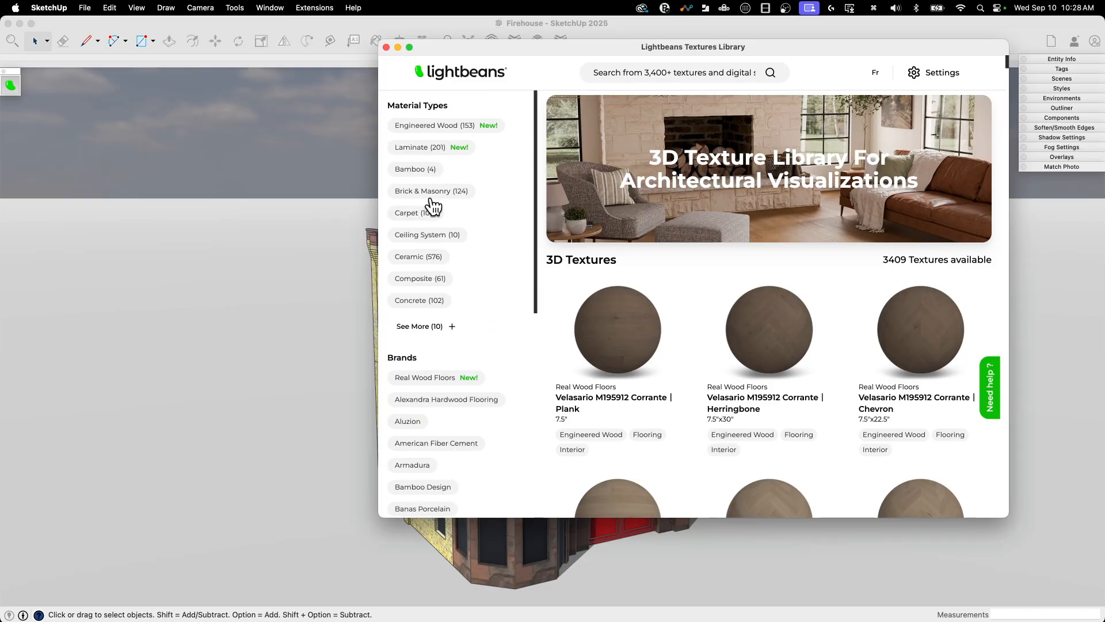
mouse_move(416, 107)
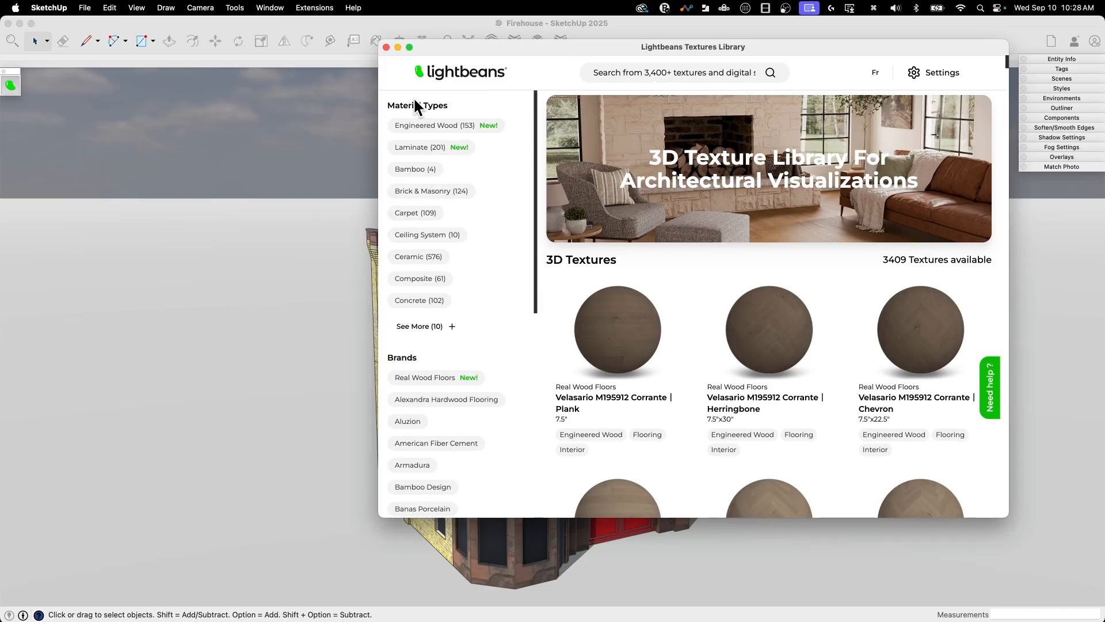
mouse_move(358, 196)
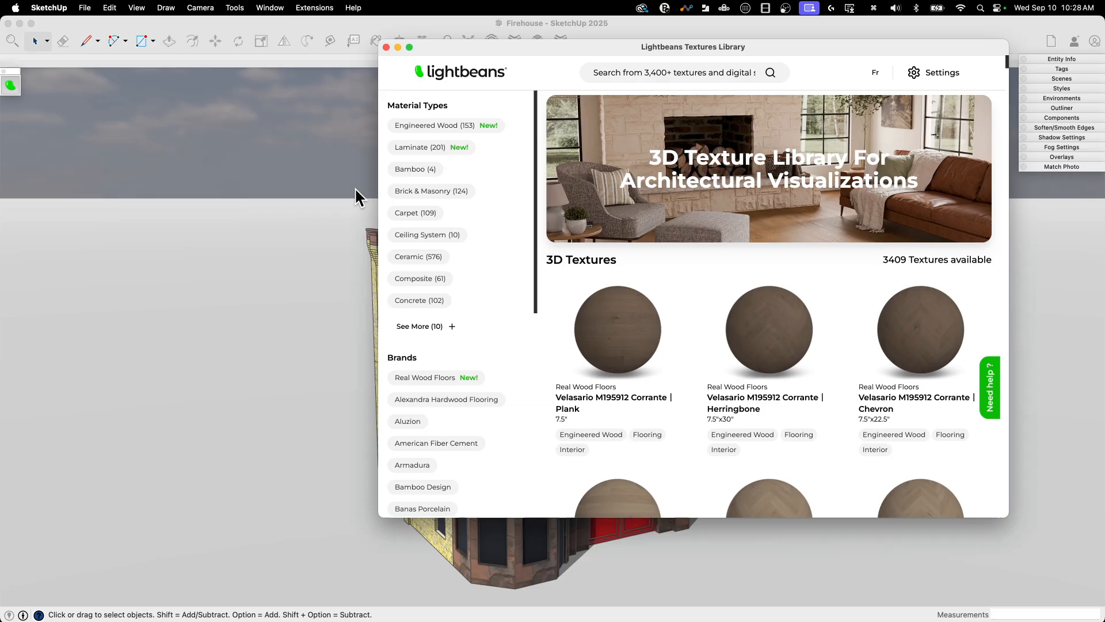
mouse_move(465, 126)
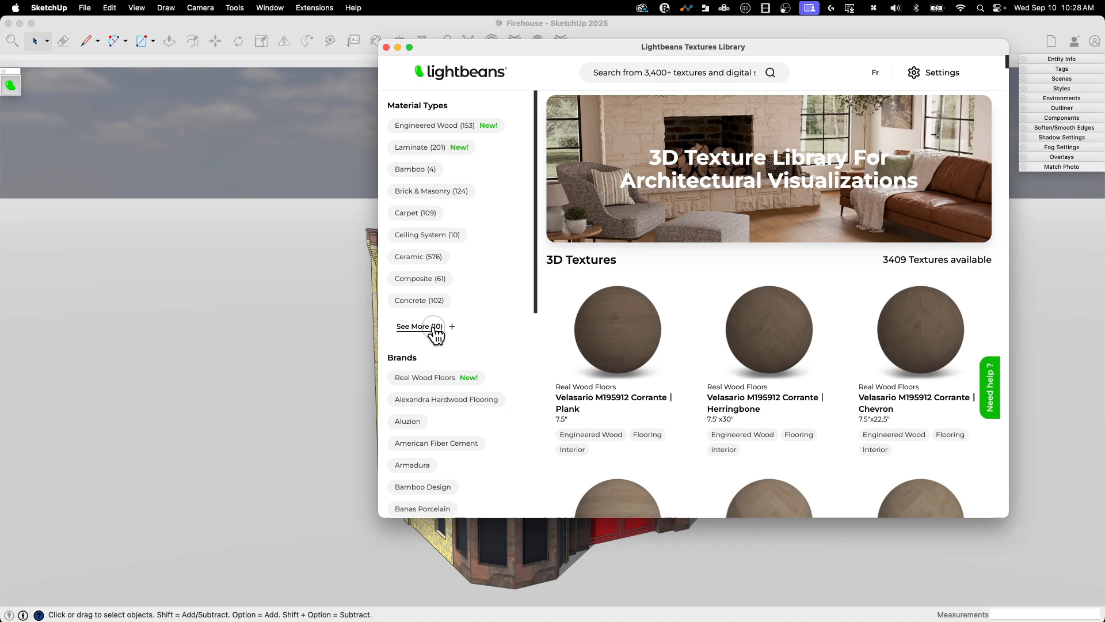
left_click(412, 326)
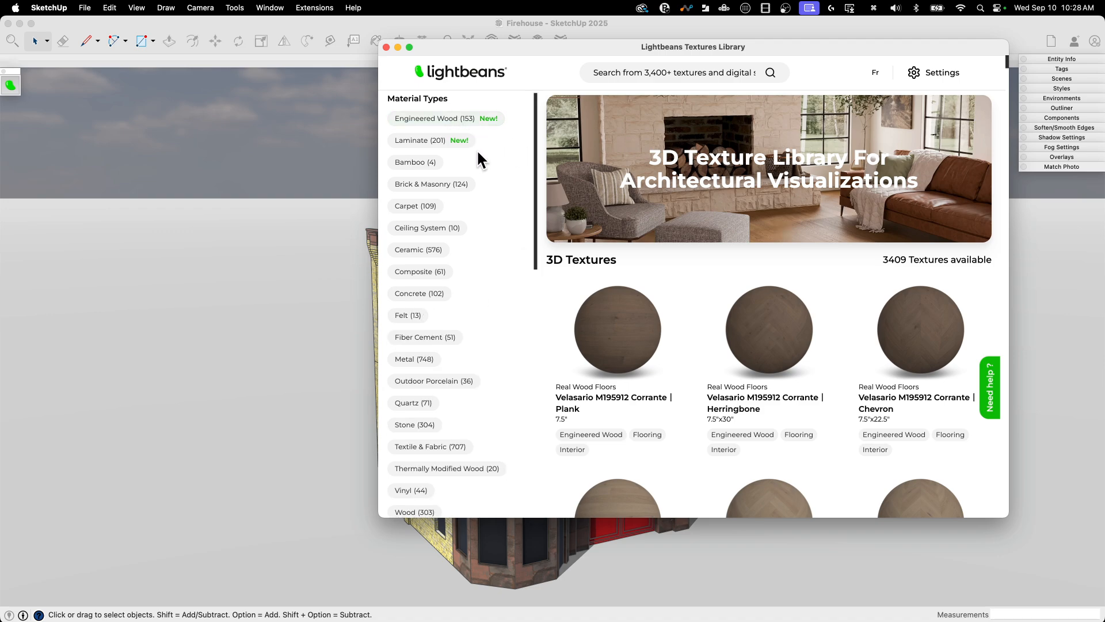
mouse_move(426, 167)
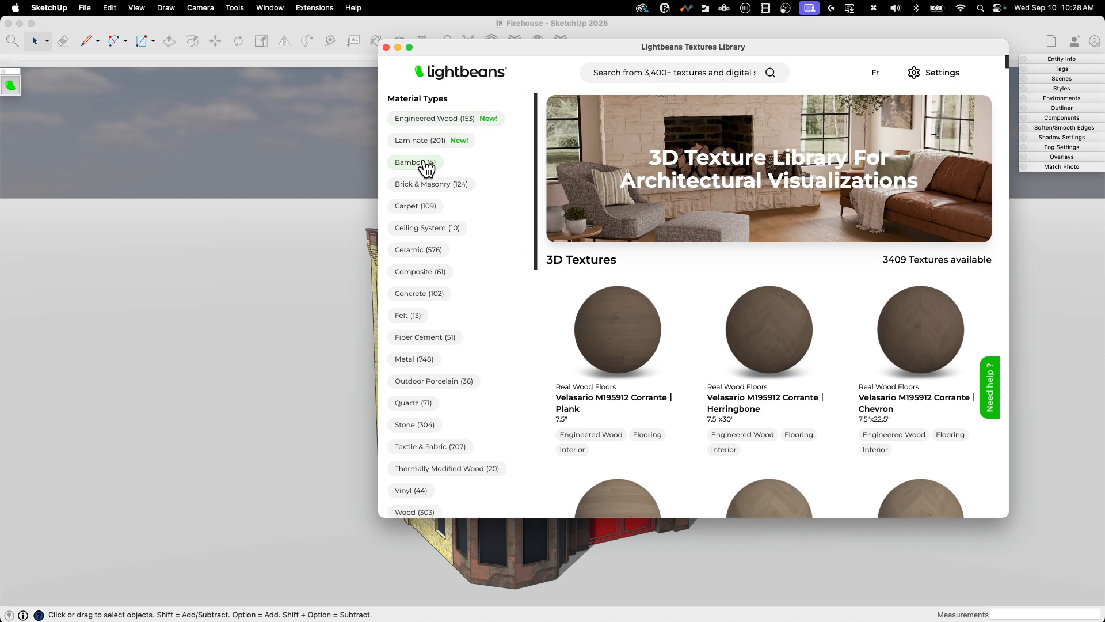
scroll("up", 3)
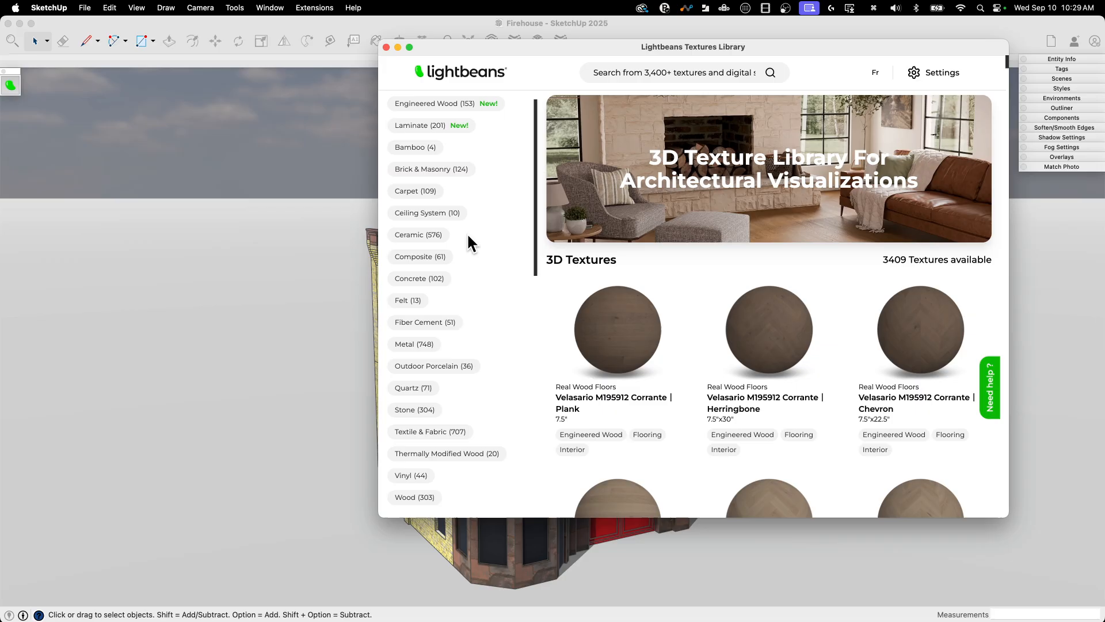
scroll("down", 3)
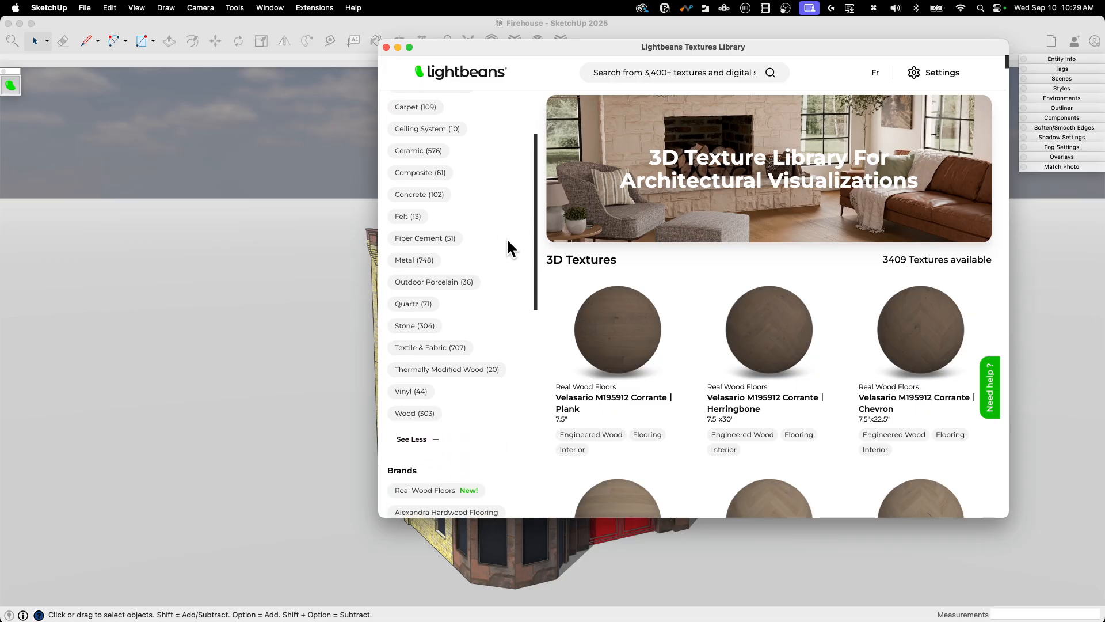
mouse_move(414, 414)
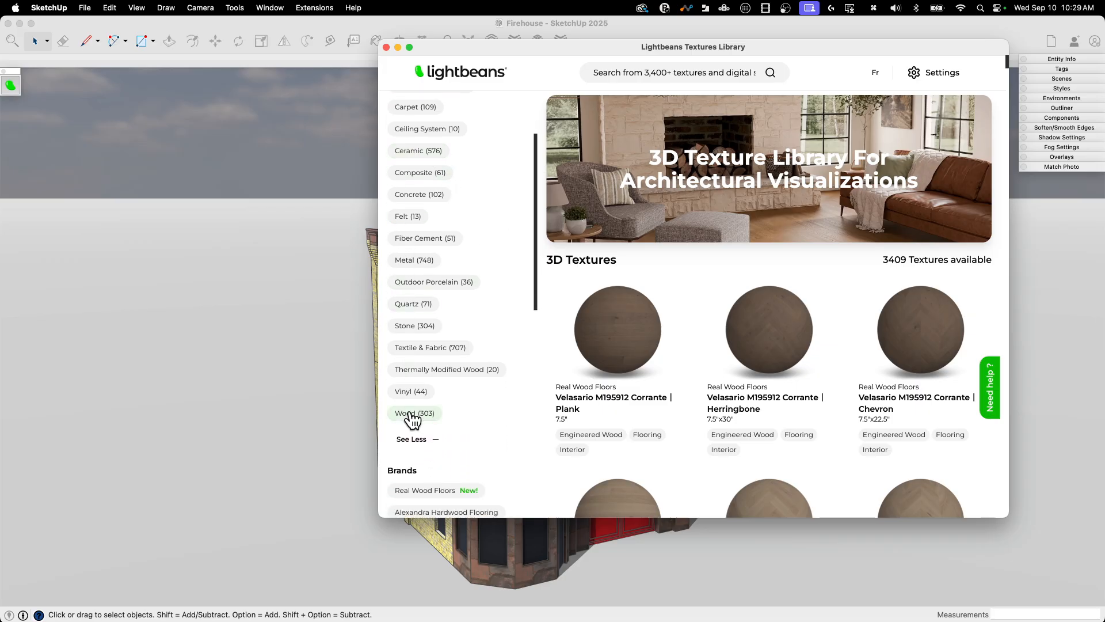
mouse_move(414, 259)
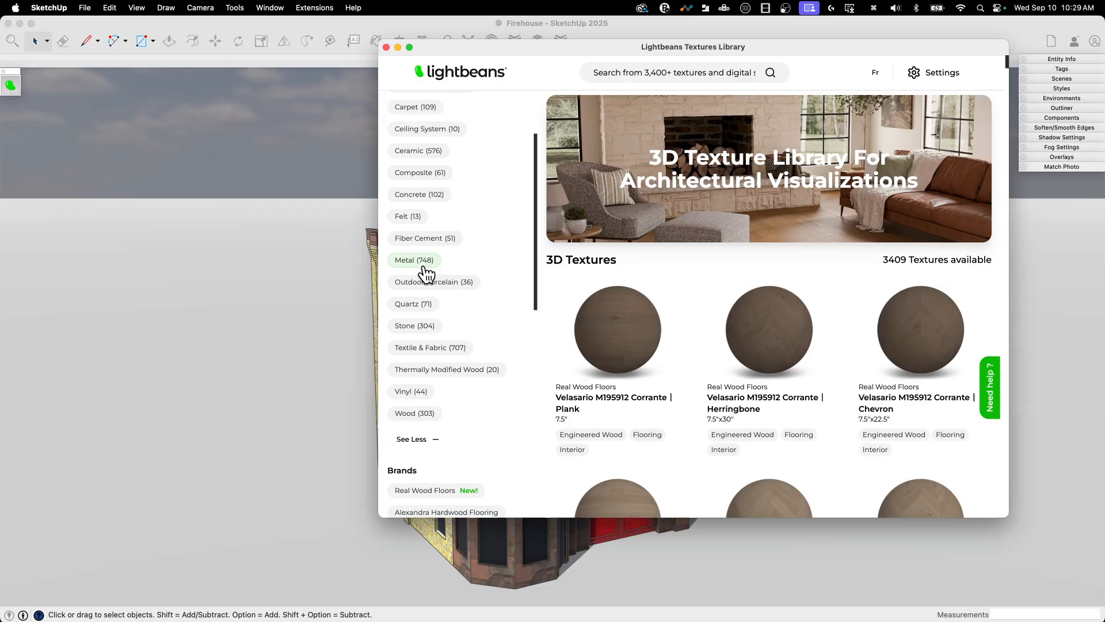
scroll("down", 3)
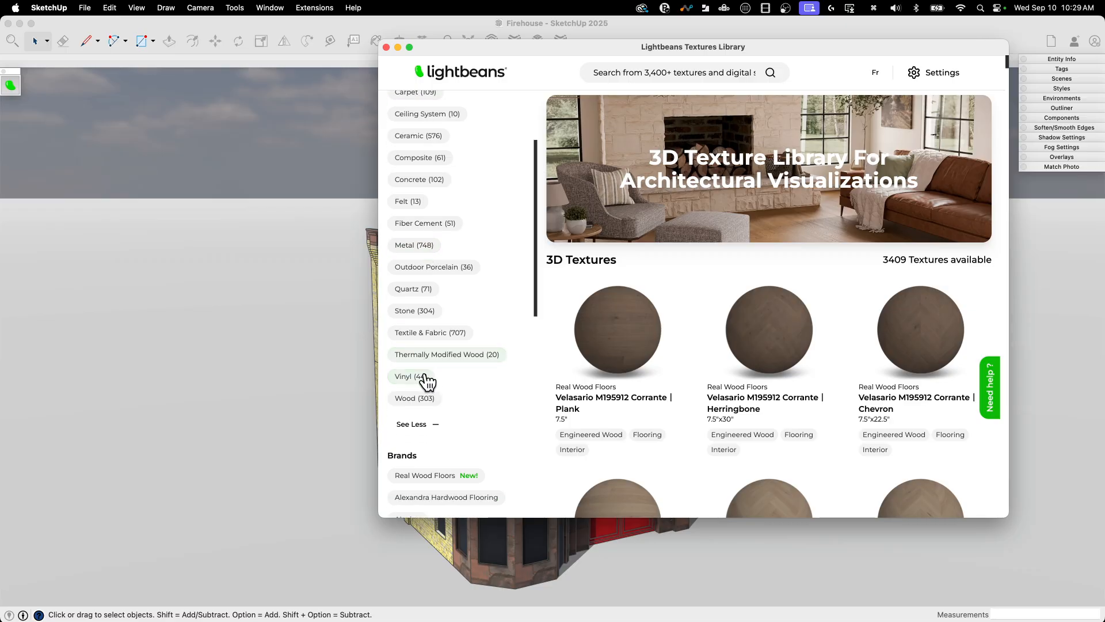
scroll("down", 3)
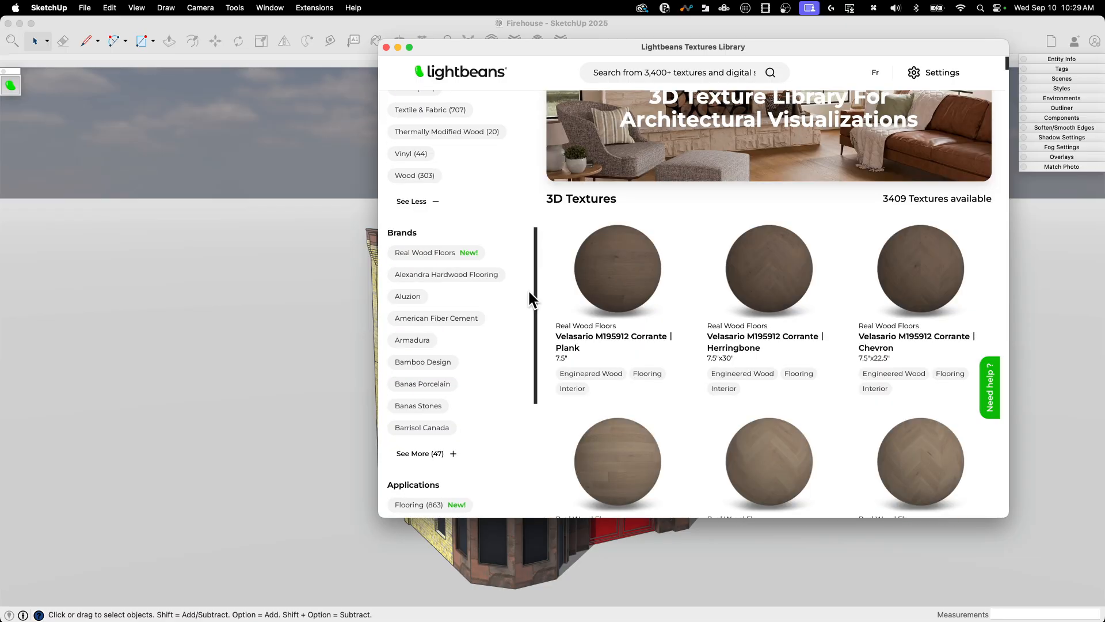
scroll("down", 3)
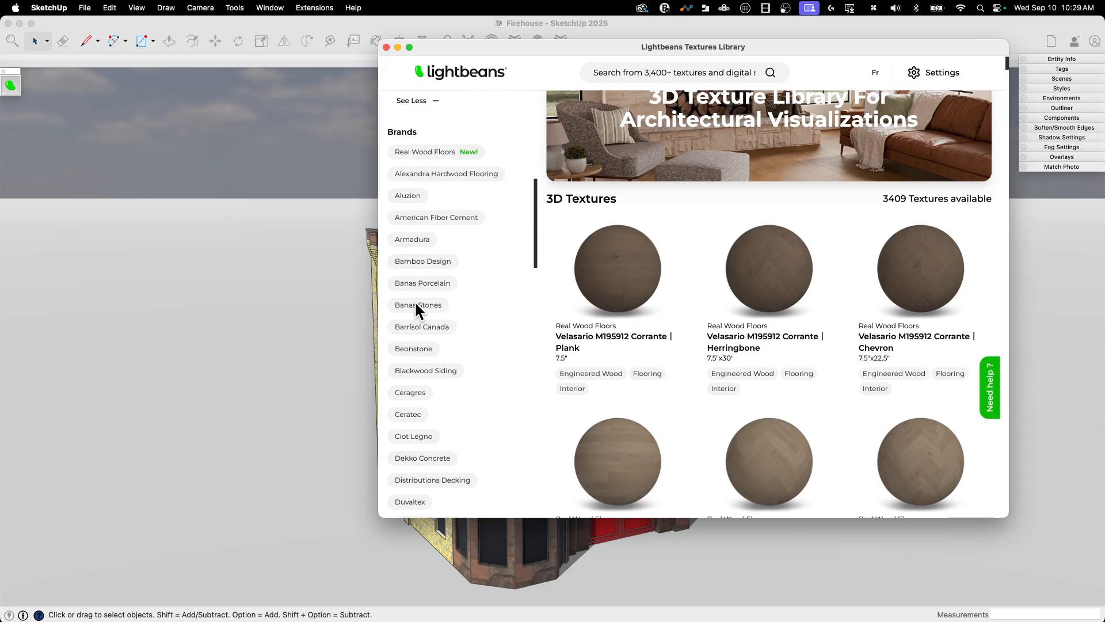
scroll("down", 3)
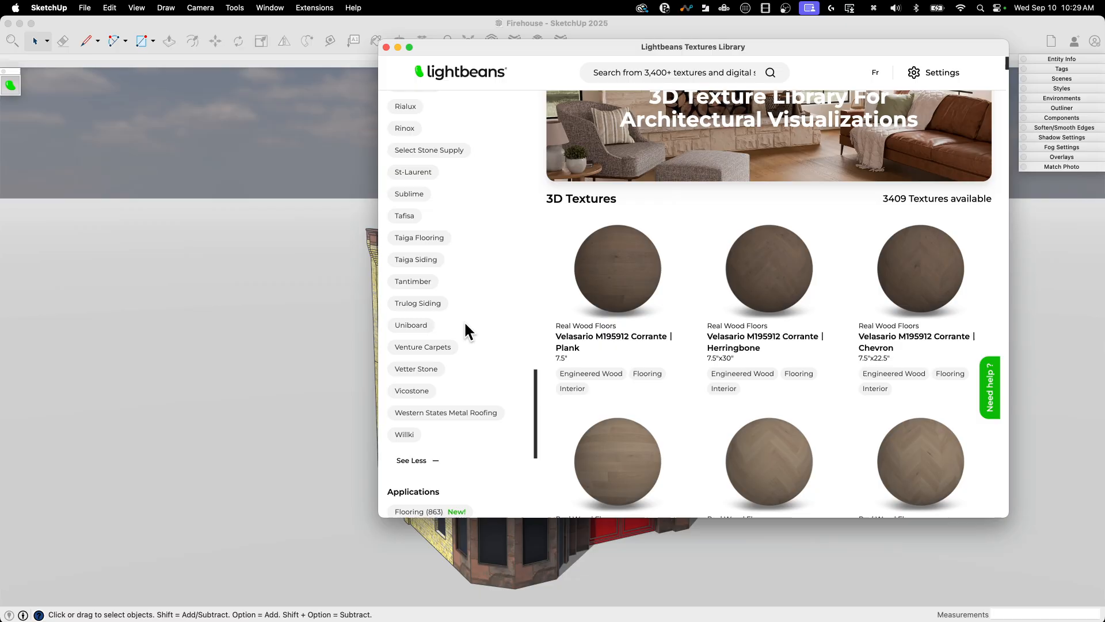
scroll("down", 3)
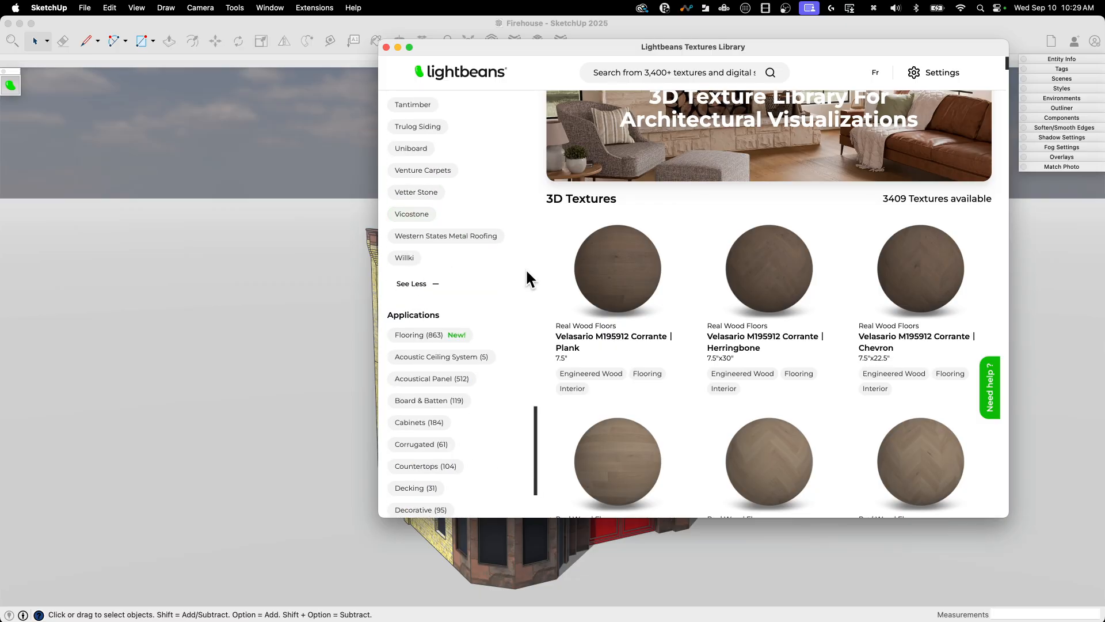
scroll("down", 3)
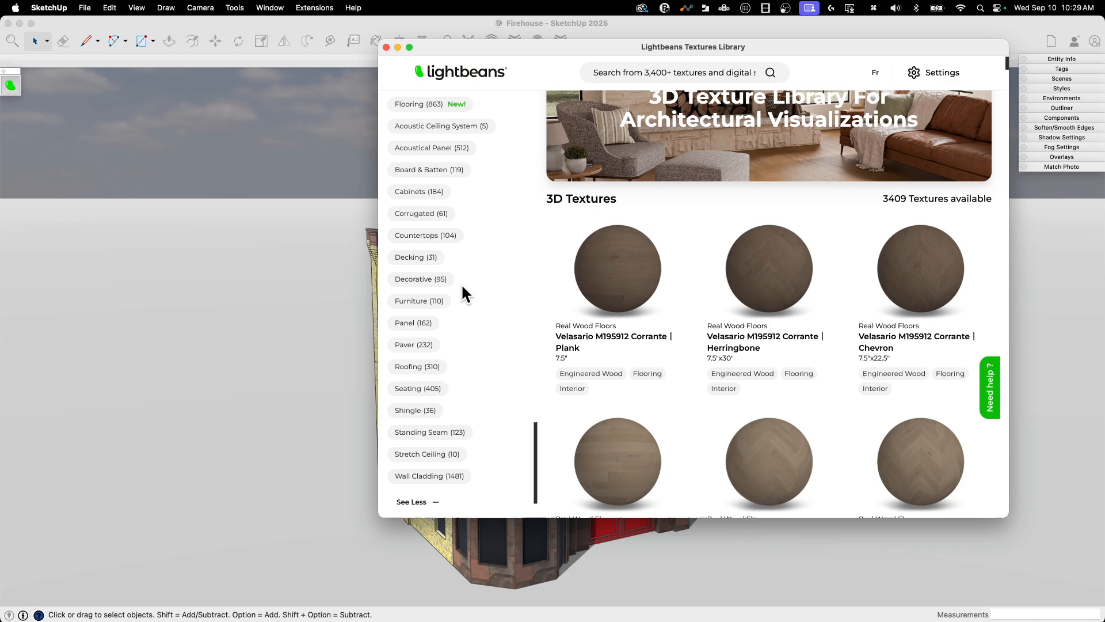
mouse_move(478, 419)
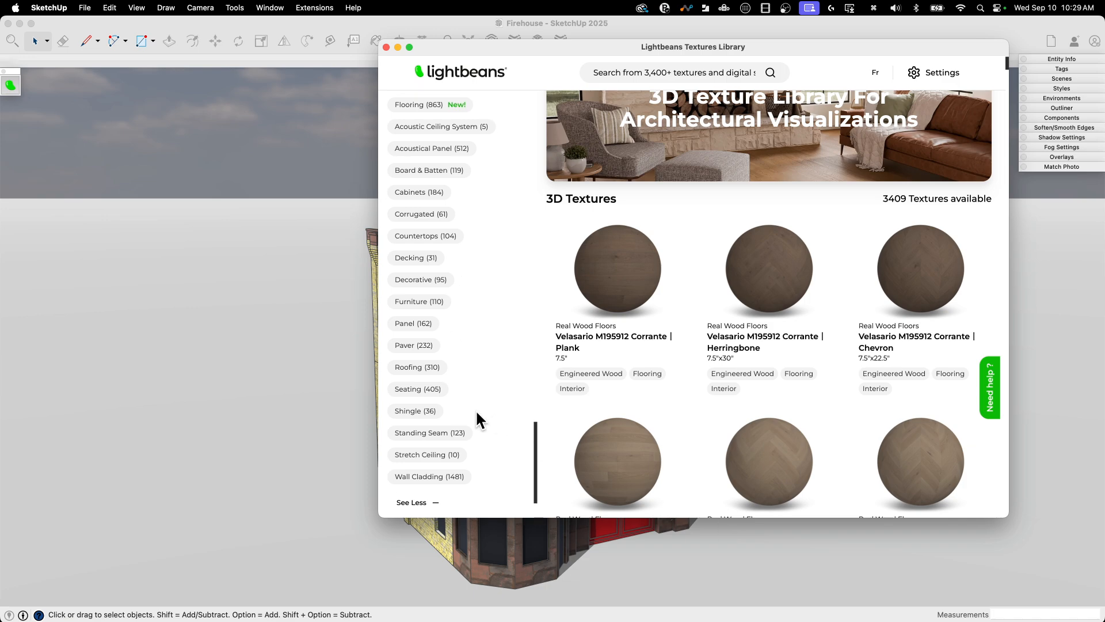
mouse_move(441, 311)
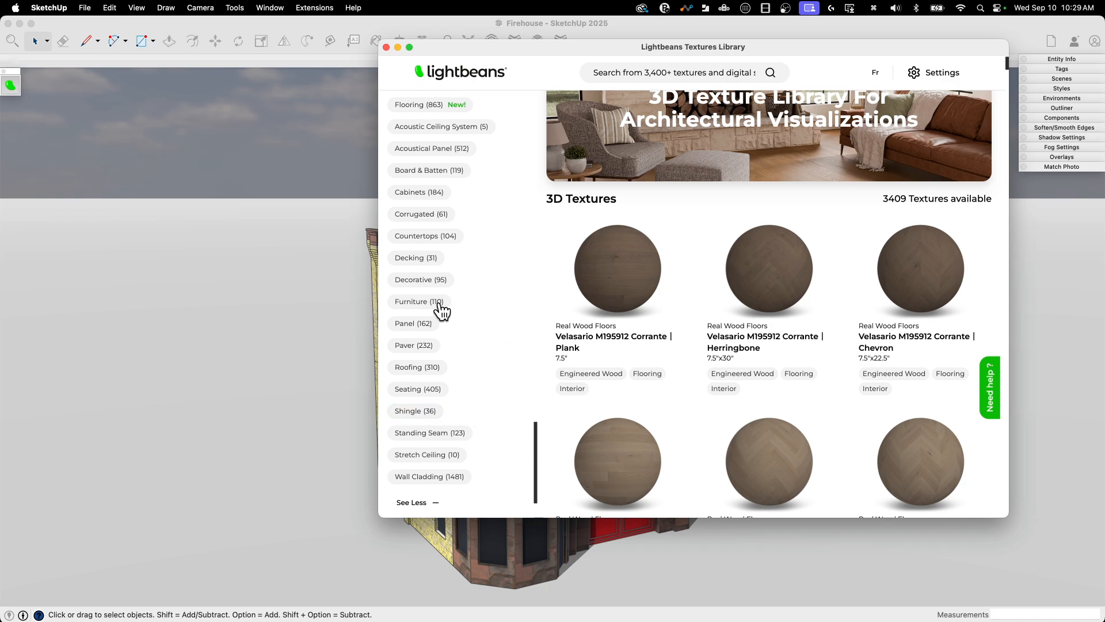
mouse_move(429, 171)
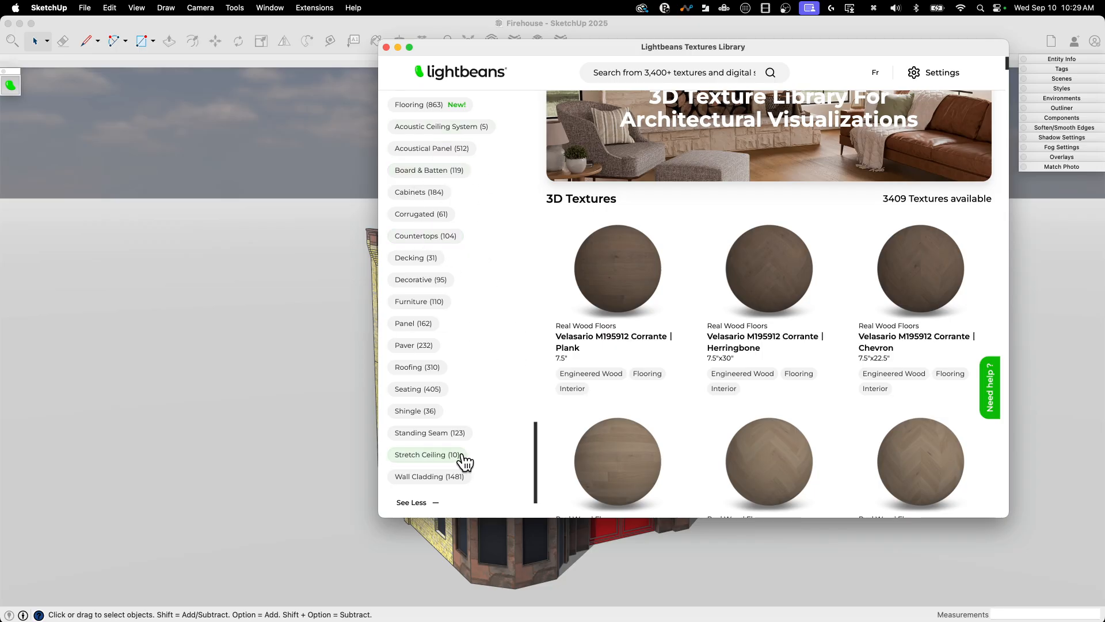
scroll("down", 3)
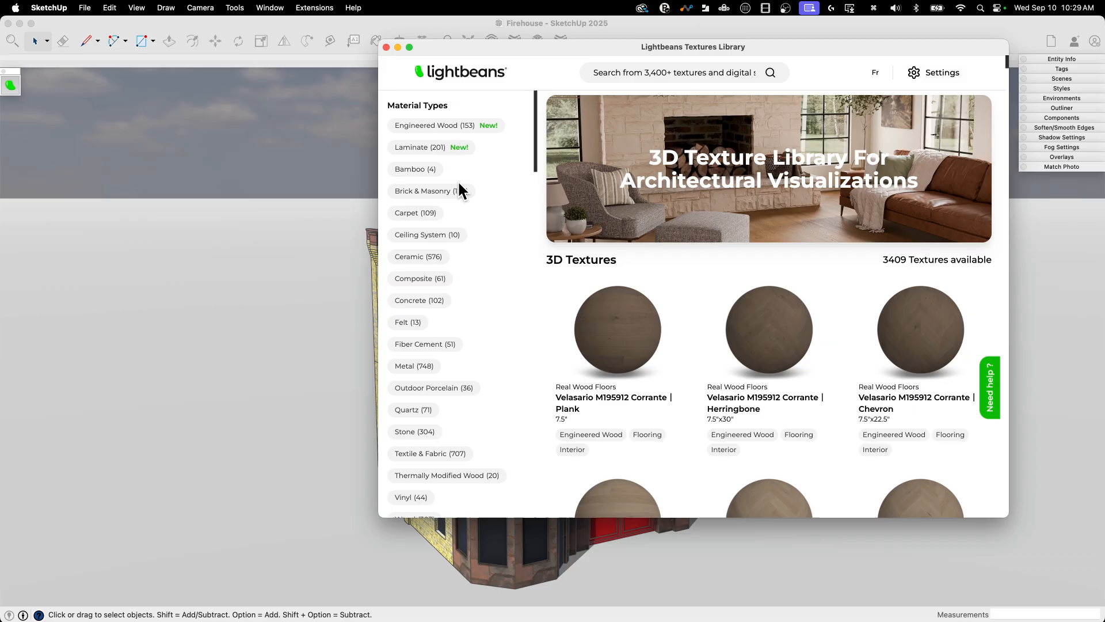
mouse_move(430, 190)
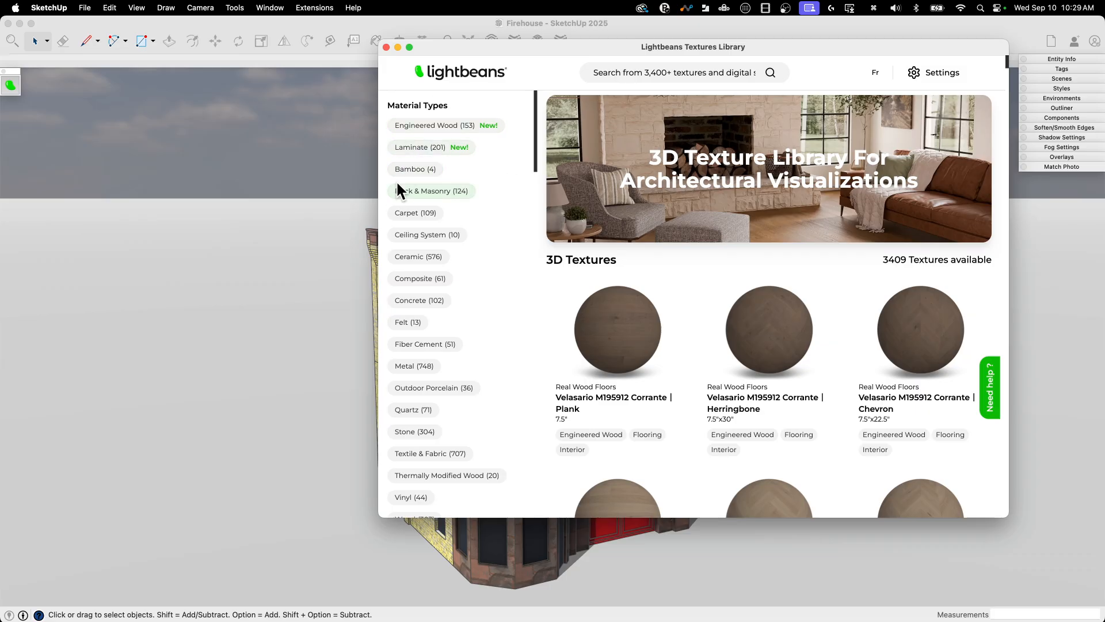
mouse_move(508, 233)
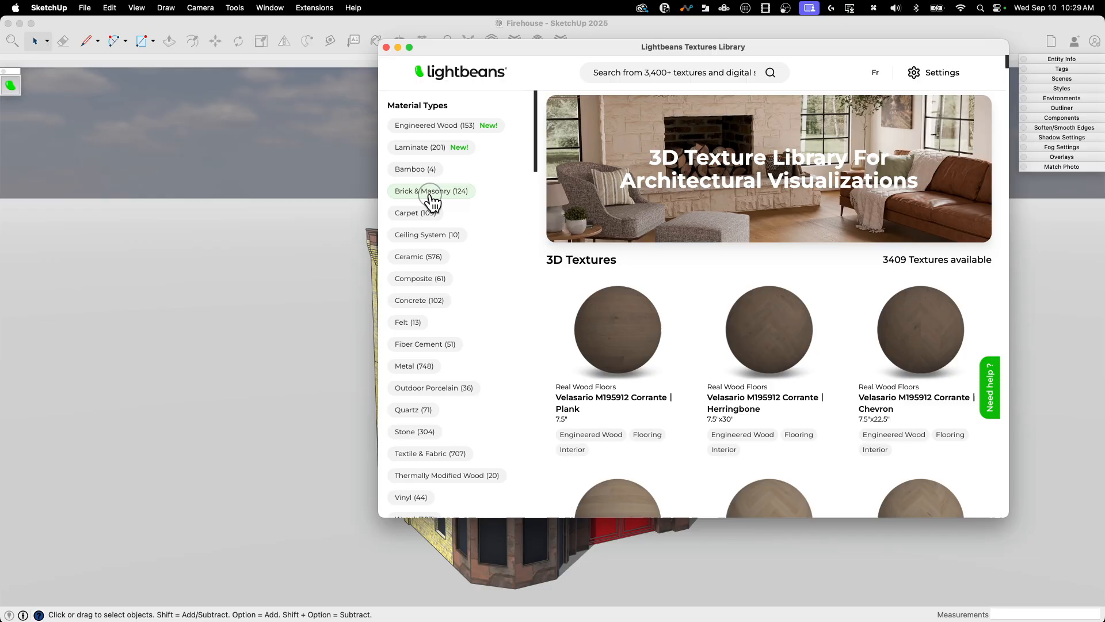
Step: Filter to Brick & Masonry, browse to Silver Shadow Veine 3 Height Pattern, then clear the filter
left_click(431, 191)
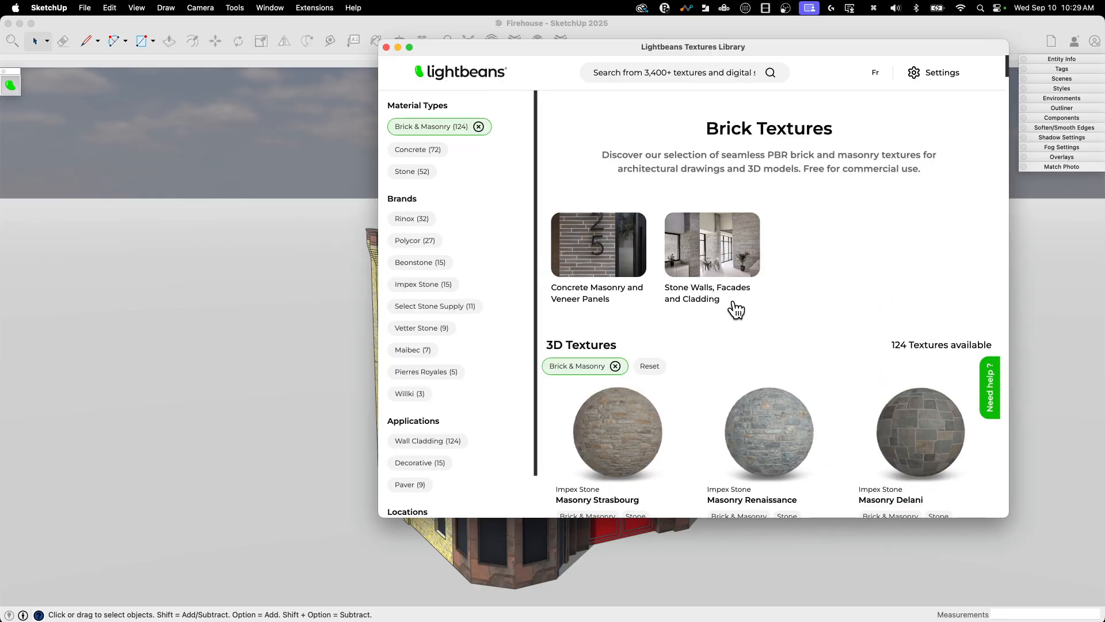
scroll("down", 3)
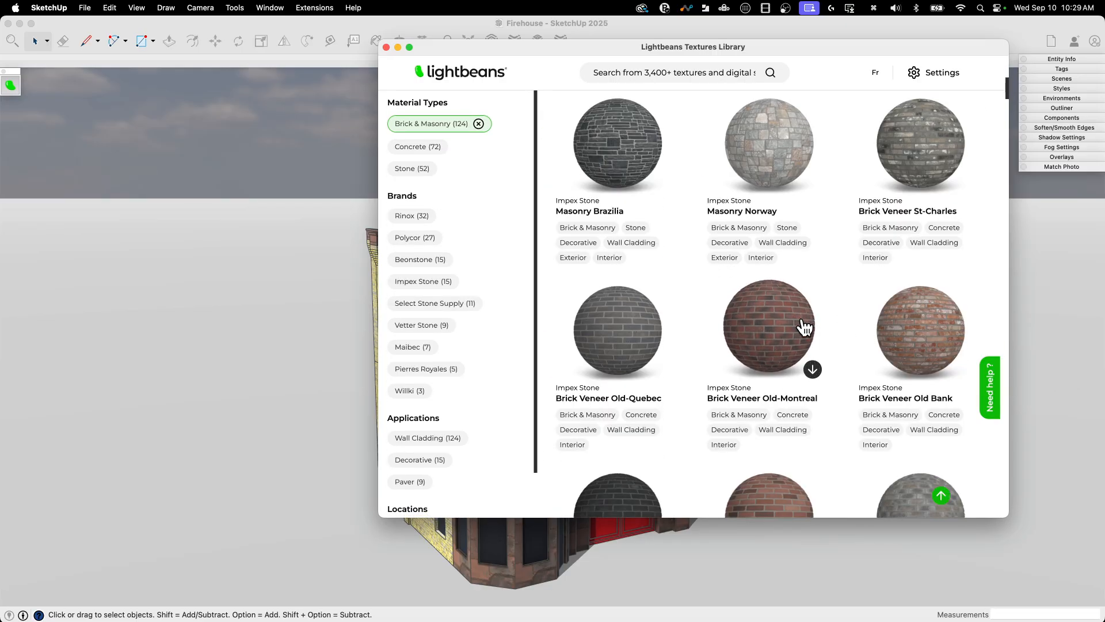
scroll("down", 3)
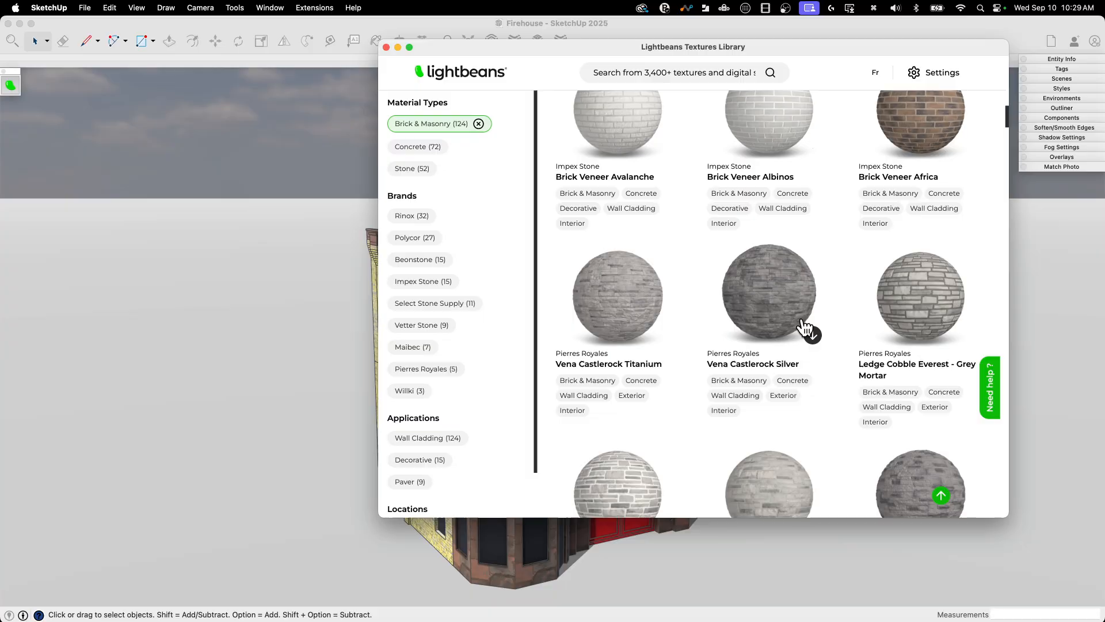
scroll("down", 3)
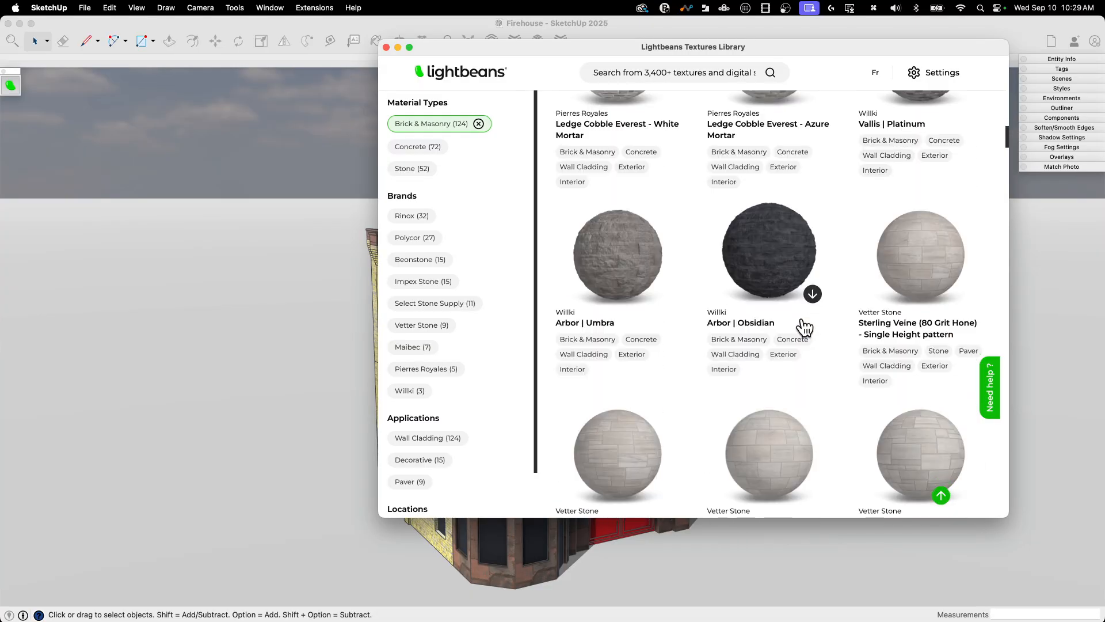
scroll("down", 3)
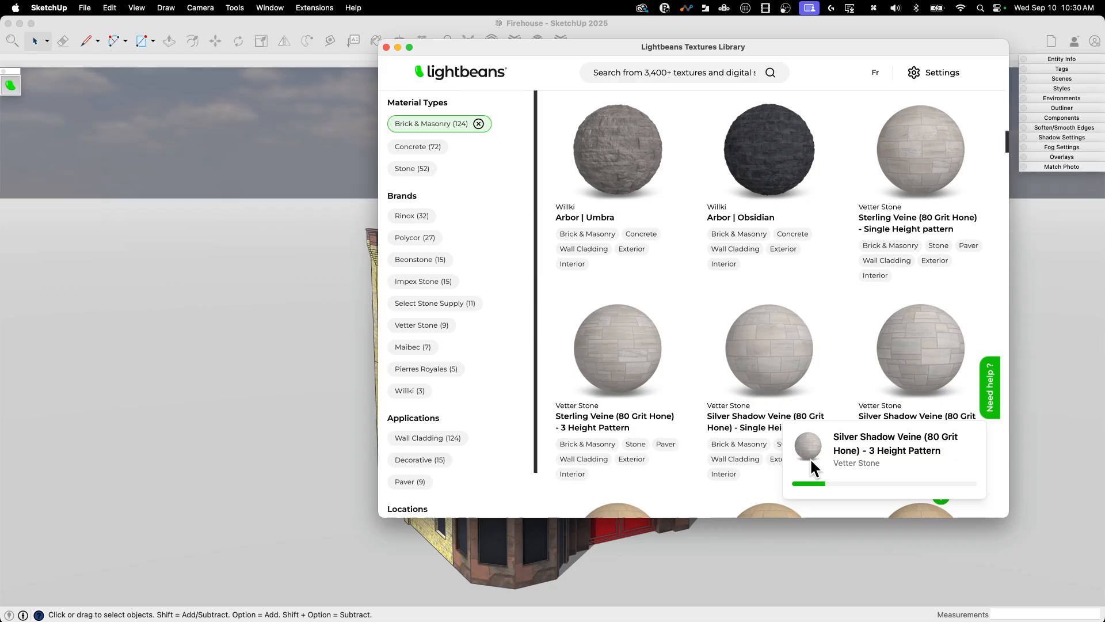
mouse_move(585, 77)
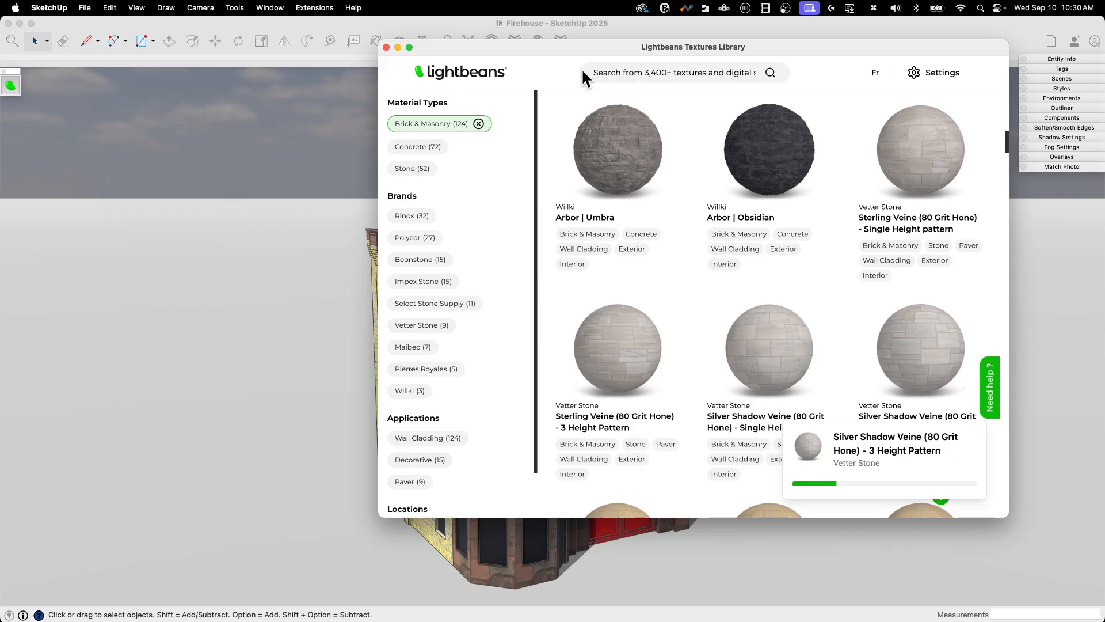
mouse_move(528, 96)
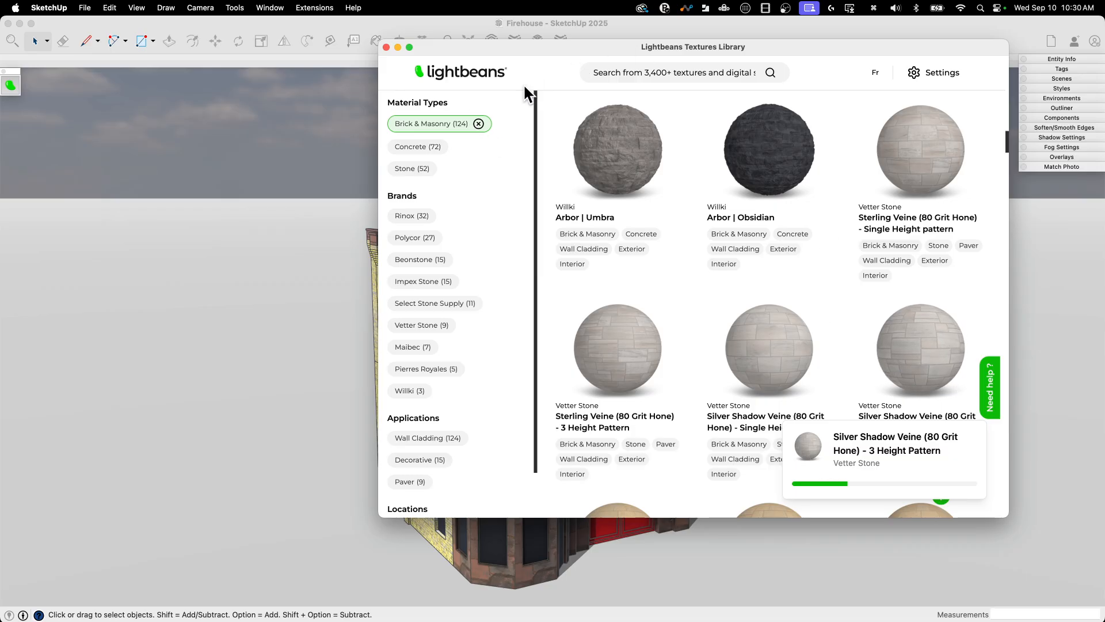
mouse_move(969, 297)
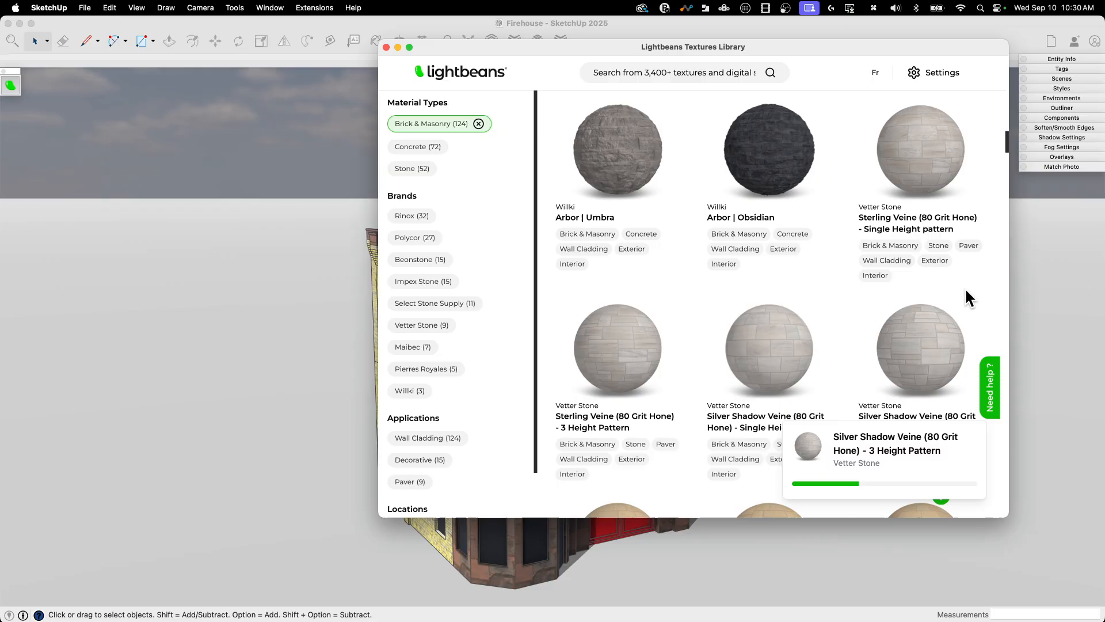
mouse_move(831, 256)
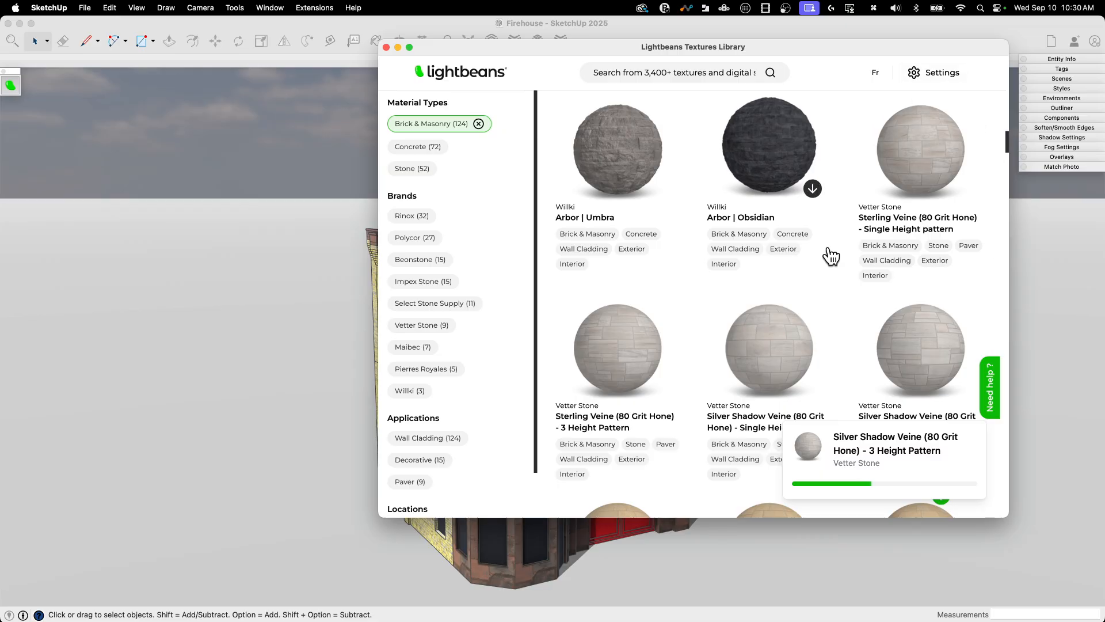
mouse_move(723, 207)
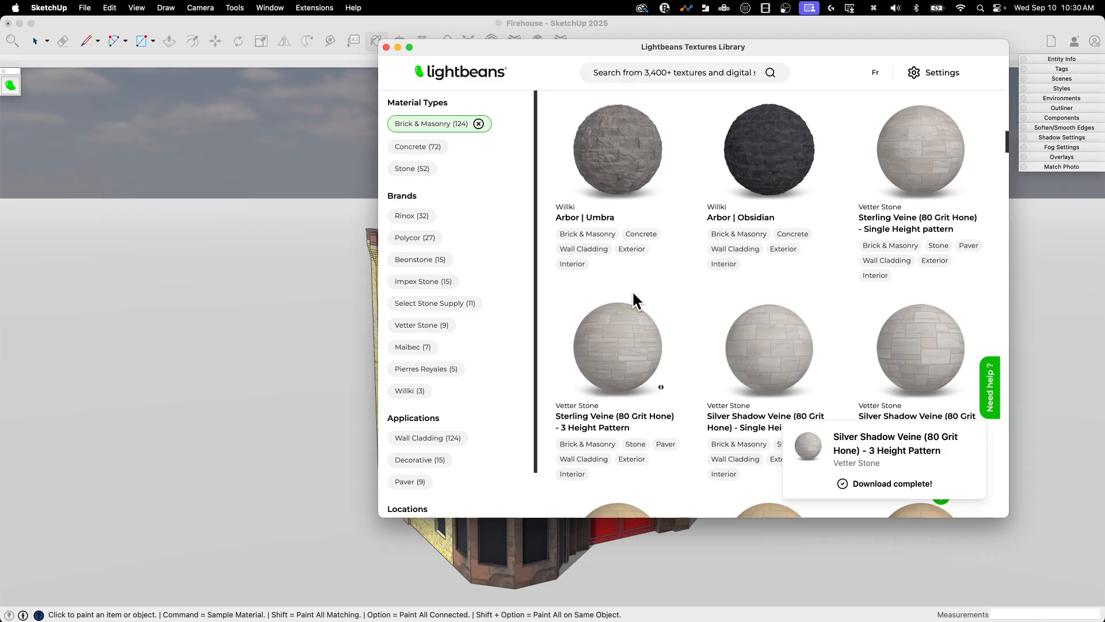
mouse_move(677, 262)
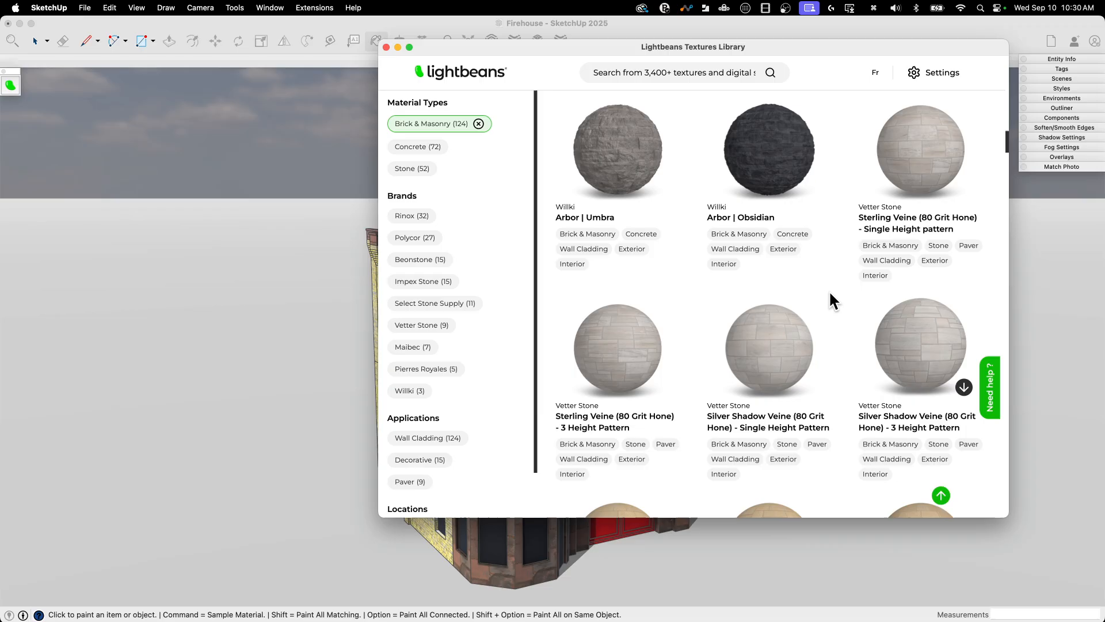
scroll("down", 3)
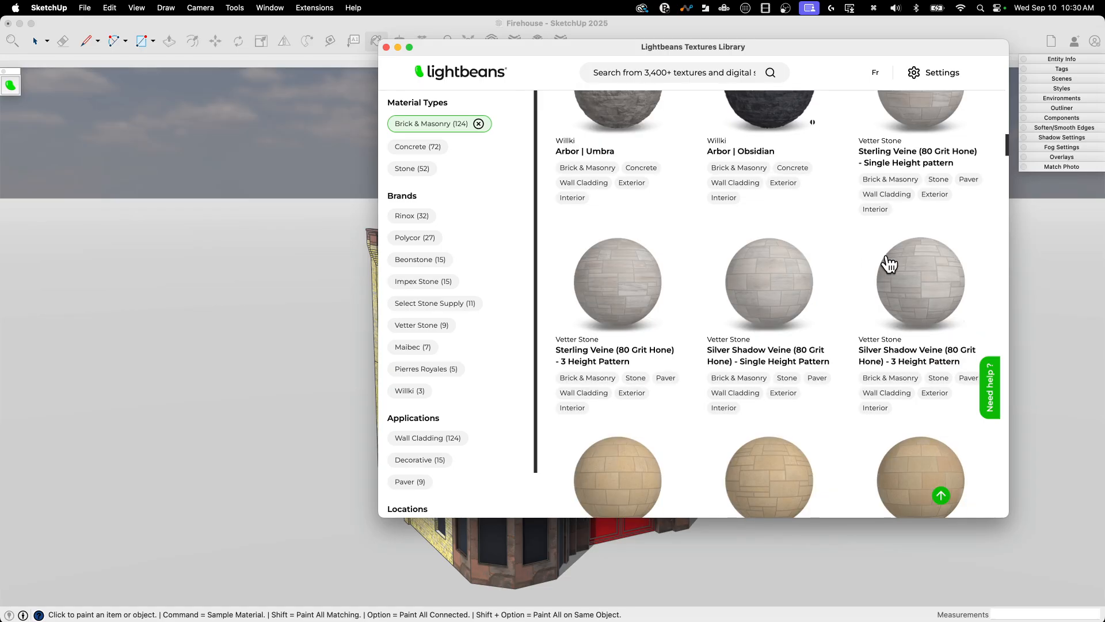
scroll("down", 3)
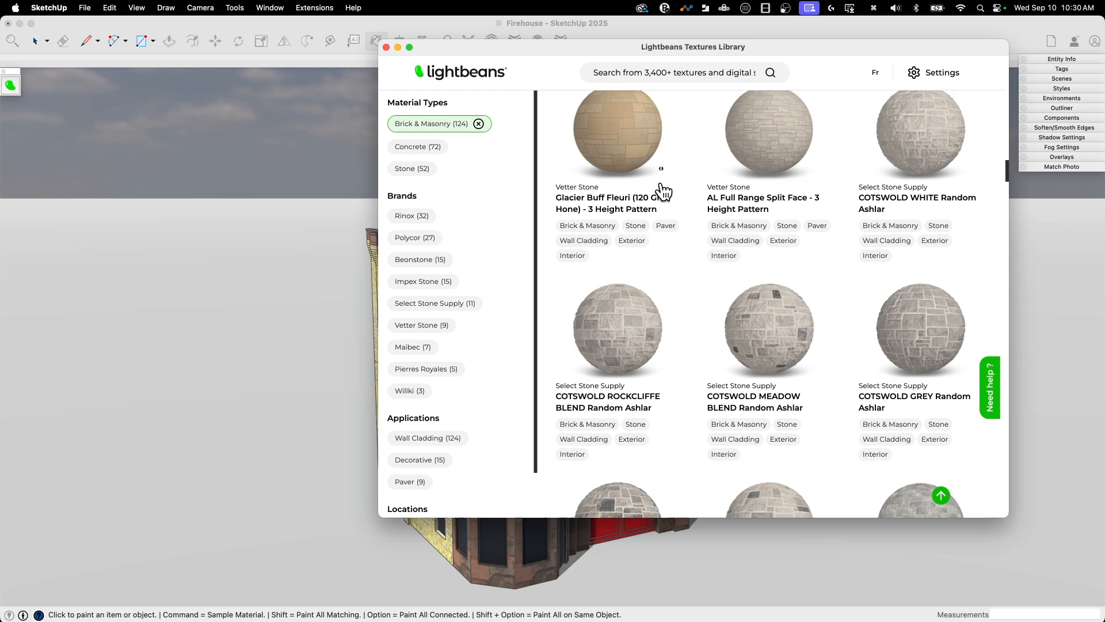
scroll("down", 3)
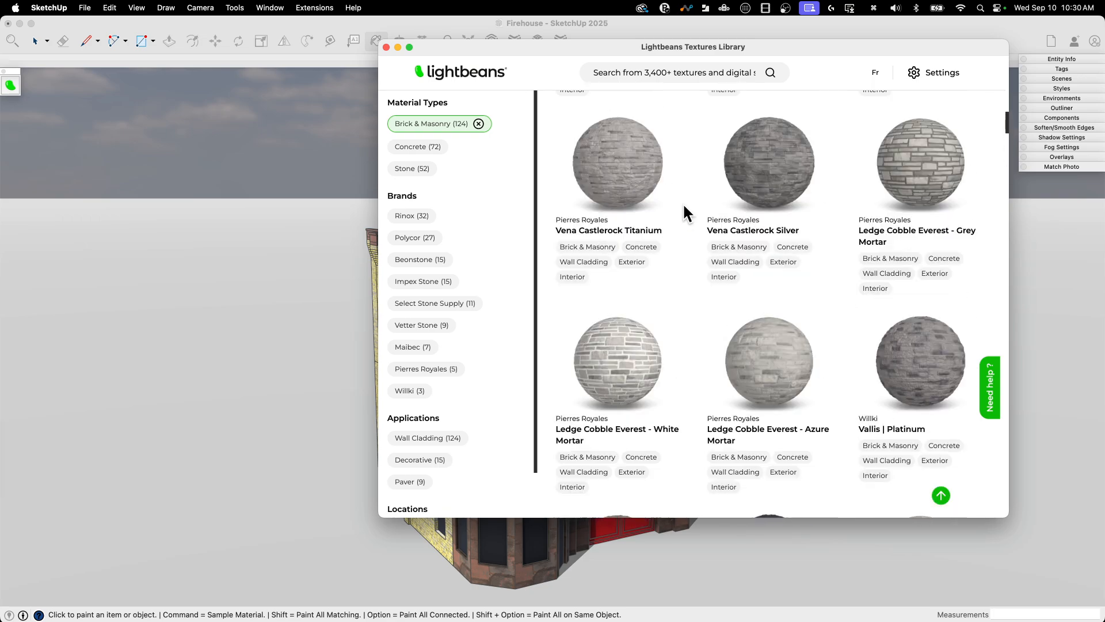
scroll("down", 3)
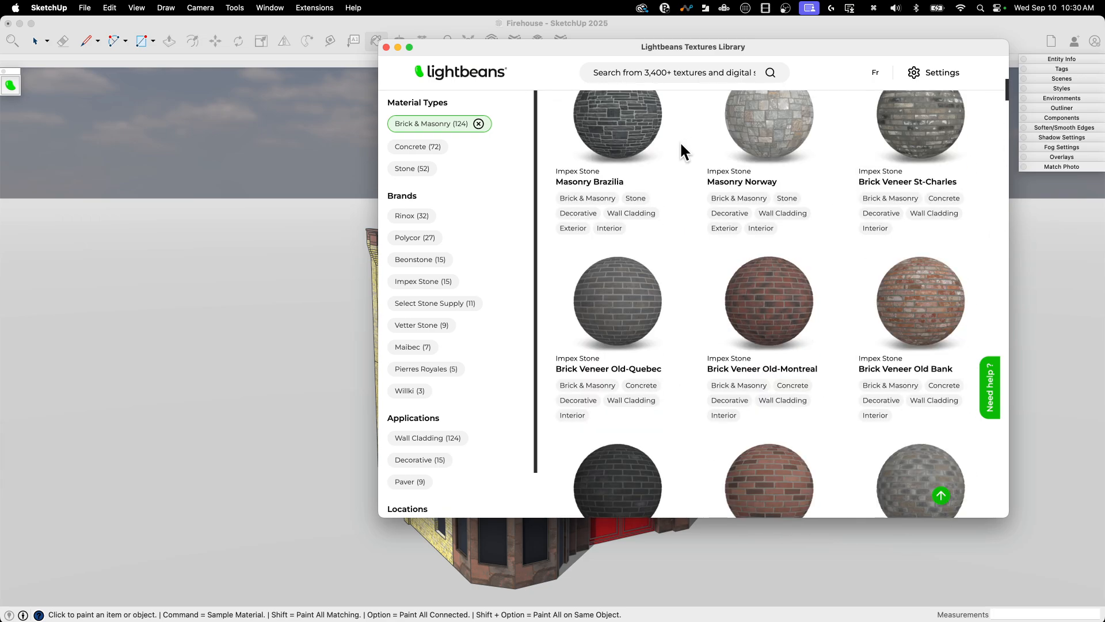
scroll("up", 3)
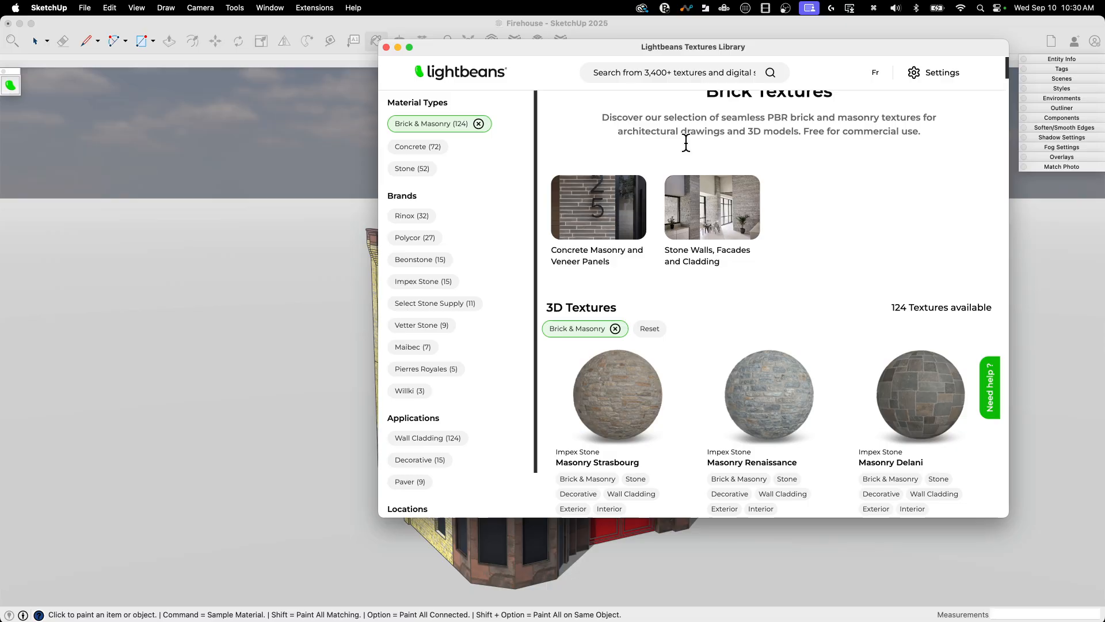
scroll("down", 3)
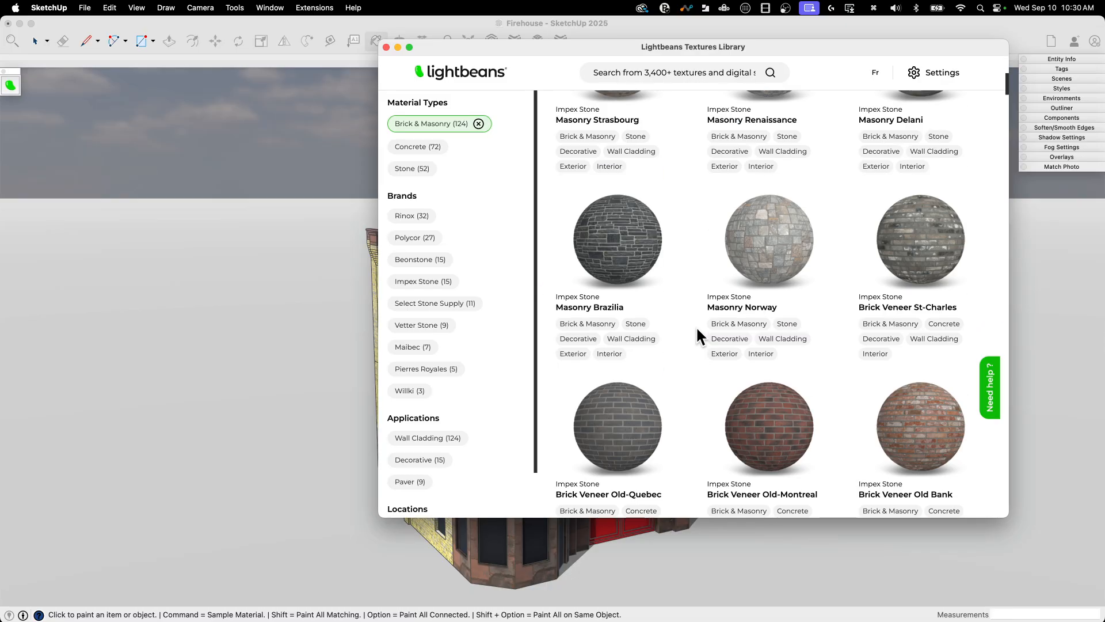
mouse_move(694, 160)
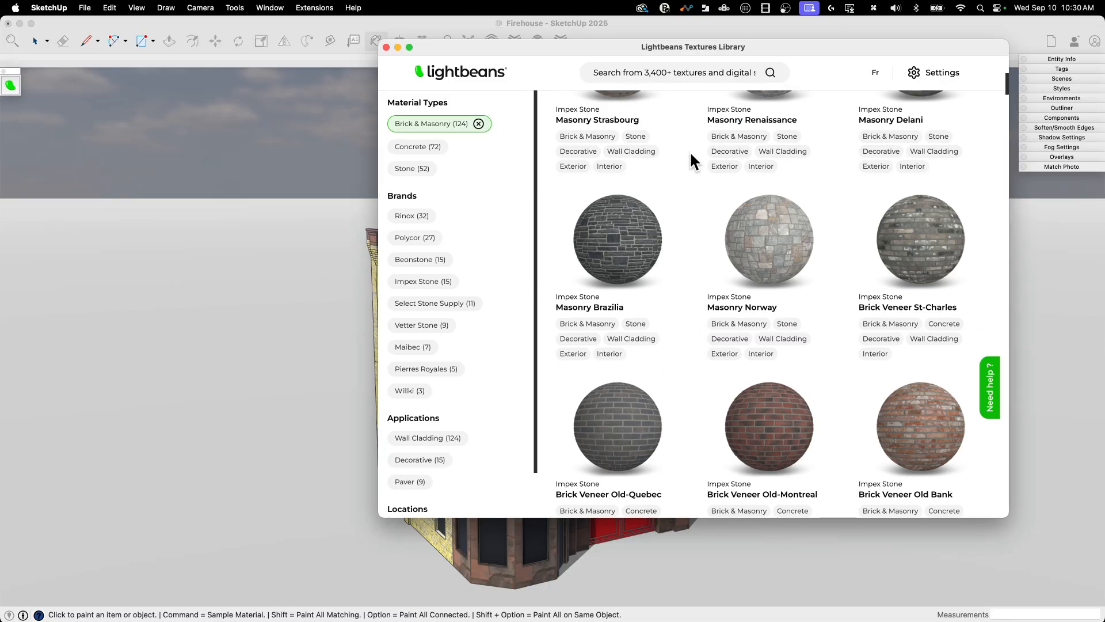
scroll("down", 3)
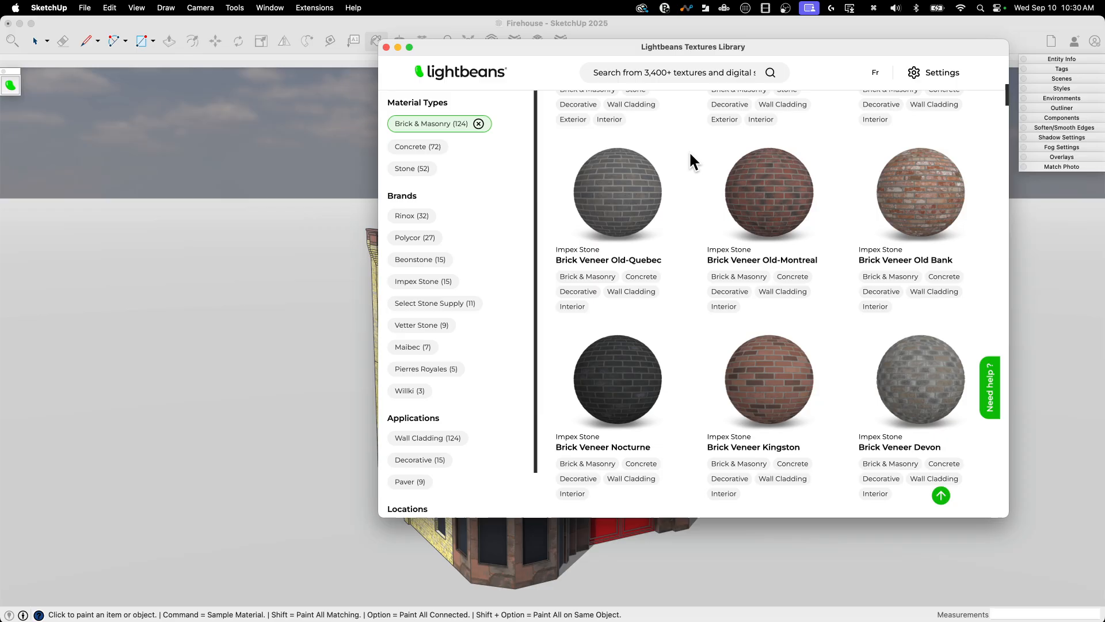
scroll("down", 3)
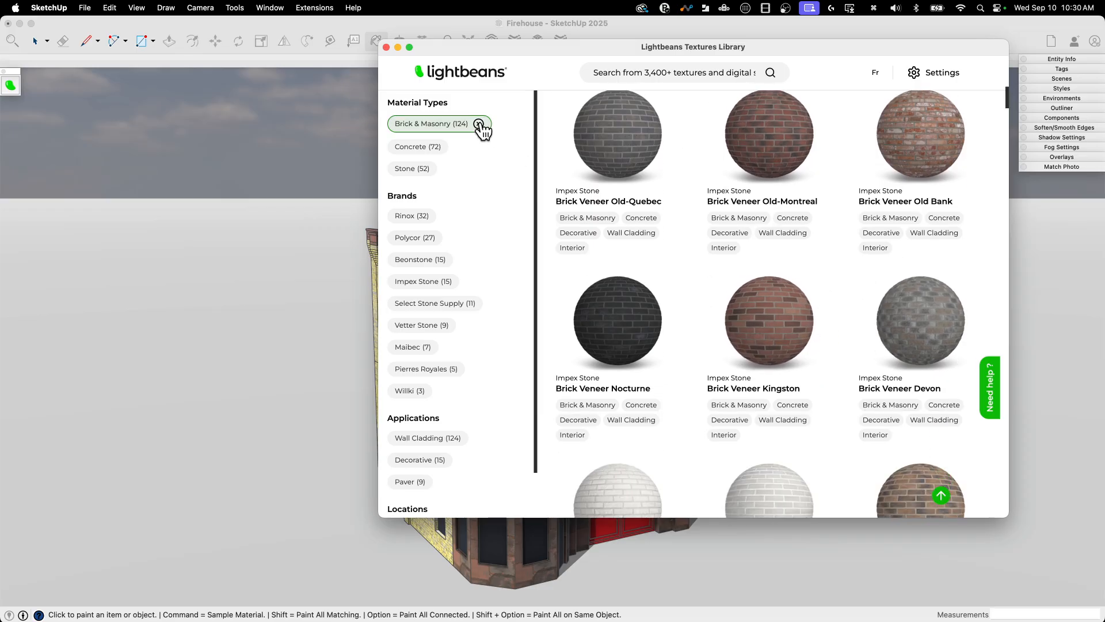
left_click(478, 123)
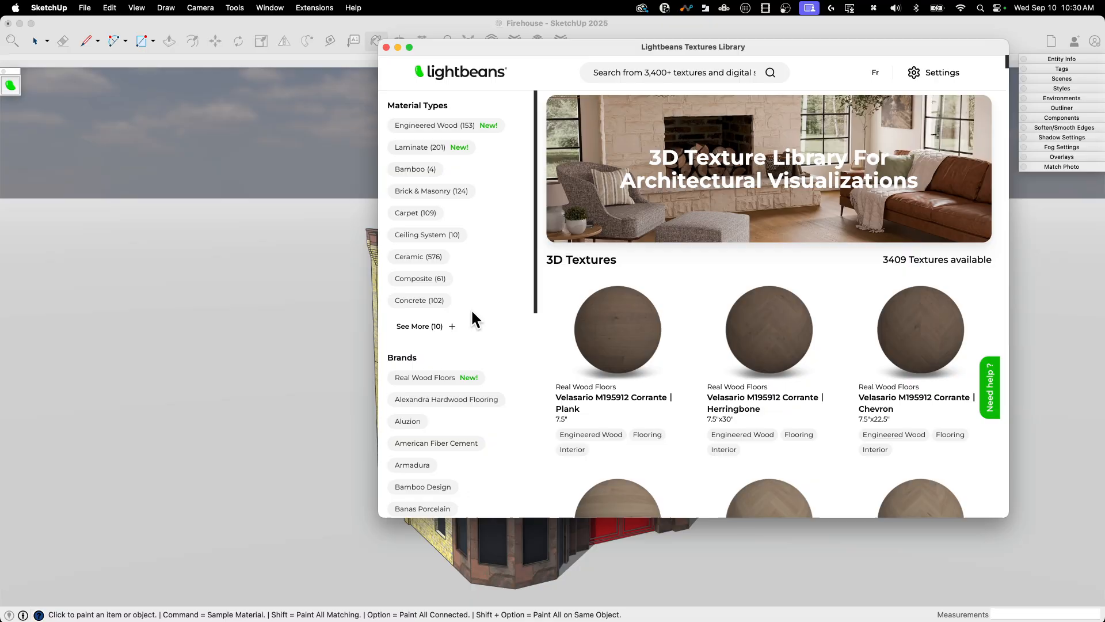
Step: Scroll the full catalogue down to the Fini Mirror Silver #MS2M material and download it
scroll("down", 3)
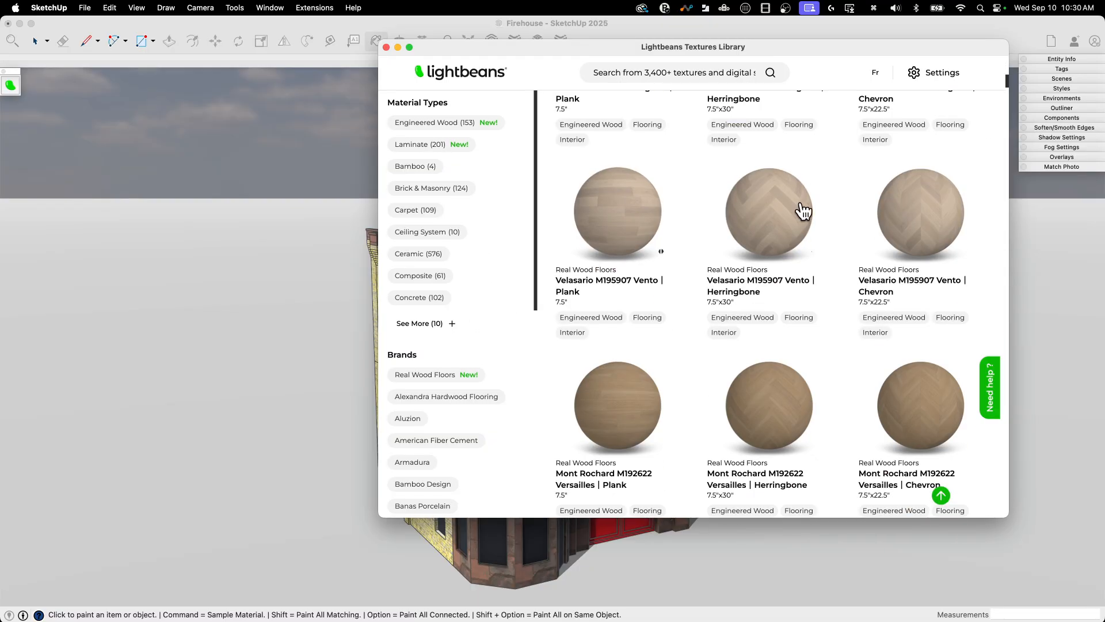
scroll("down", 3)
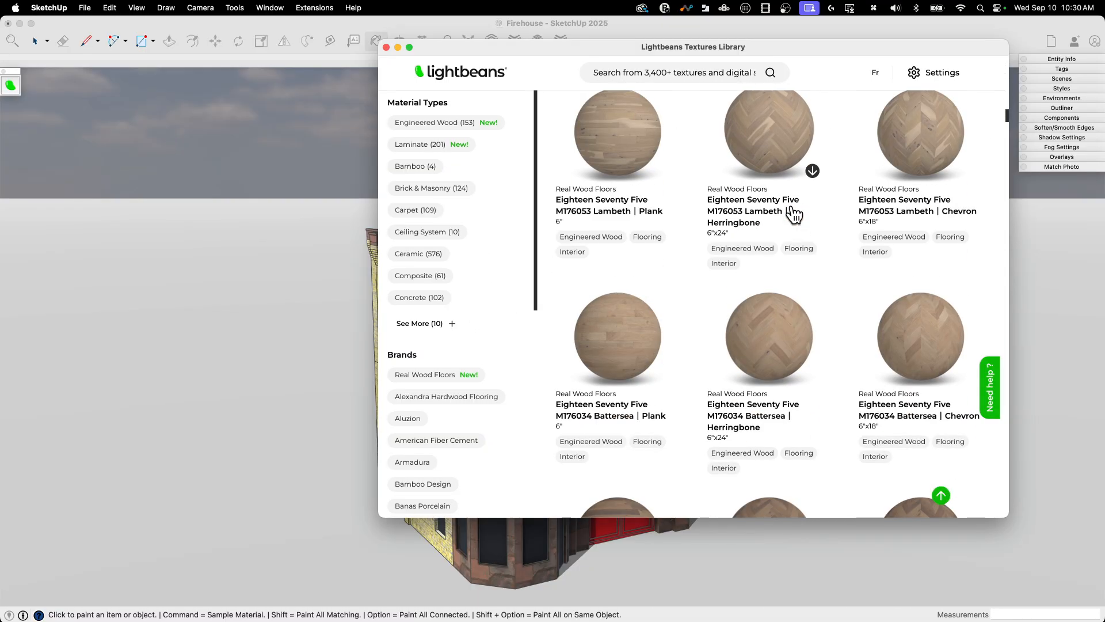
scroll("down", 3)
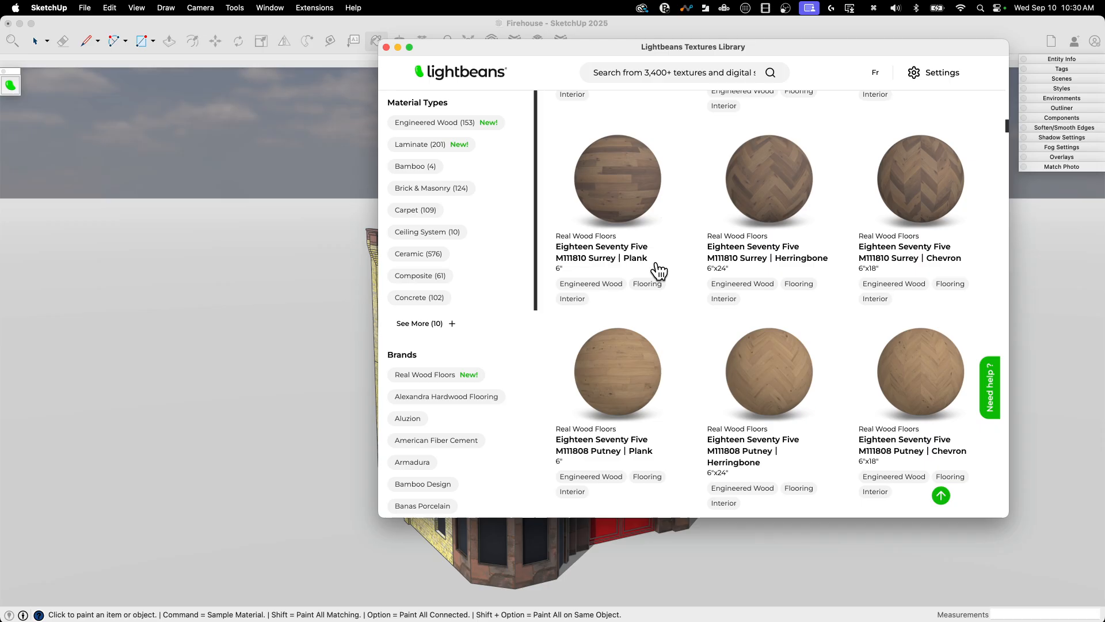
scroll("down", 3)
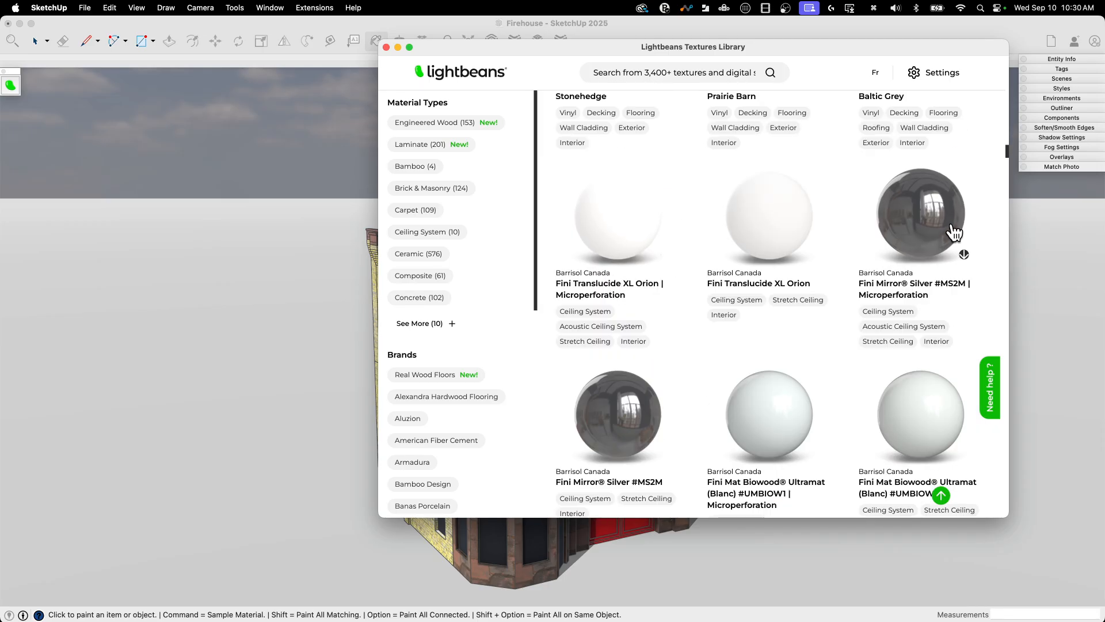
mouse_move(694, 419)
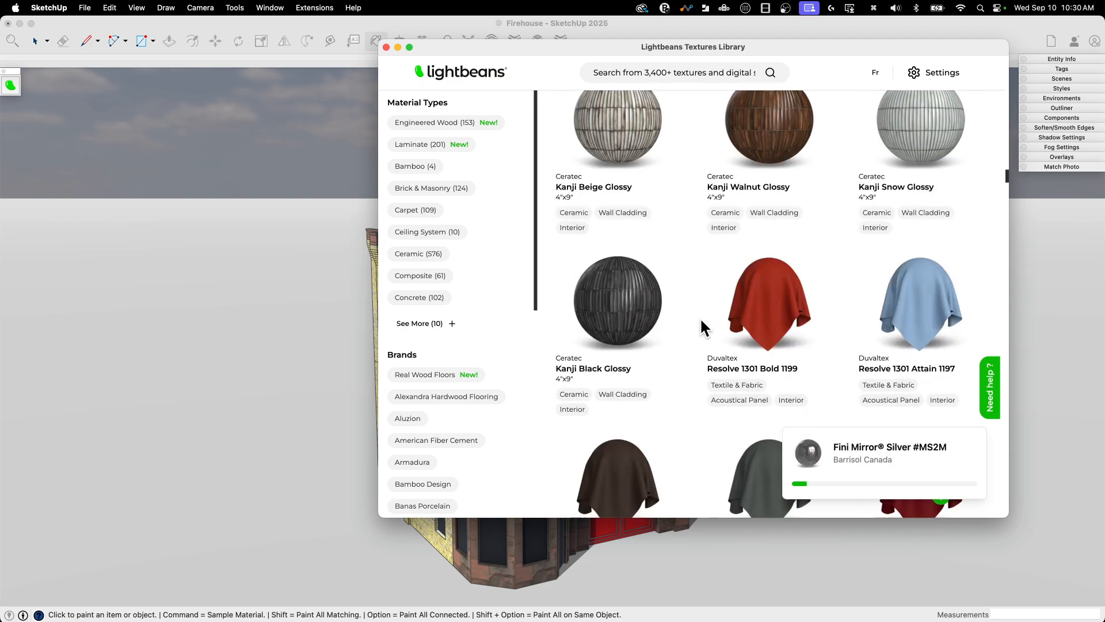
scroll("down", 3)
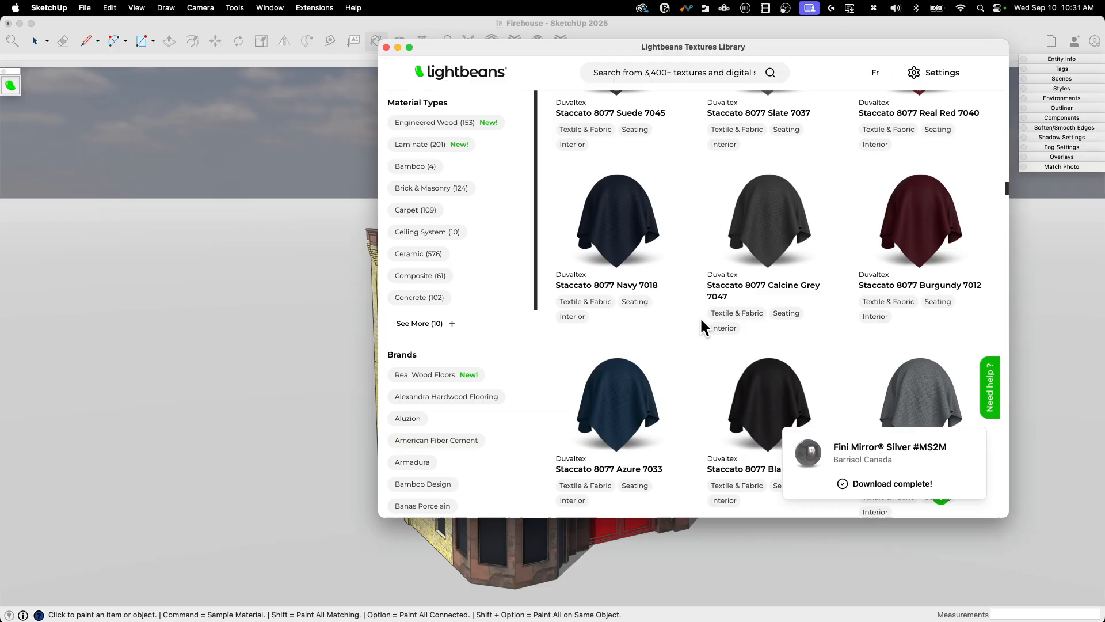
scroll("down", 3)
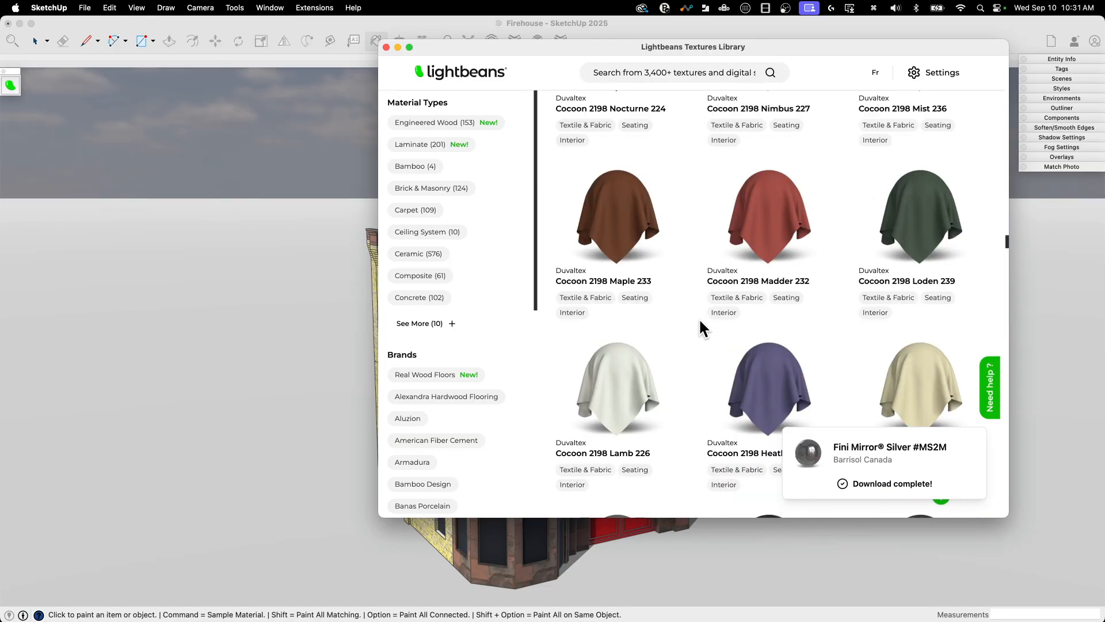
scroll("down", 3)
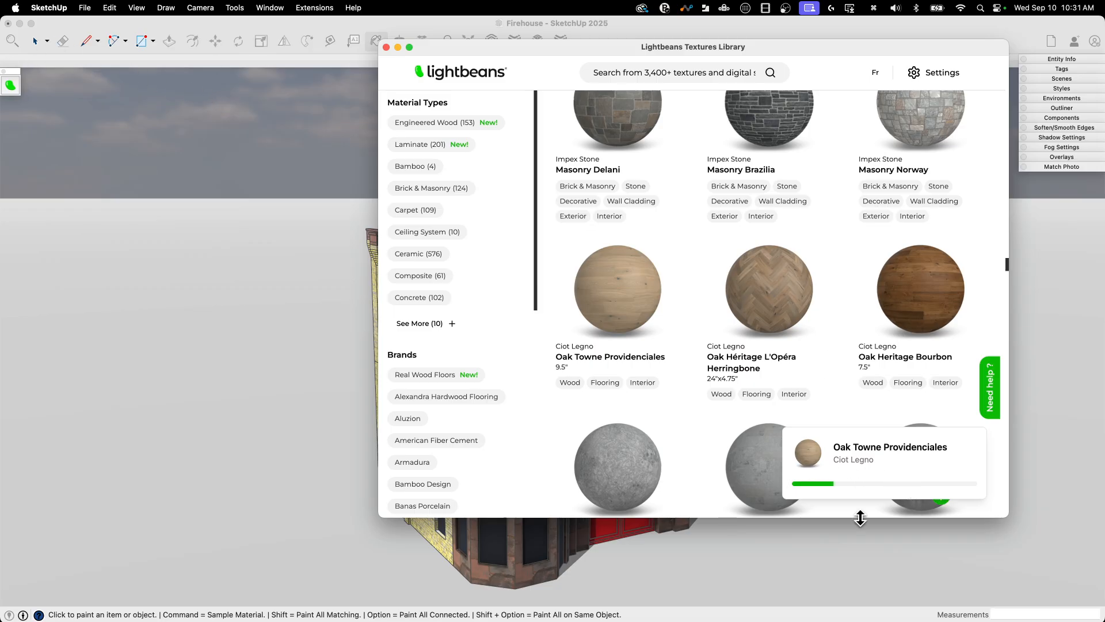
mouse_move(354, 228)
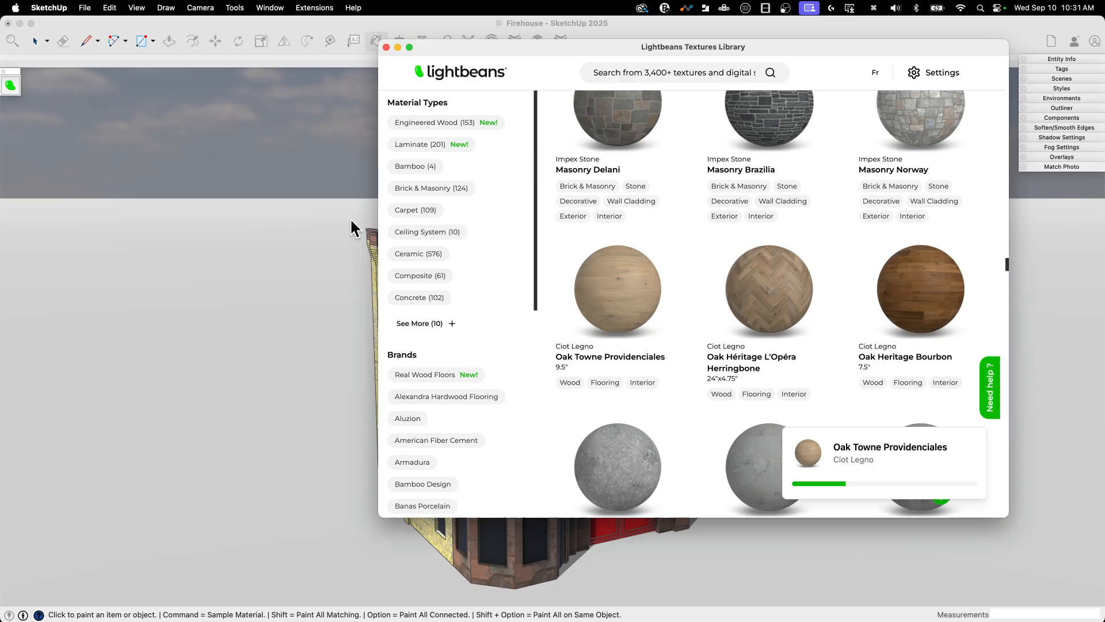
mouse_move(304, 314)
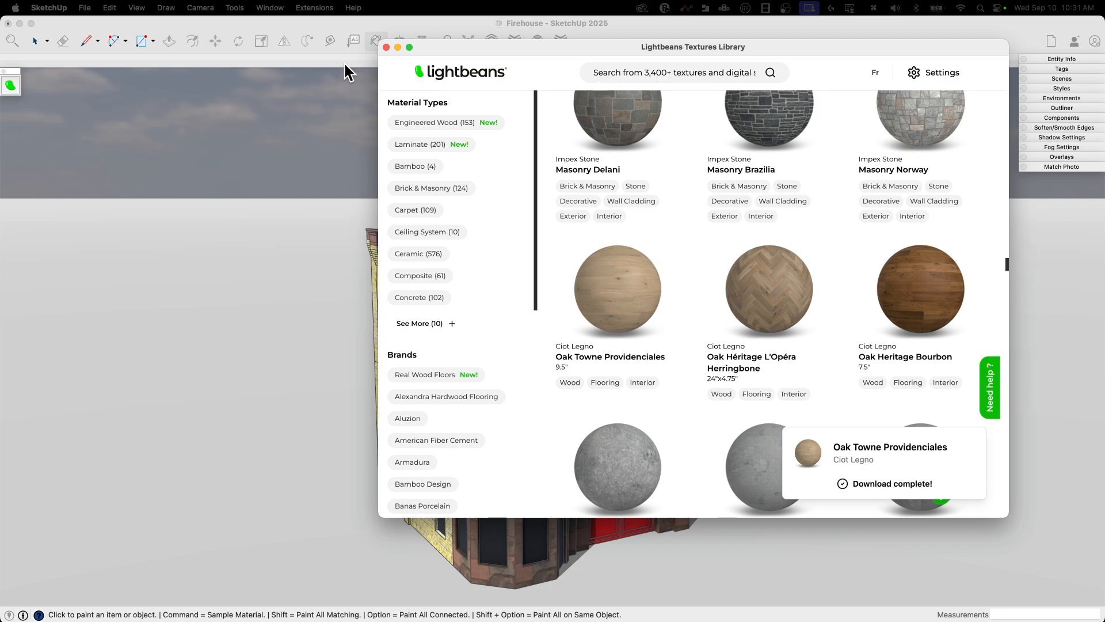
Step: Close the Lightbeans library once Oak Towne Providenciales has downloaded
left_click(386, 46)
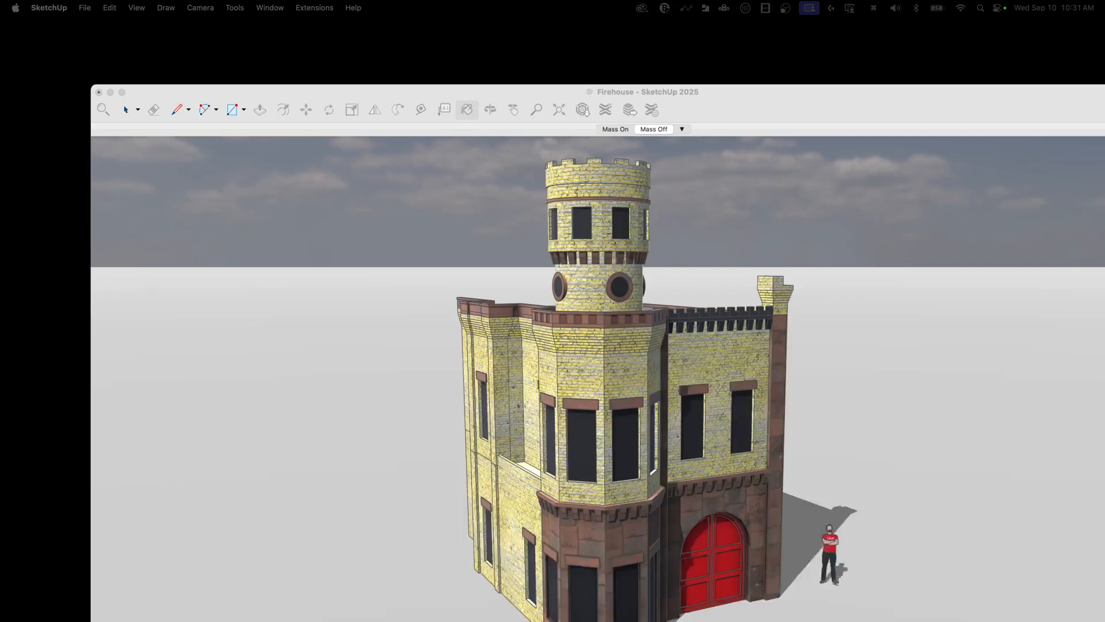
Step: Show the Colors In Model list with the downloaded textures among the model's materials
left_click(121, 92)
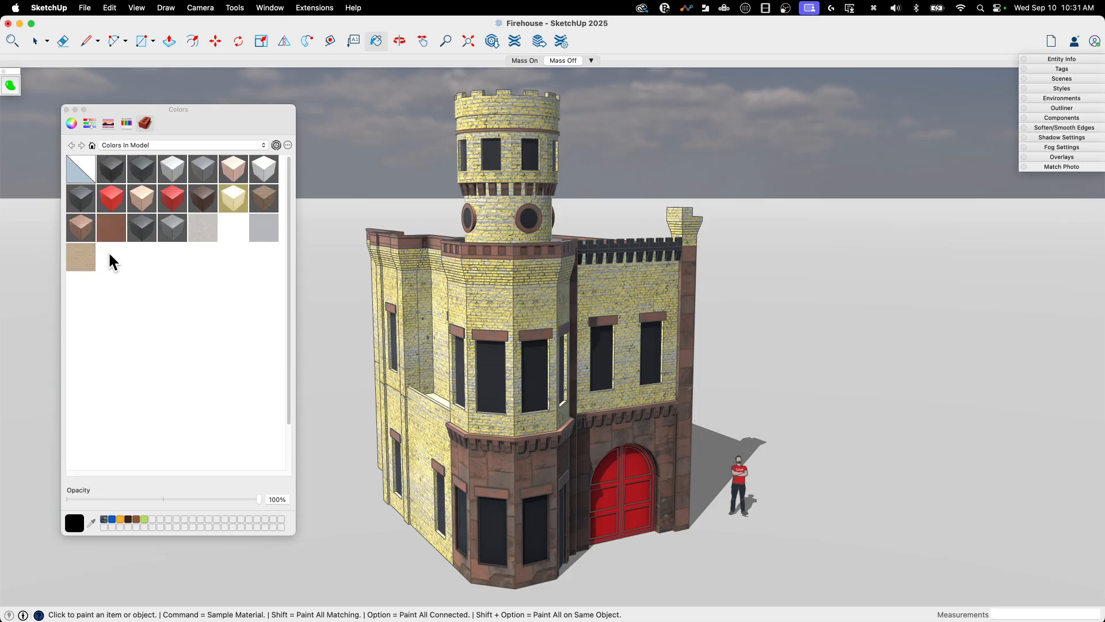
mouse_move(212, 240)
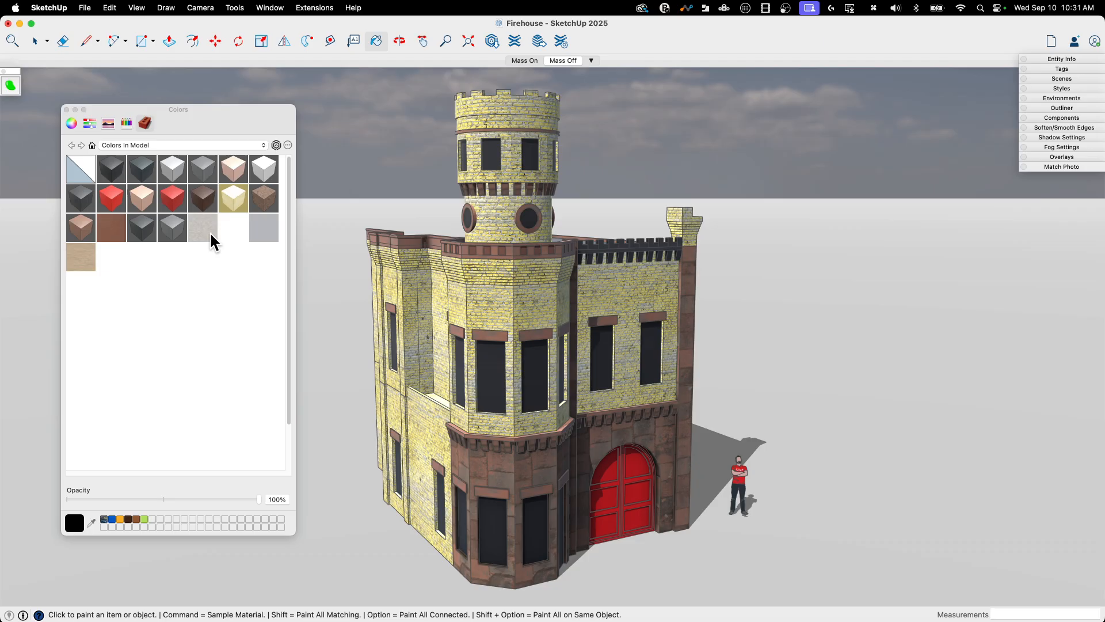
mouse_move(204, 231)
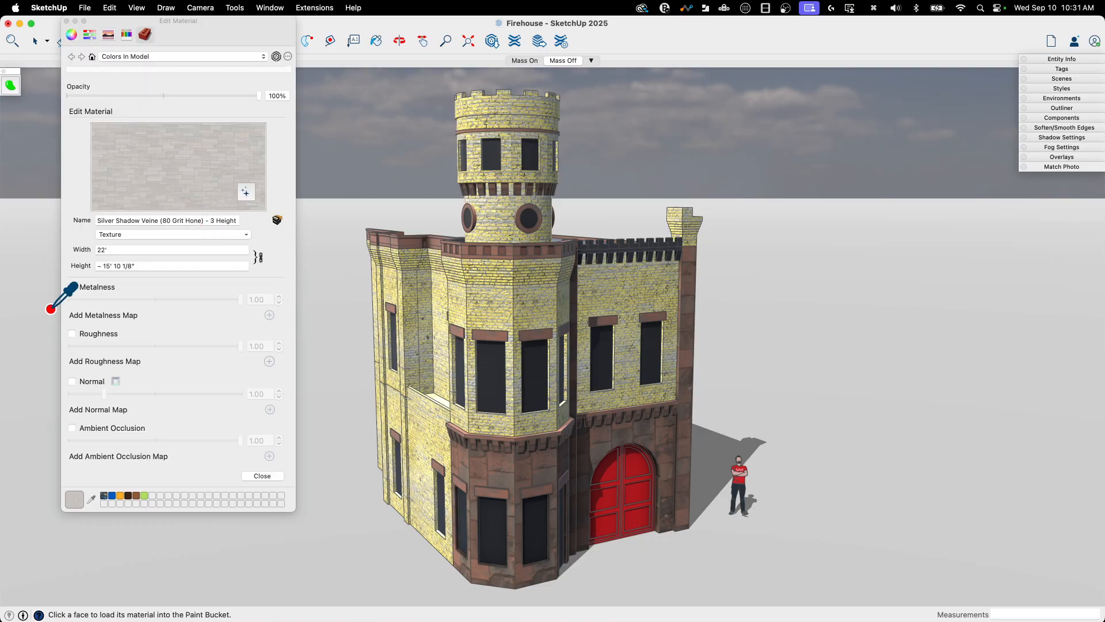
Step: Enable Metalness at 1.00 on Silver Shadow Veine and start loading an image map
left_click(72, 286)
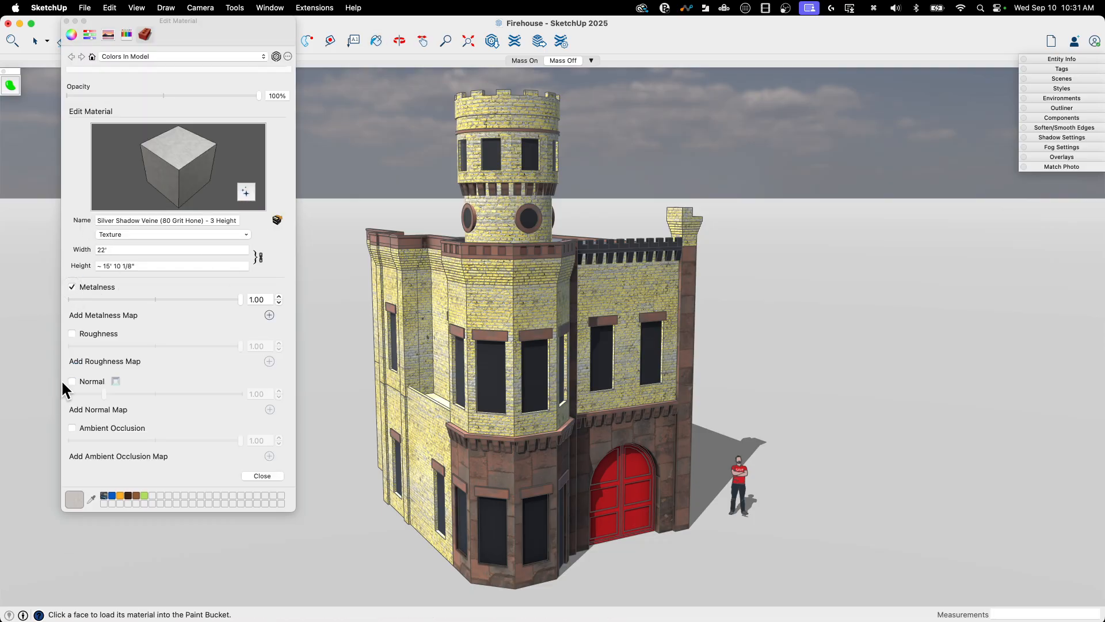
left_click(72, 334)
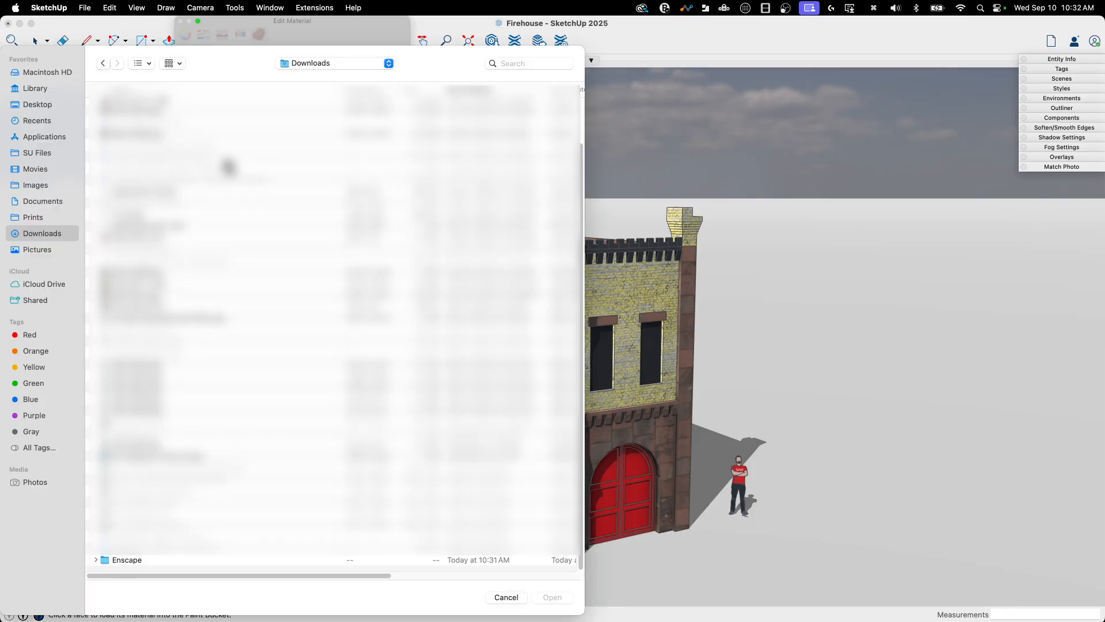
Step: Load REFLECTIONS_ROUGHNESS-2K.png from the silver-shadow-veine-3-height-pattern_2K folder as the normal map
double_click(126, 560)
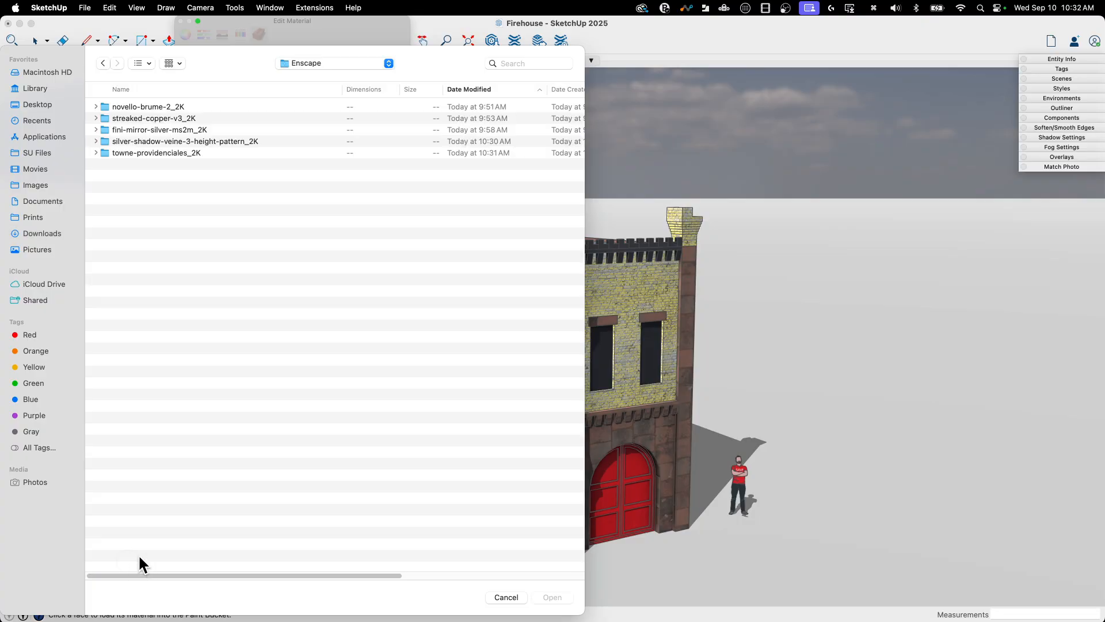
mouse_move(946, 38)
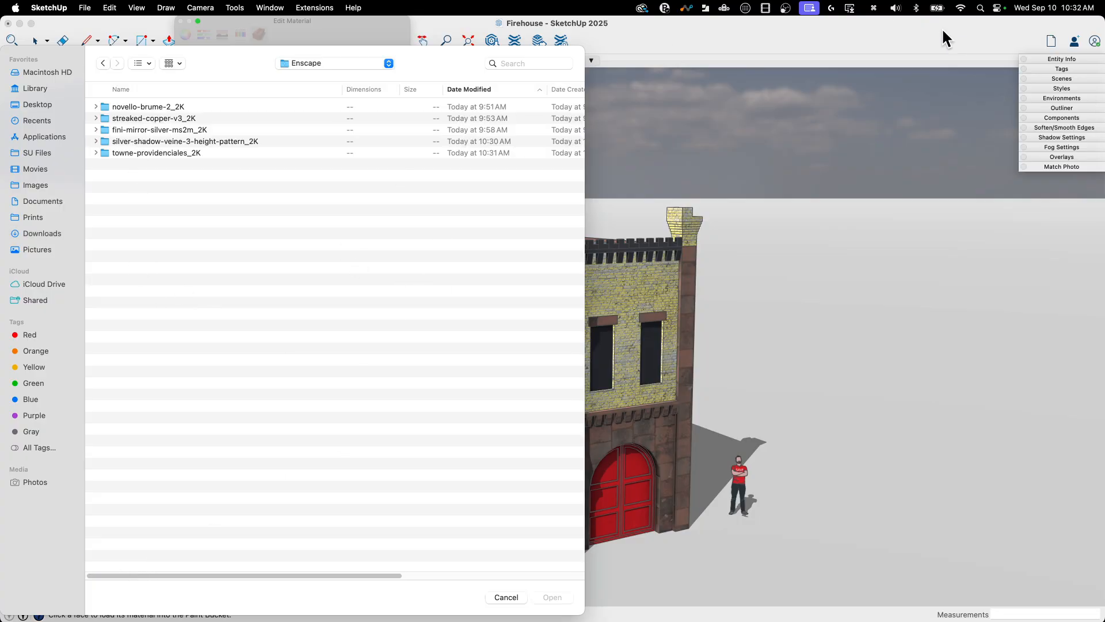
mouse_move(836, 51)
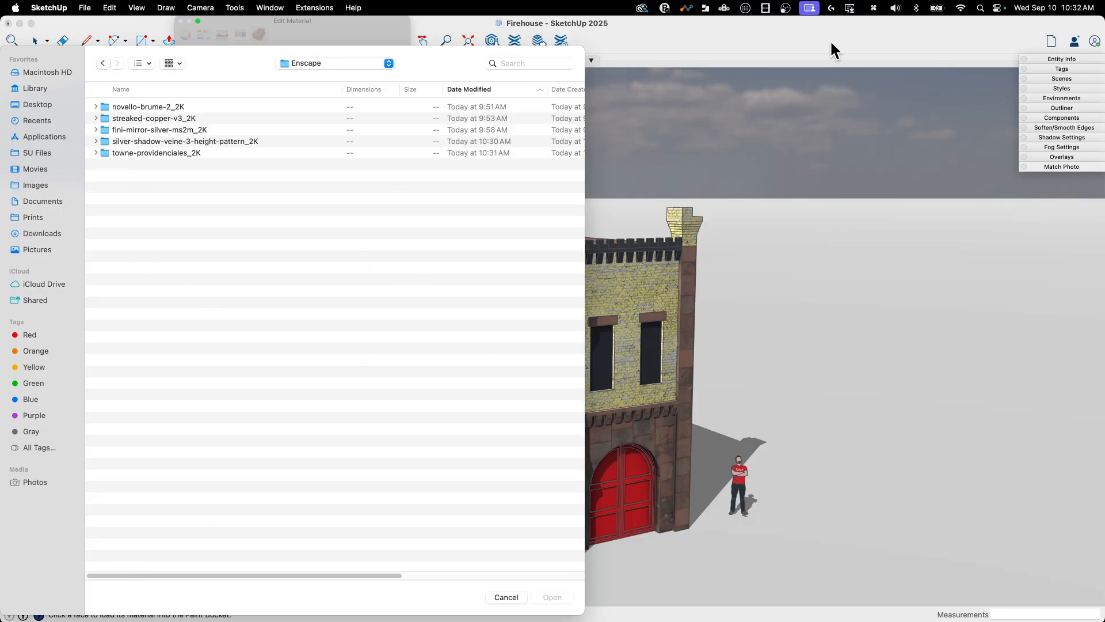
mouse_move(253, 199)
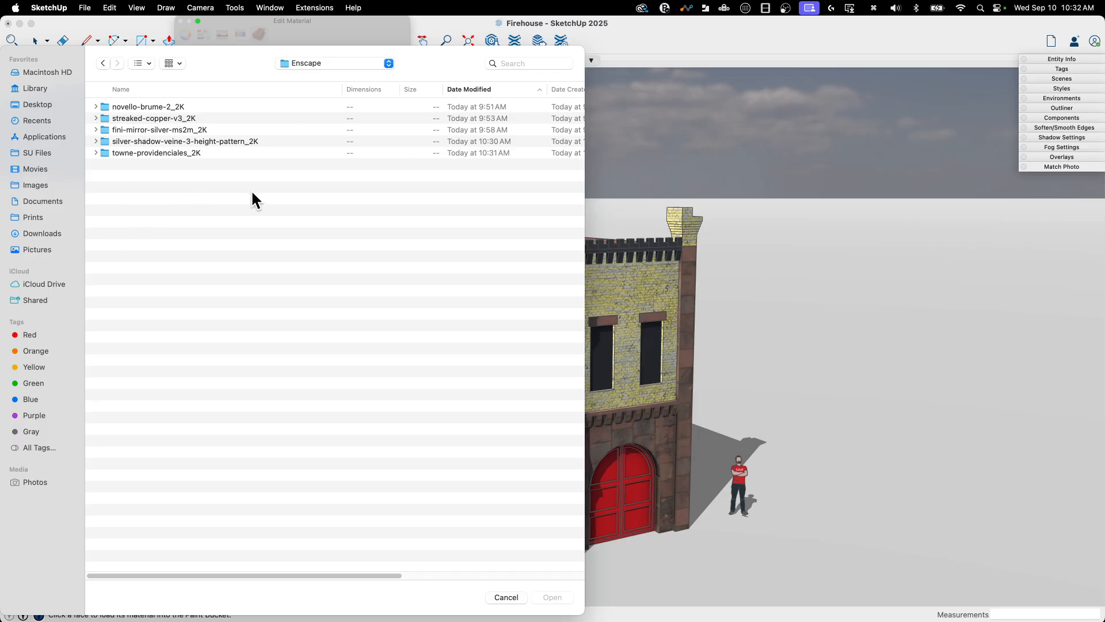
mouse_move(225, 196)
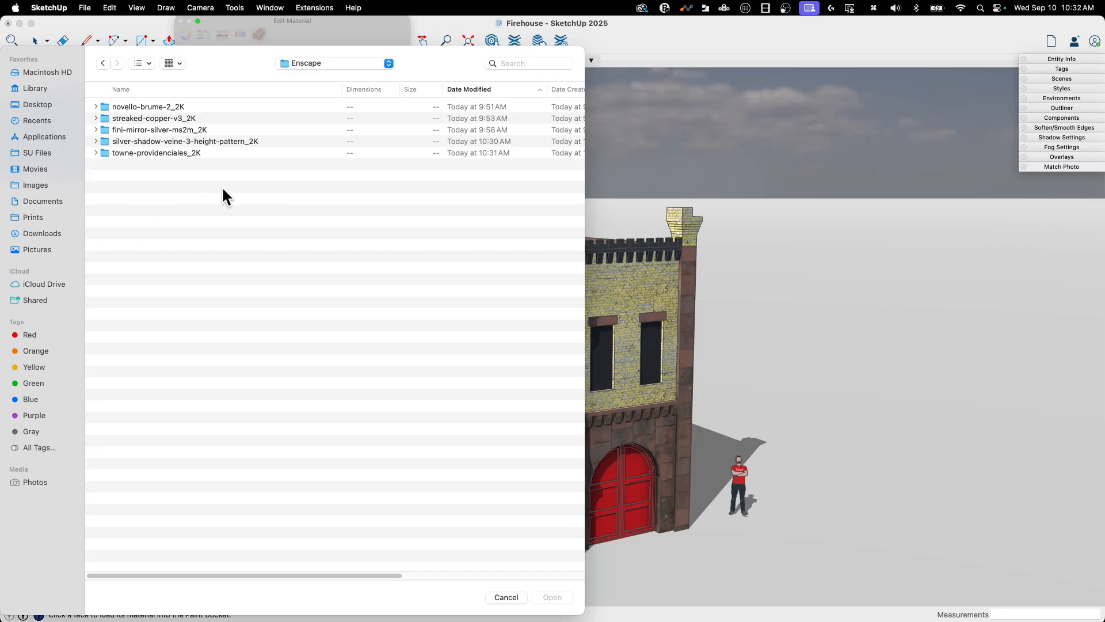
mouse_move(102, 151)
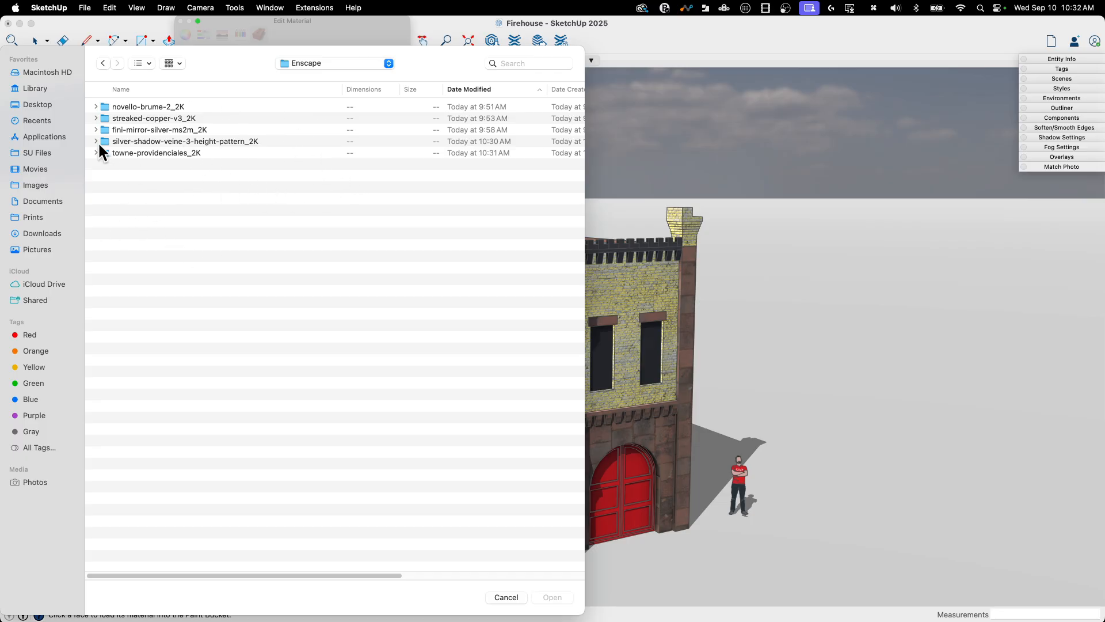
mouse_move(149, 136)
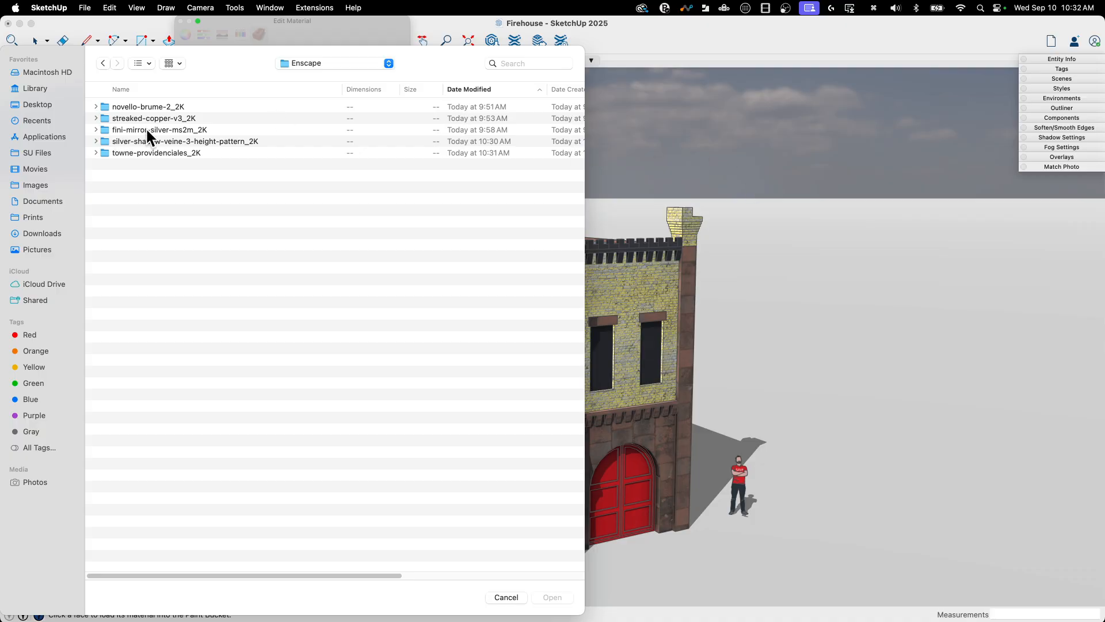
left_click(184, 141)
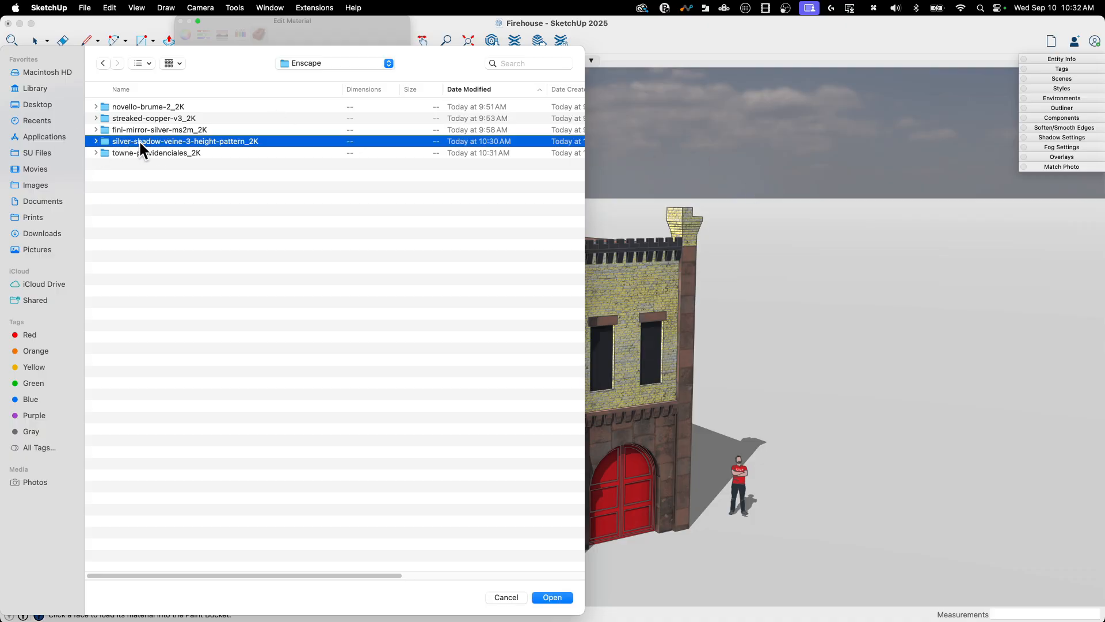
double_click(186, 141)
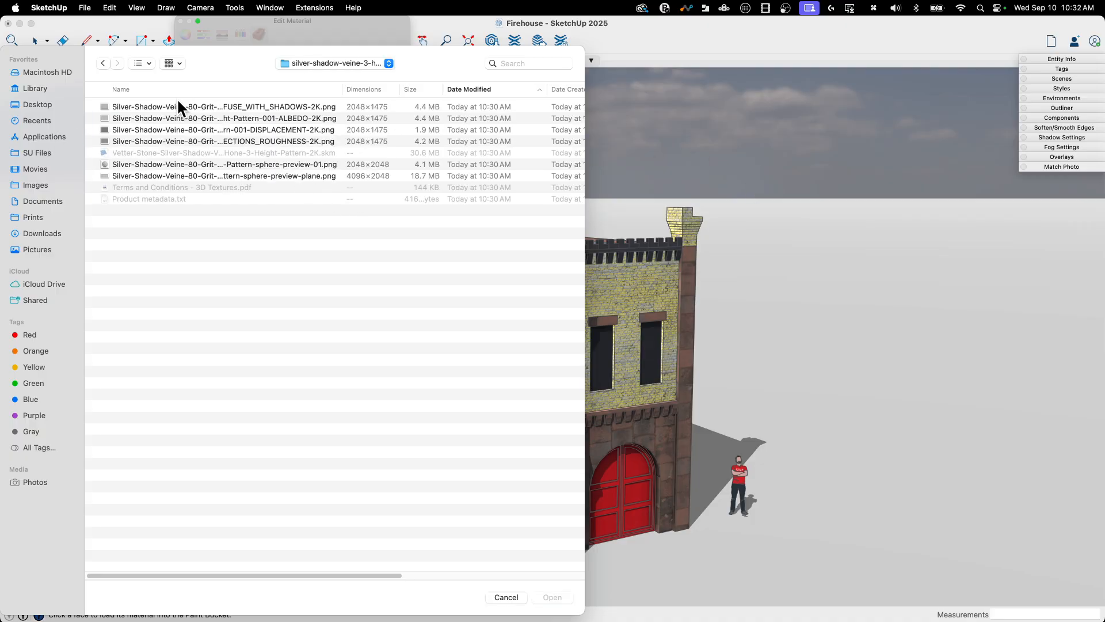
mouse_move(201, 106)
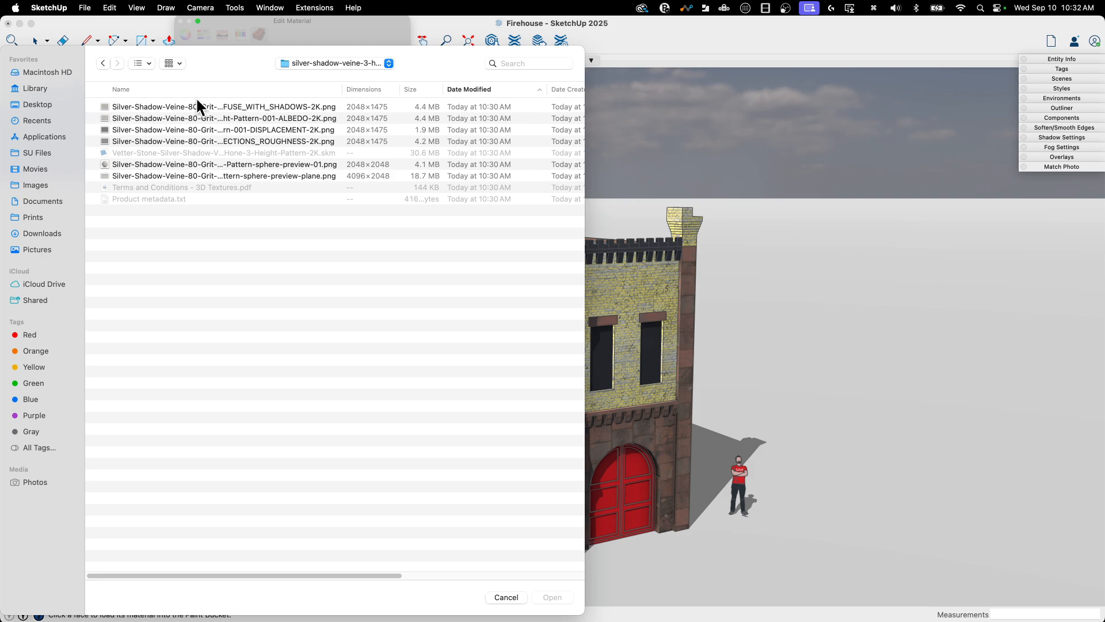
left_click(364, 89)
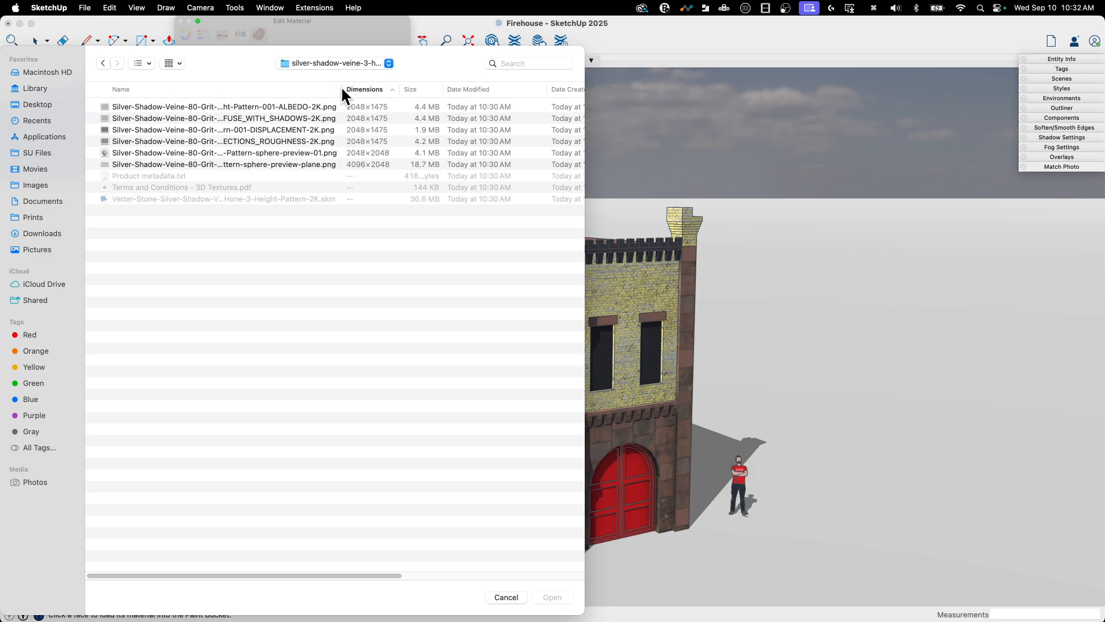
left_click(121, 89)
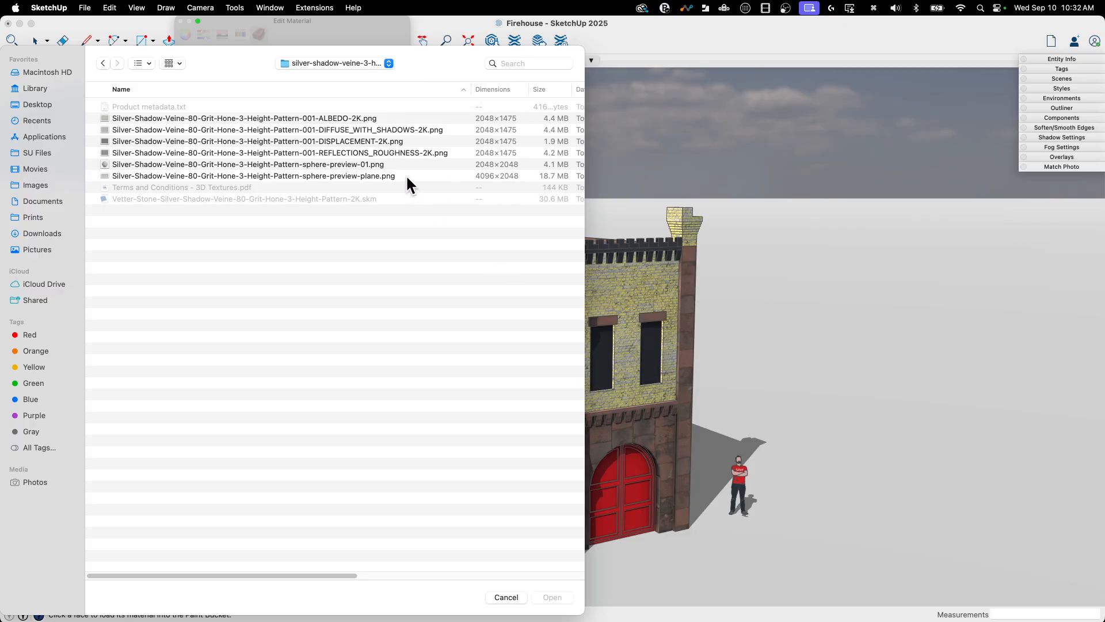
left_click(279, 152)
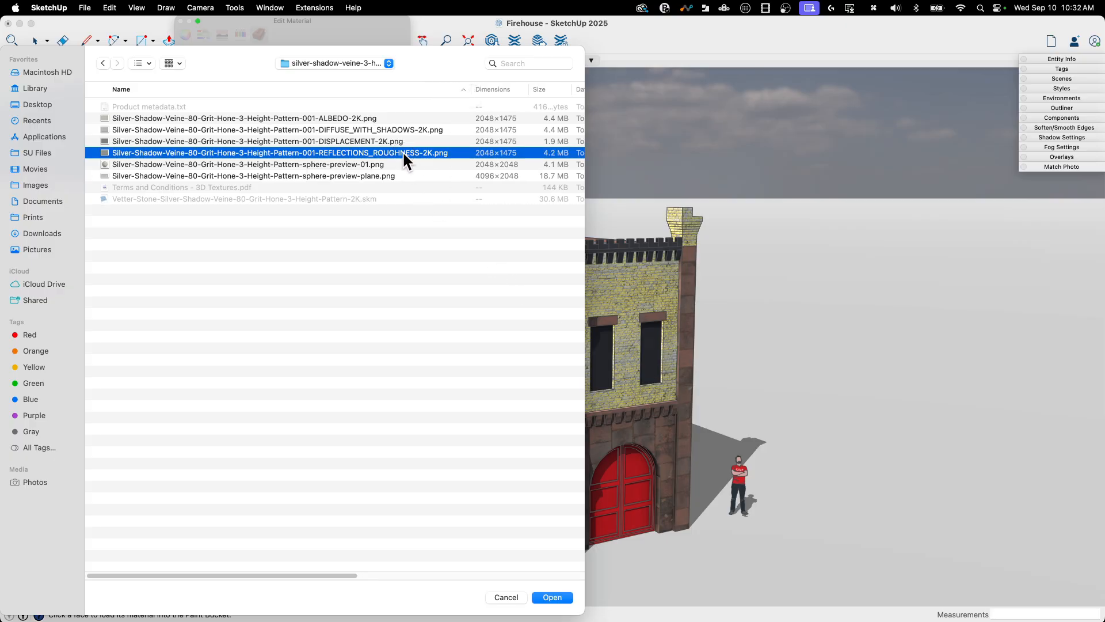
left_click(551, 598)
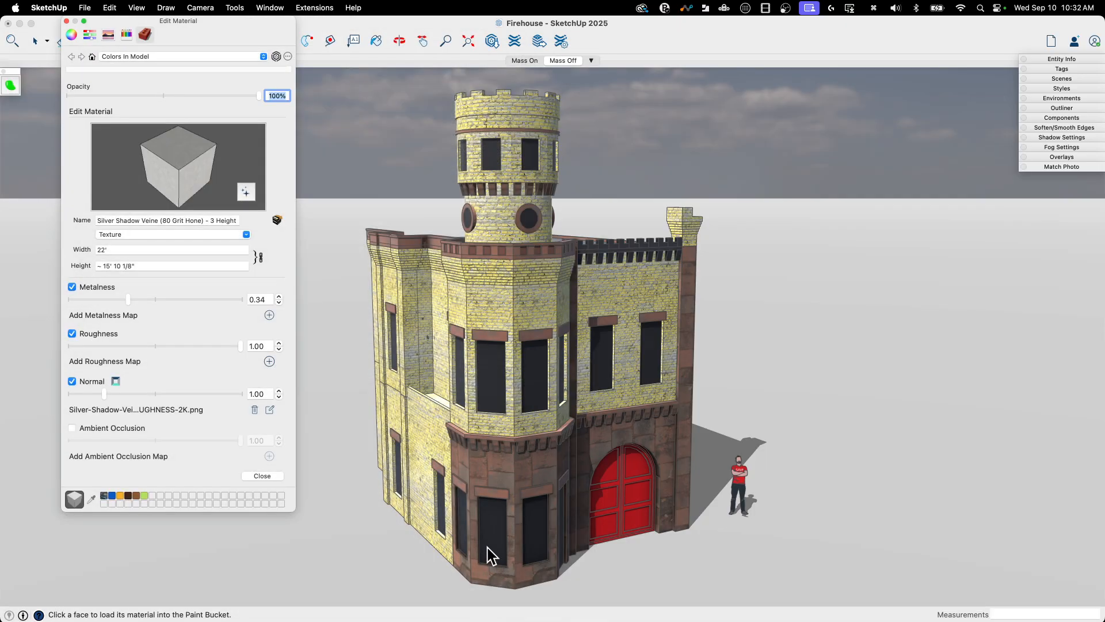
mouse_move(56, 472)
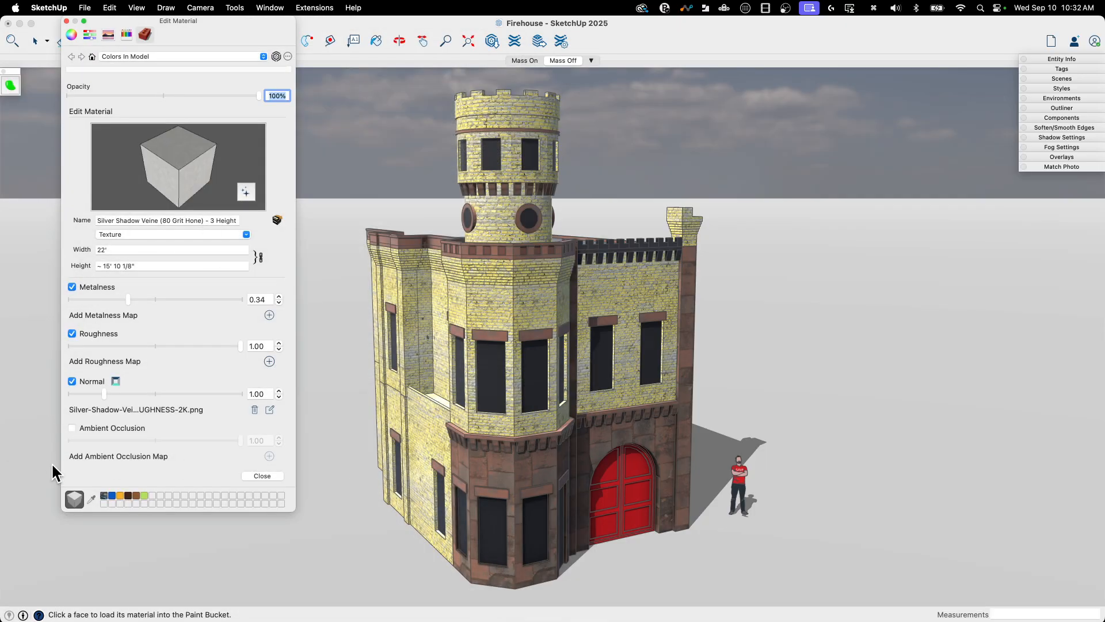
Step: Load DIFFUSE_WITH_SHADOWS-2K.png as the Silver Shadow Veine ambient occlusion map
left_click(269, 410)
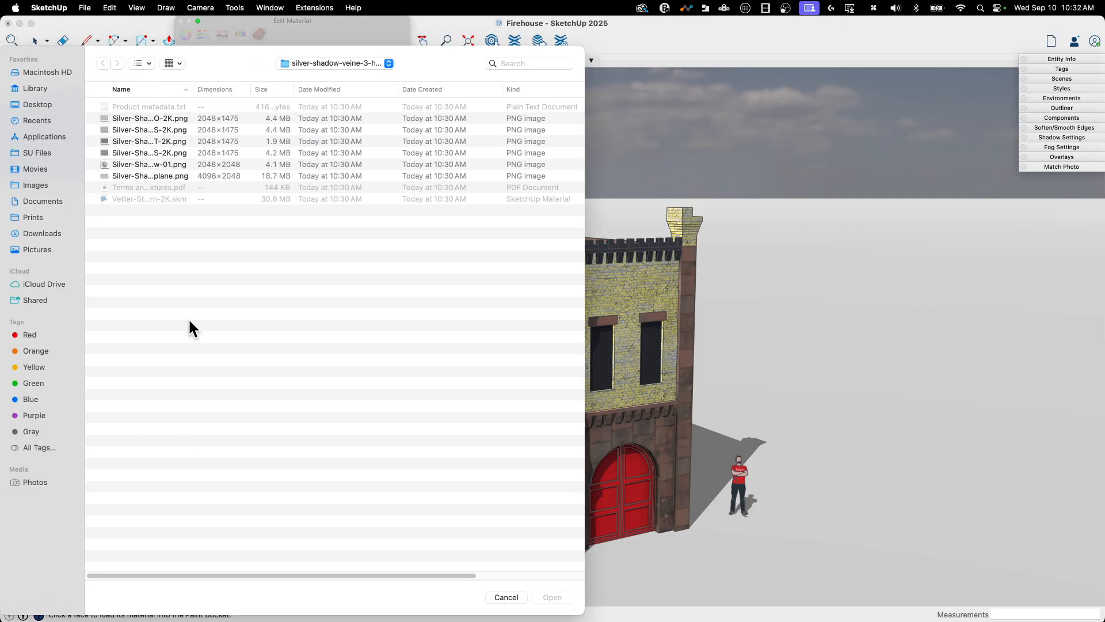
mouse_move(199, 92)
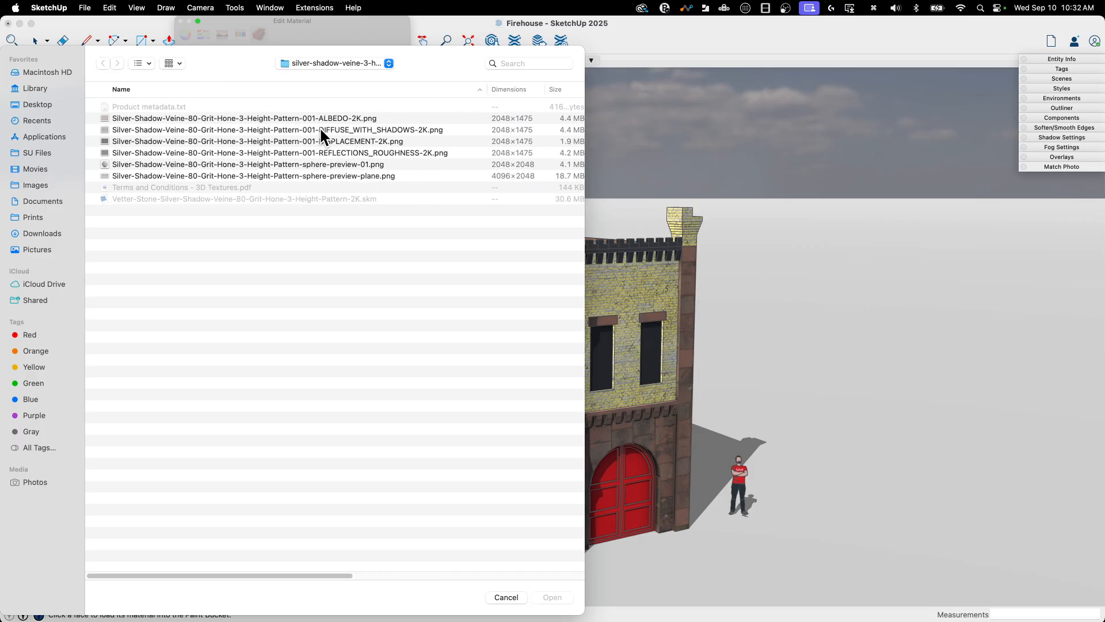
mouse_move(298, 157)
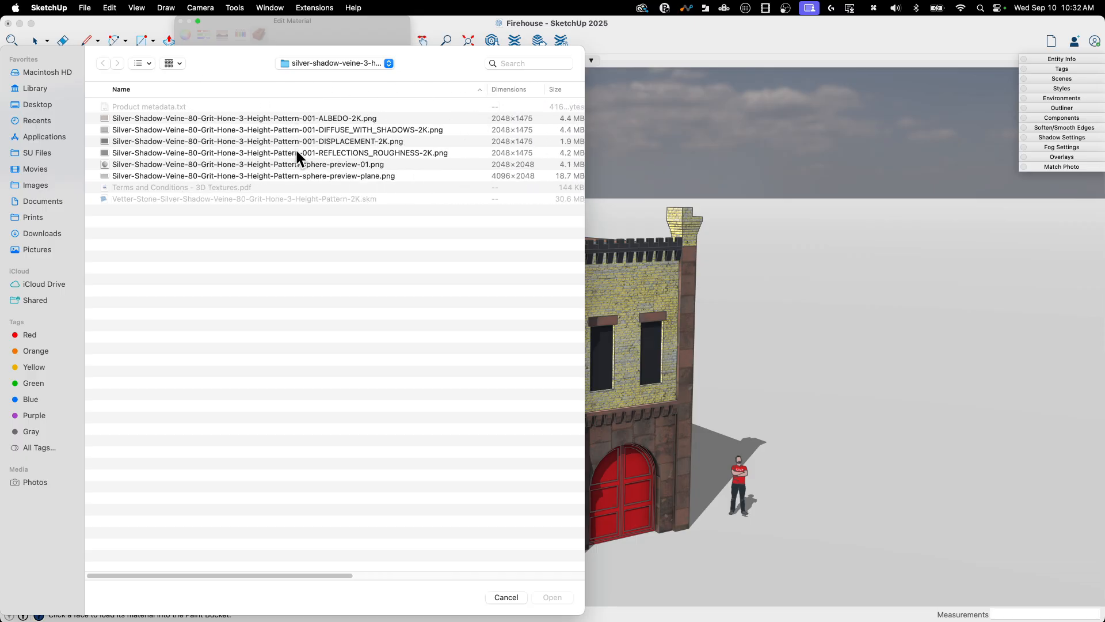
mouse_move(402, 130)
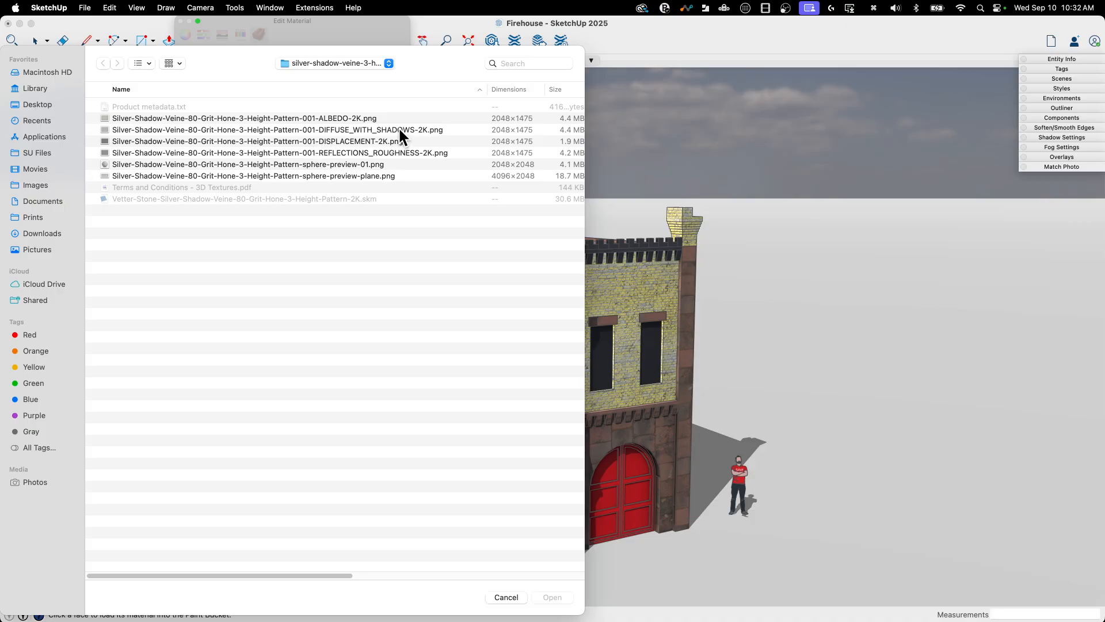
left_click(278, 130)
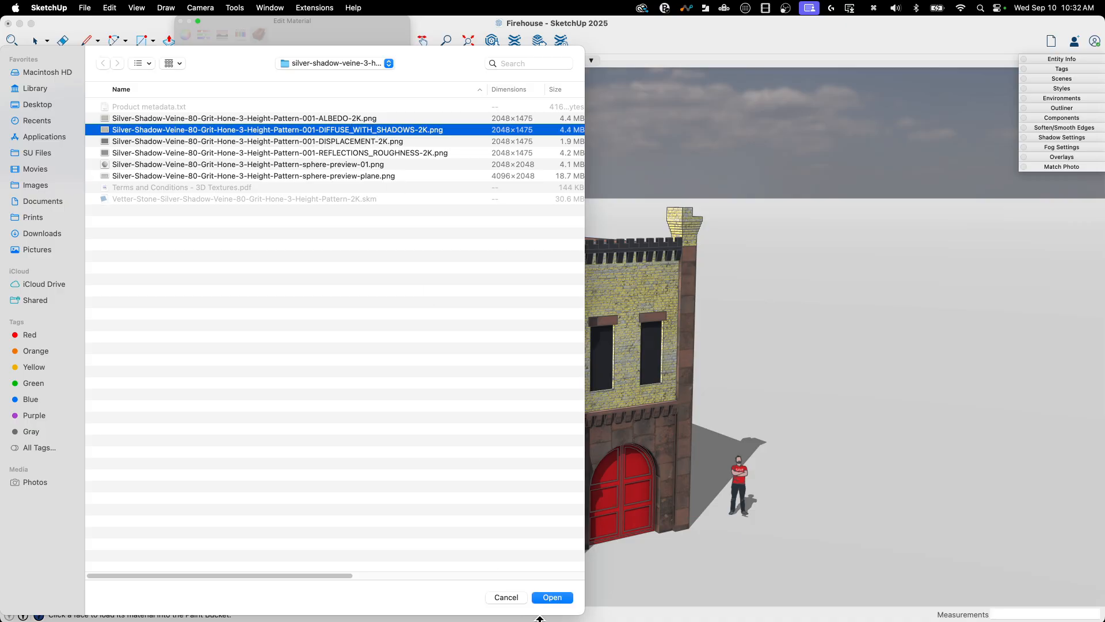
left_click(552, 598)
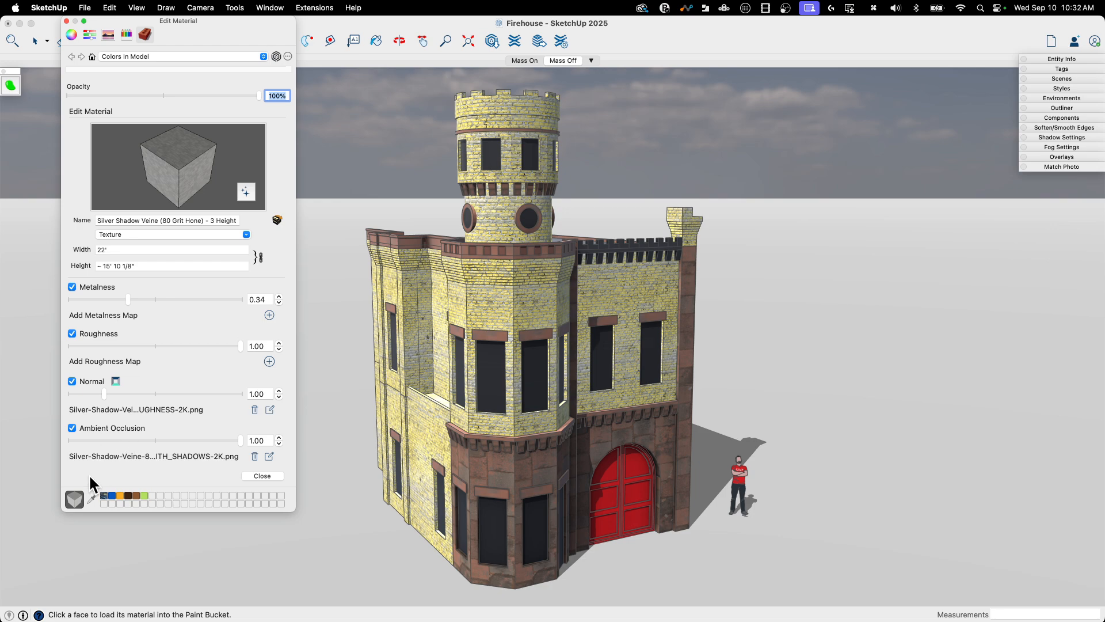
mouse_move(129, 312)
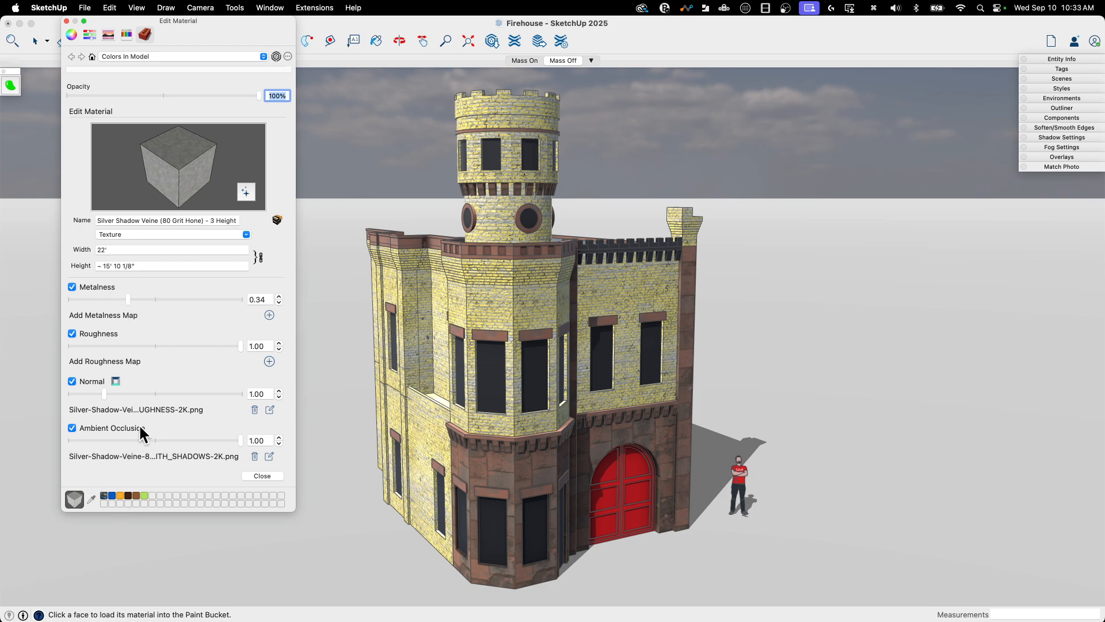
mouse_move(182, 184)
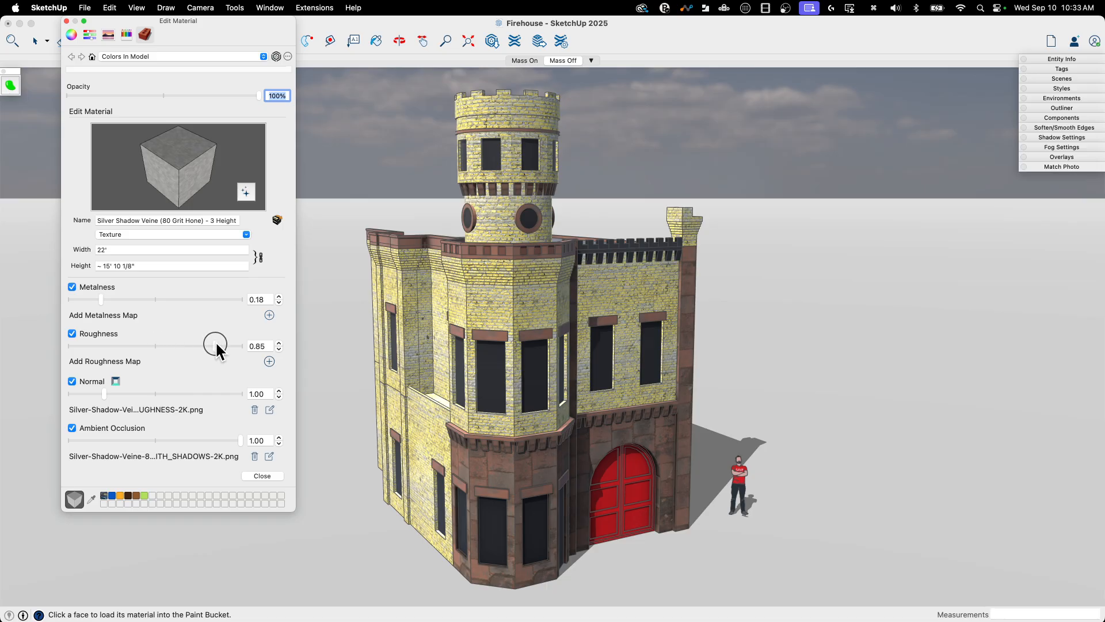
mouse_move(210, 115)
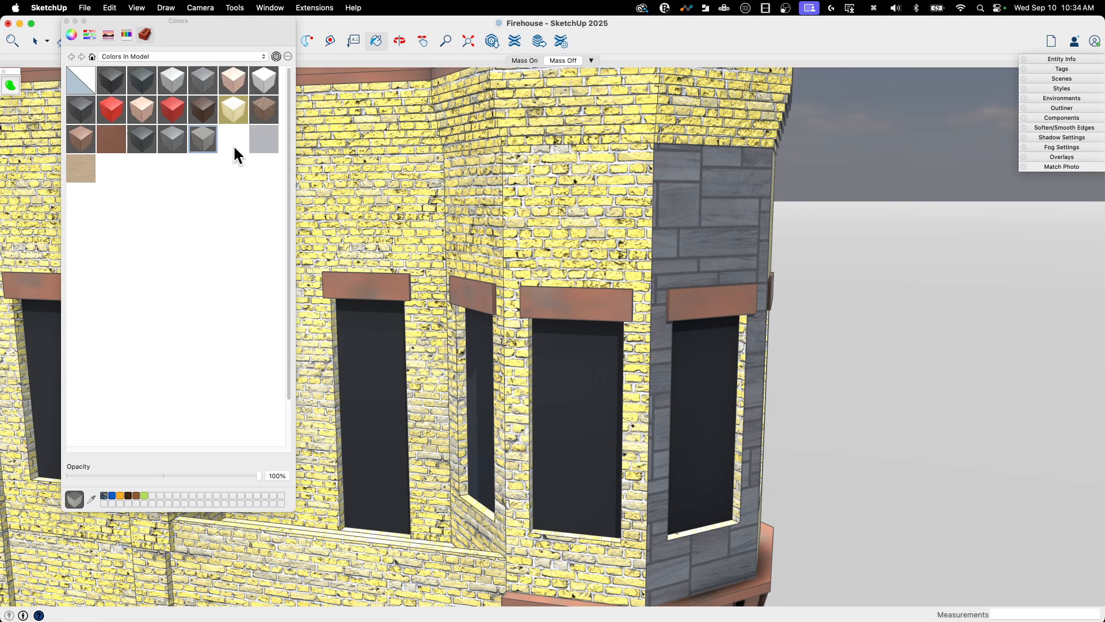
mouse_move(262, 139)
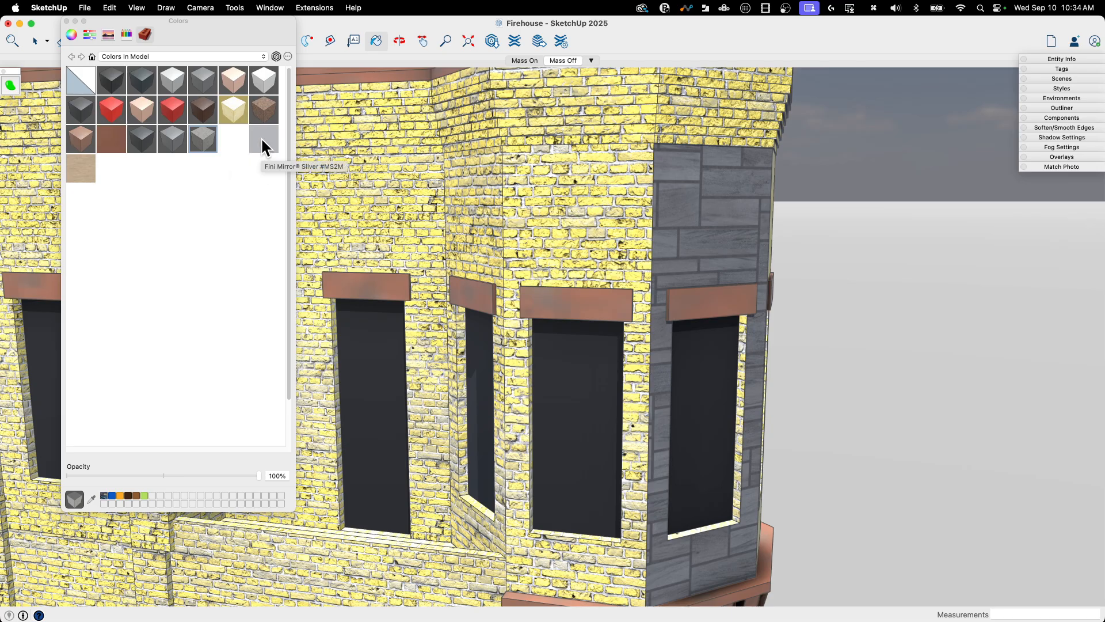
Step: Enable metalness 1.00 on Fini Mirror Silver #MS2M and start adding a normal map
left_click(262, 138)
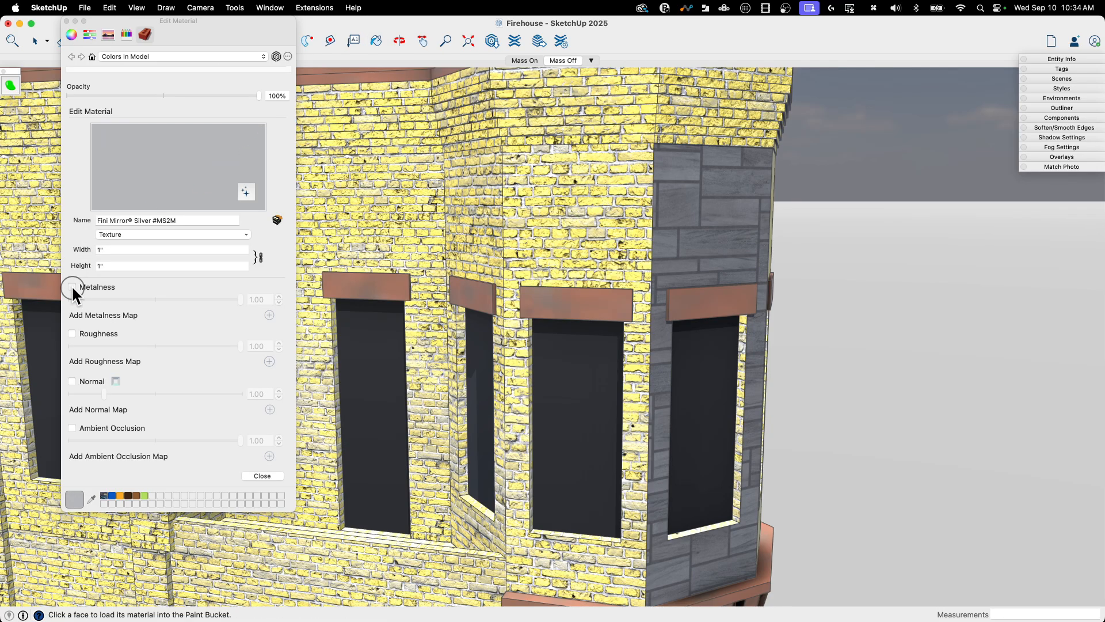
left_click(72, 286)
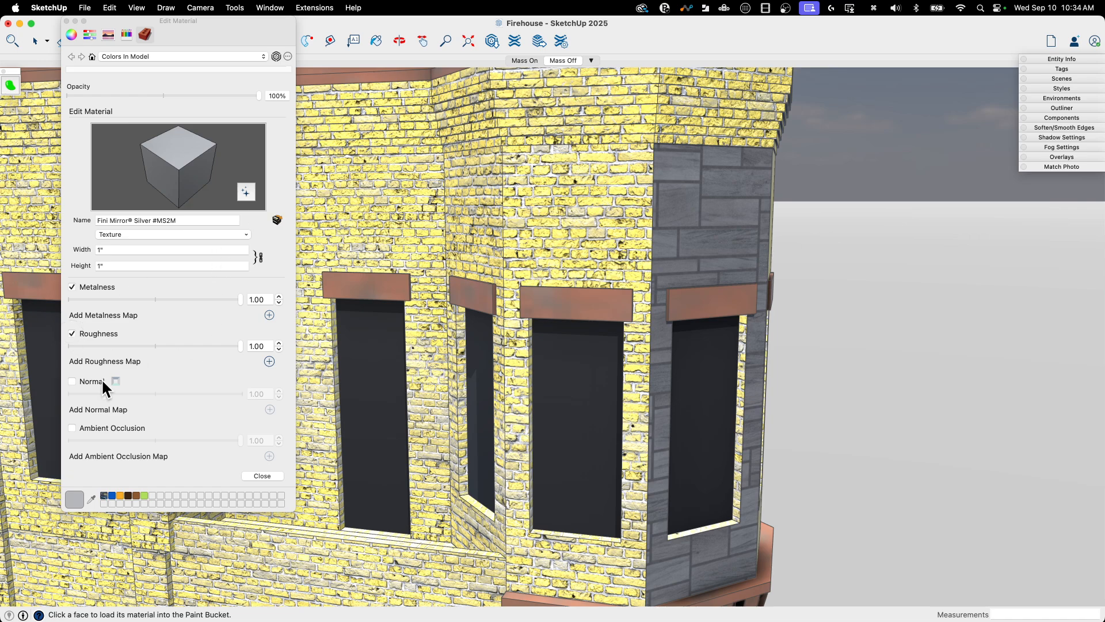
left_click(269, 410)
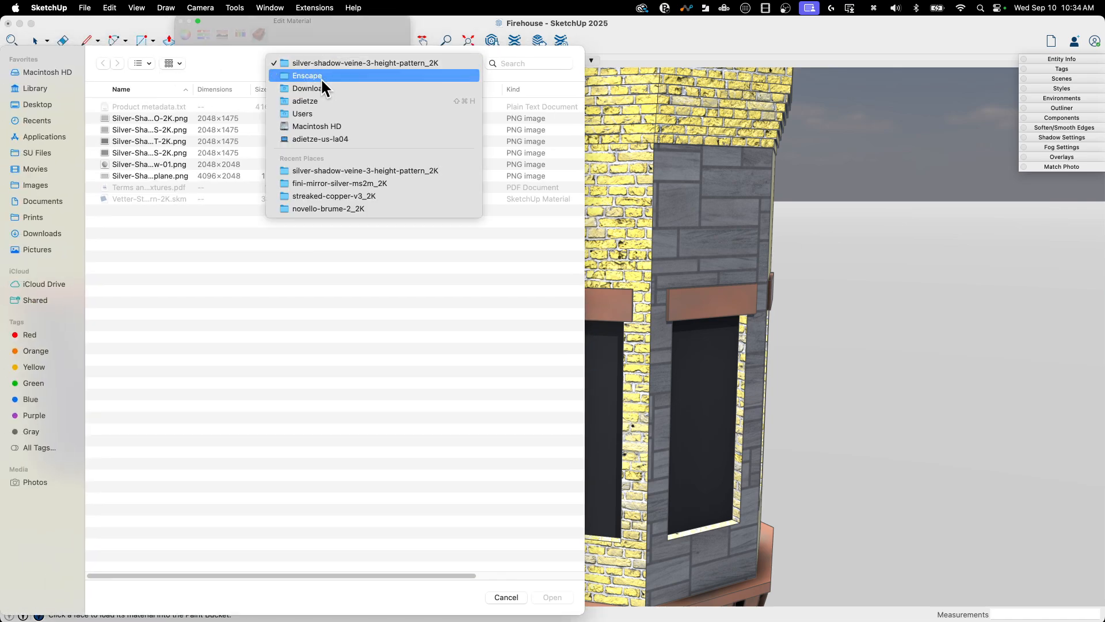
Step: Load REFLECTIONS_ROUGHNESS-2K.png from the Enscape fini-mirror folder as the normal map at 1.00
left_click(307, 76)
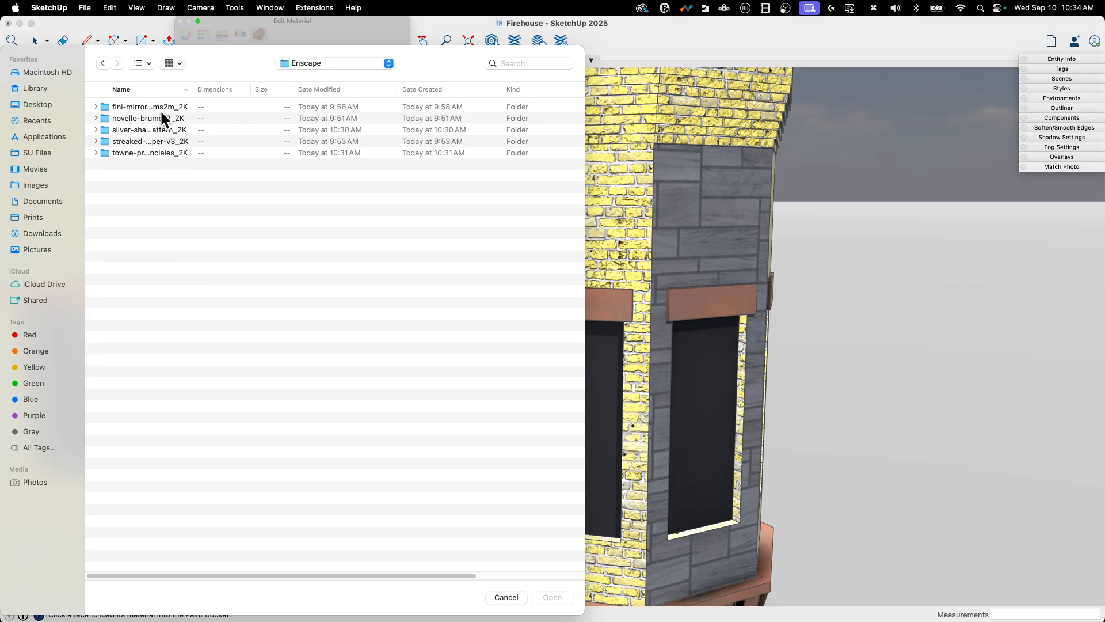
left_click(150, 105)
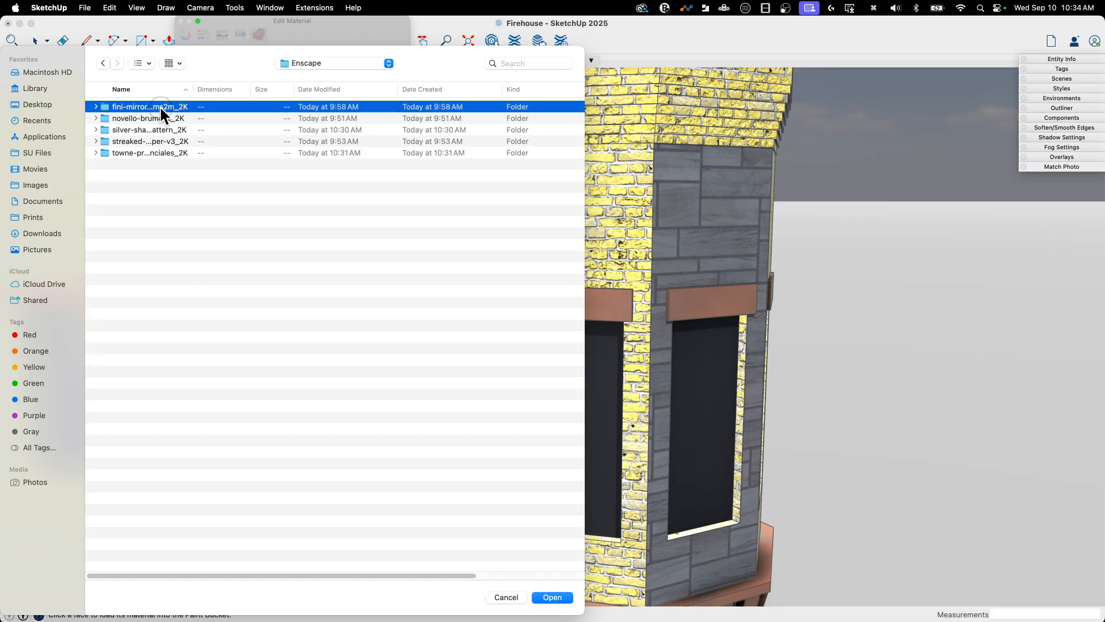
double_click(150, 106)
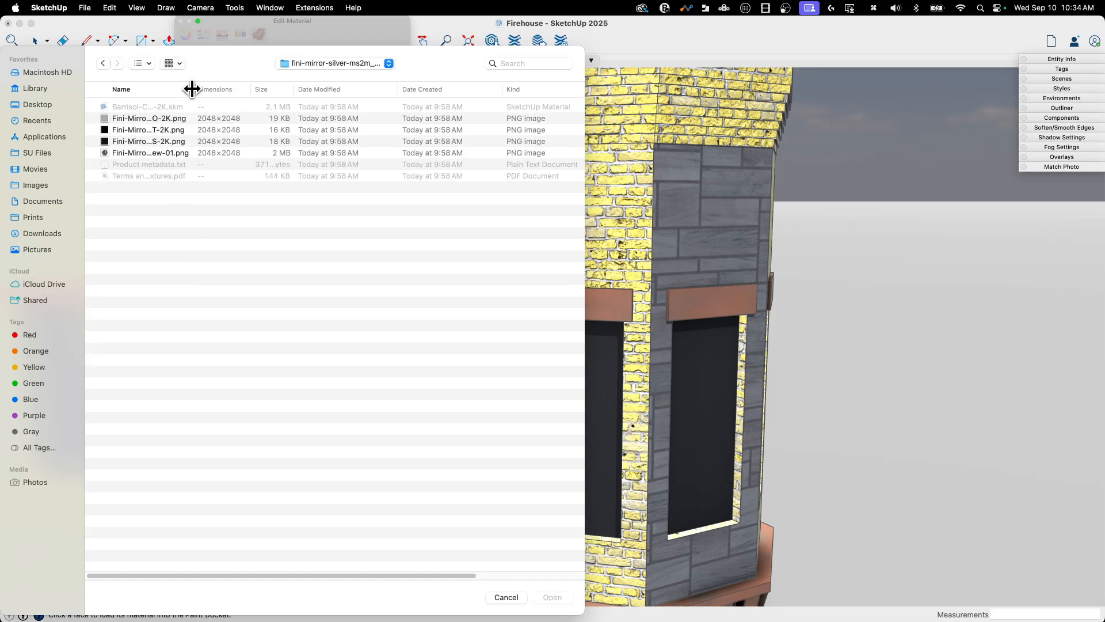
left_click_drag(191, 88, 393, 99)
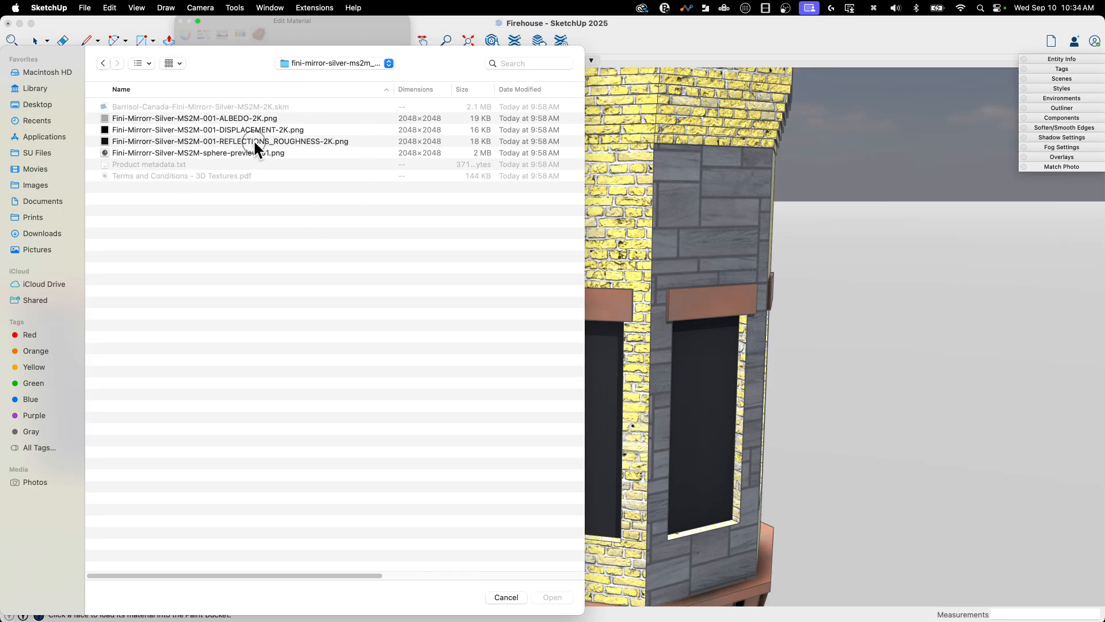
left_click(505, 598)
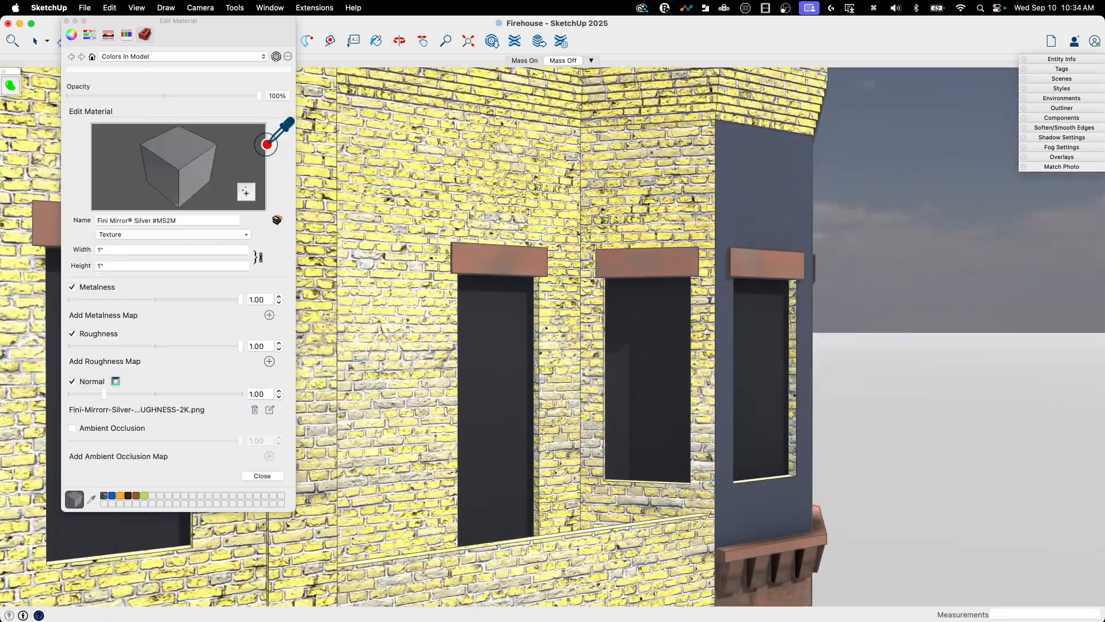
mouse_move(262, 331)
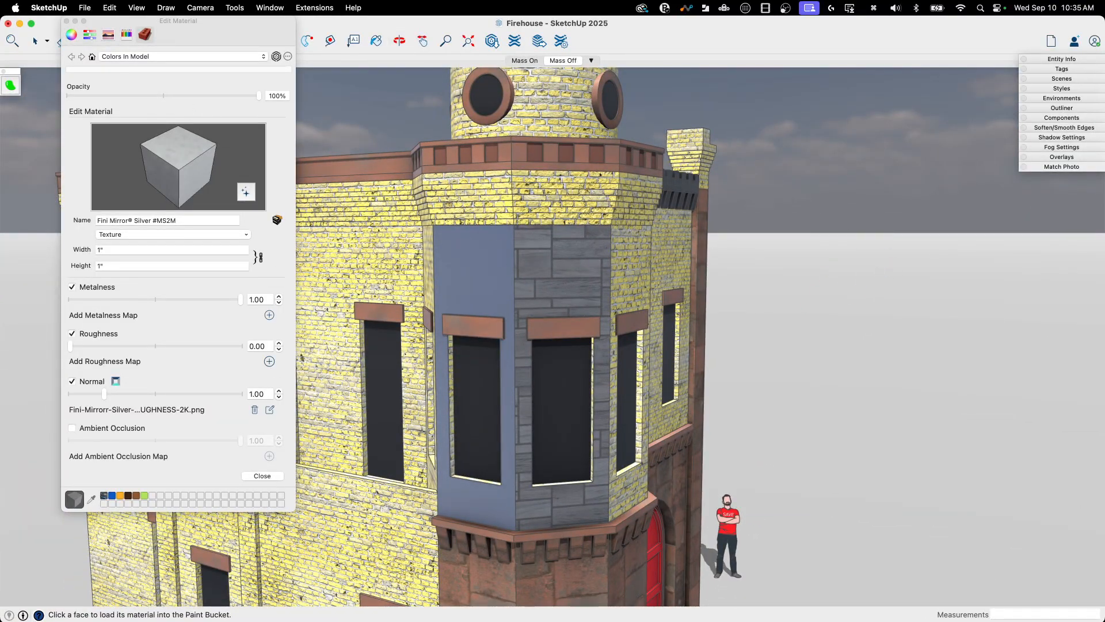
mouse_move(281, 177)
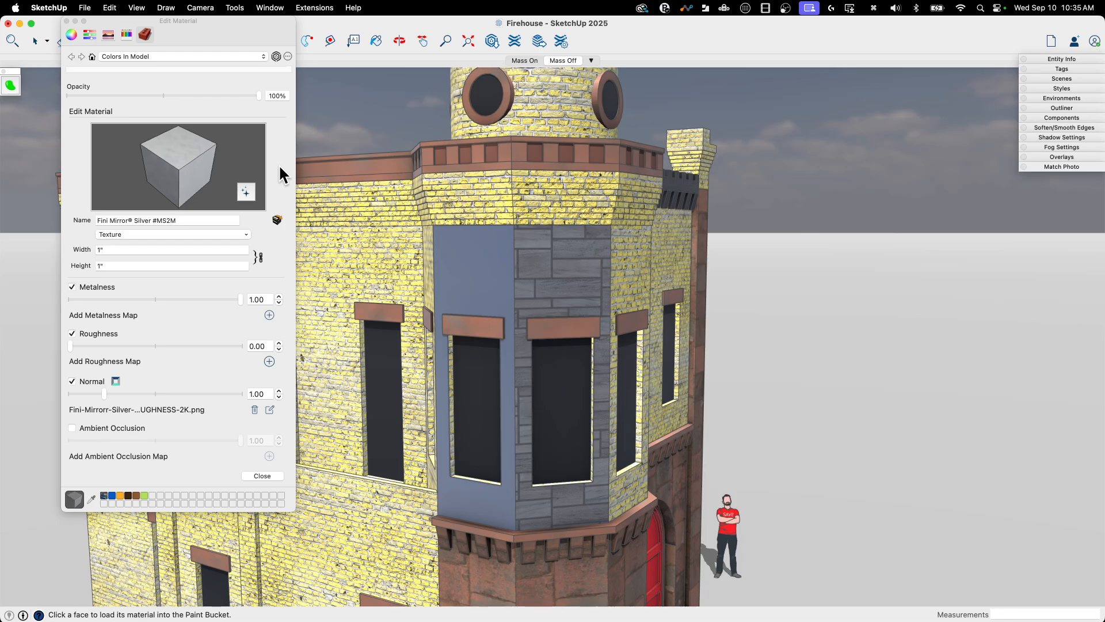
mouse_move(85, 96)
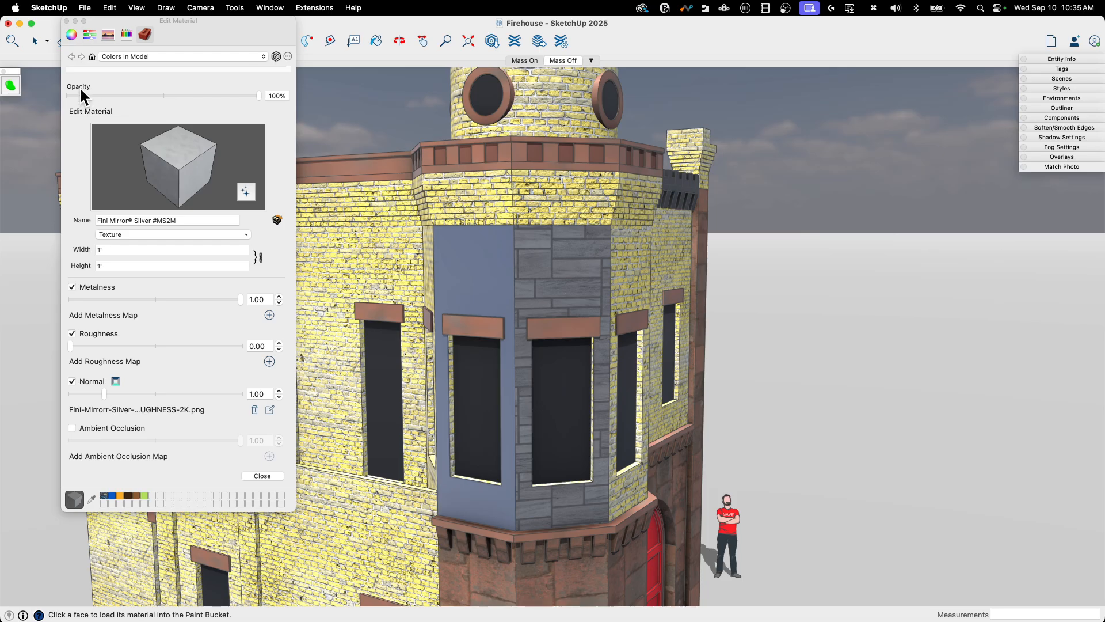
mouse_move(228, 66)
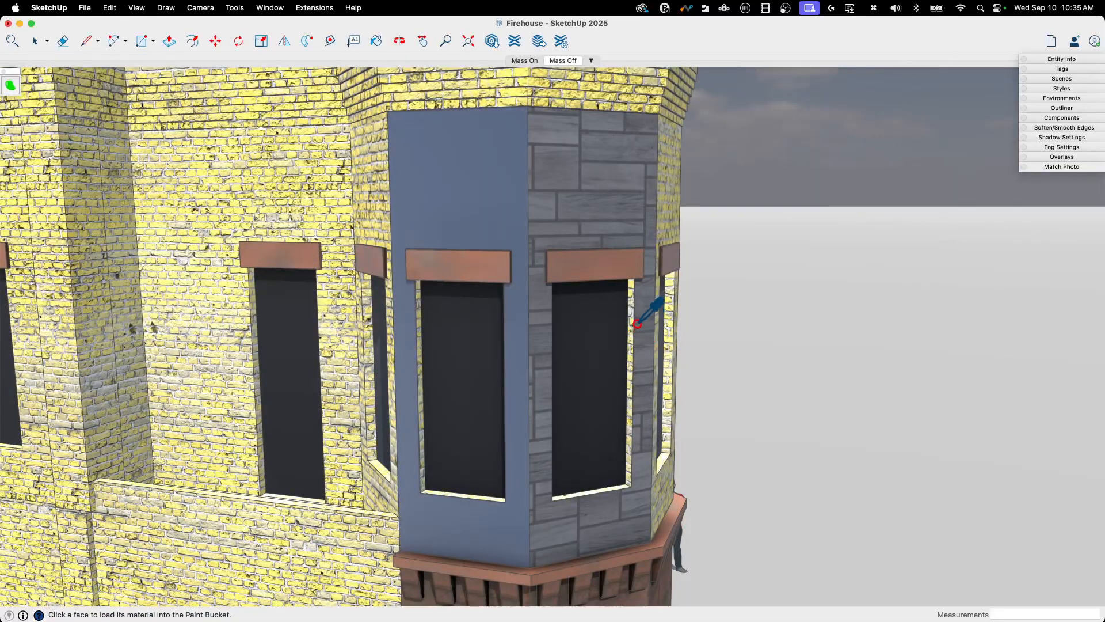
mouse_move(599, 181)
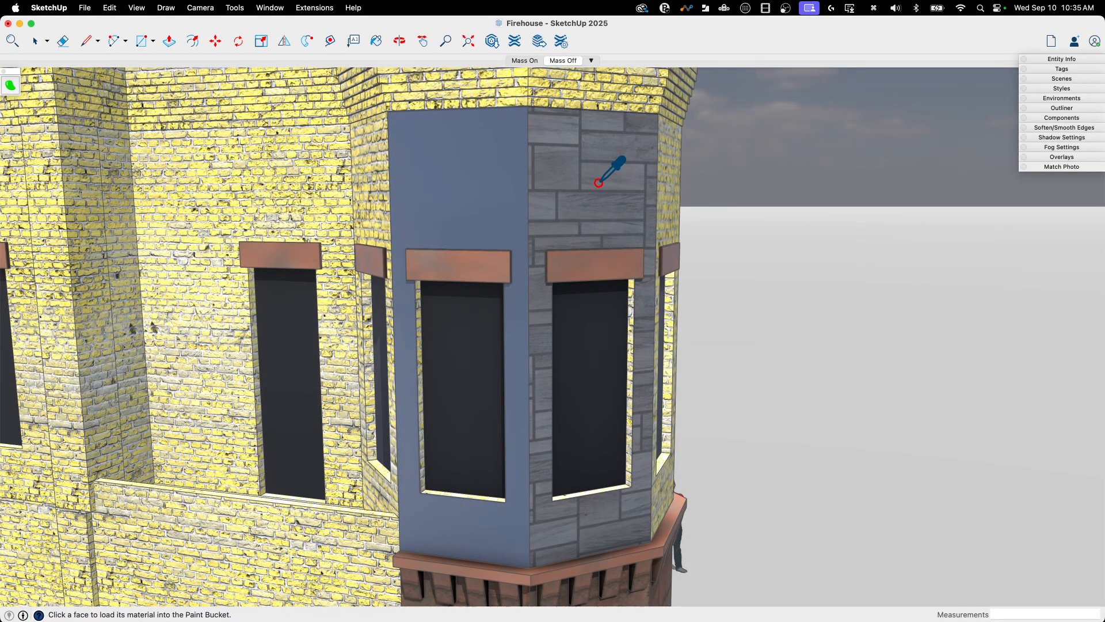
mouse_move(644, 148)
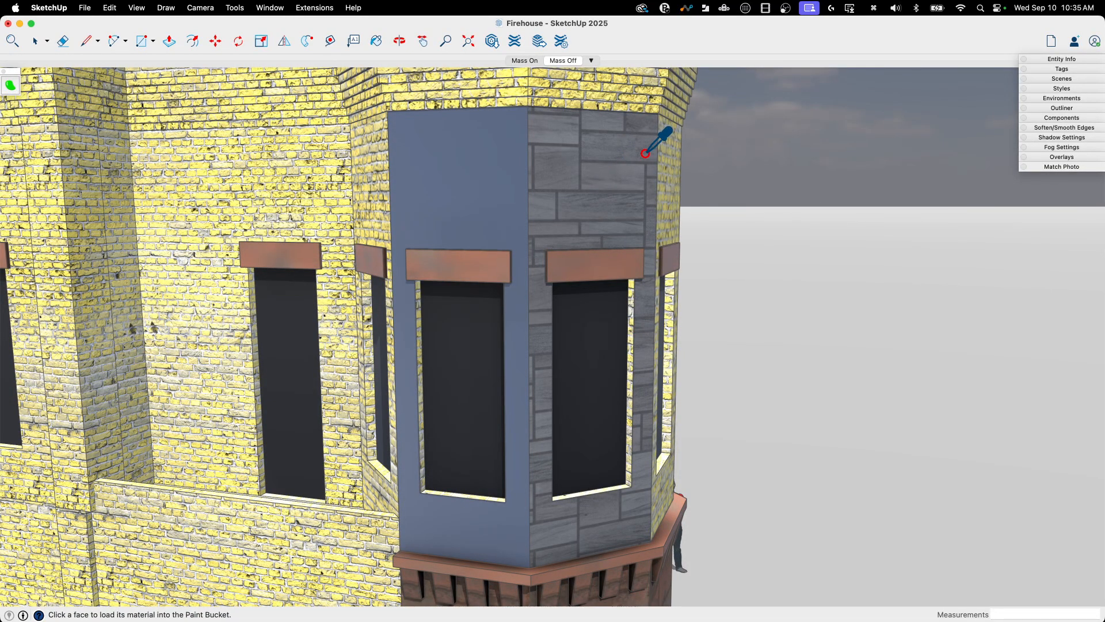